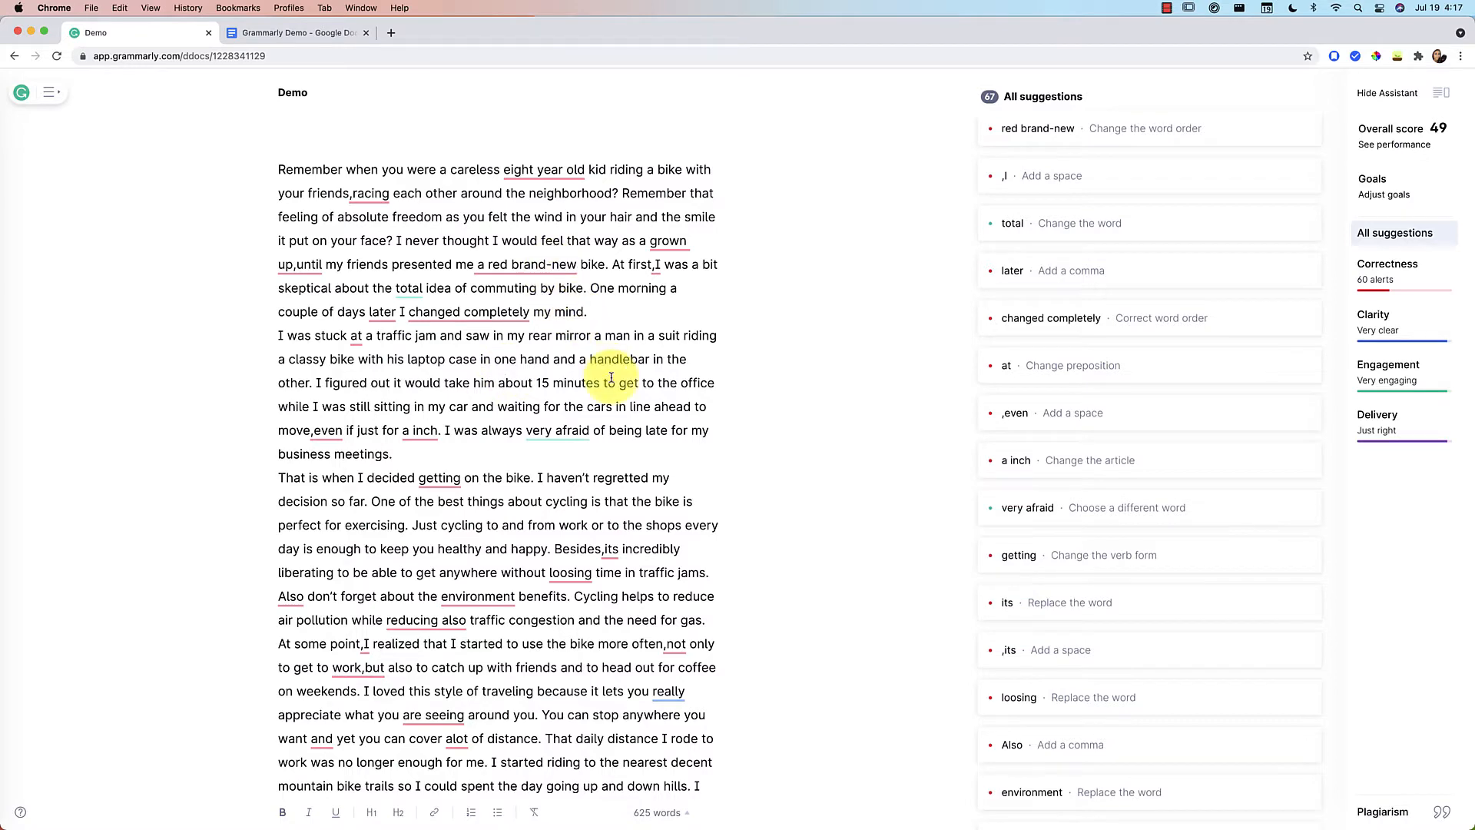
{"action": "mouse_move", "coordinate": [435, 181]}
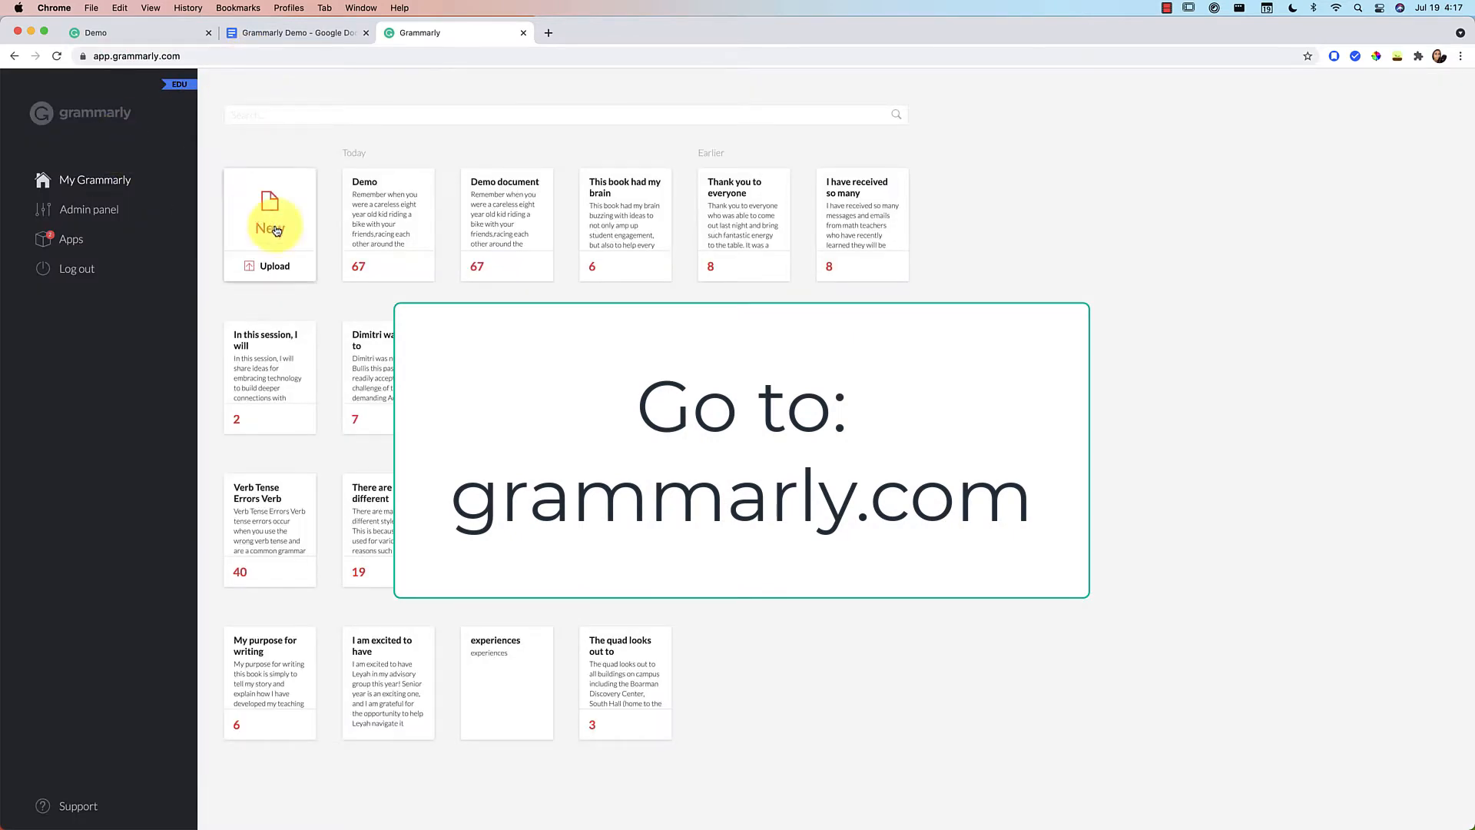
Create a blank Grammarly document and select all the essay text in the Google Doc.
{"action": "left_click", "coordinate": [268, 213]}
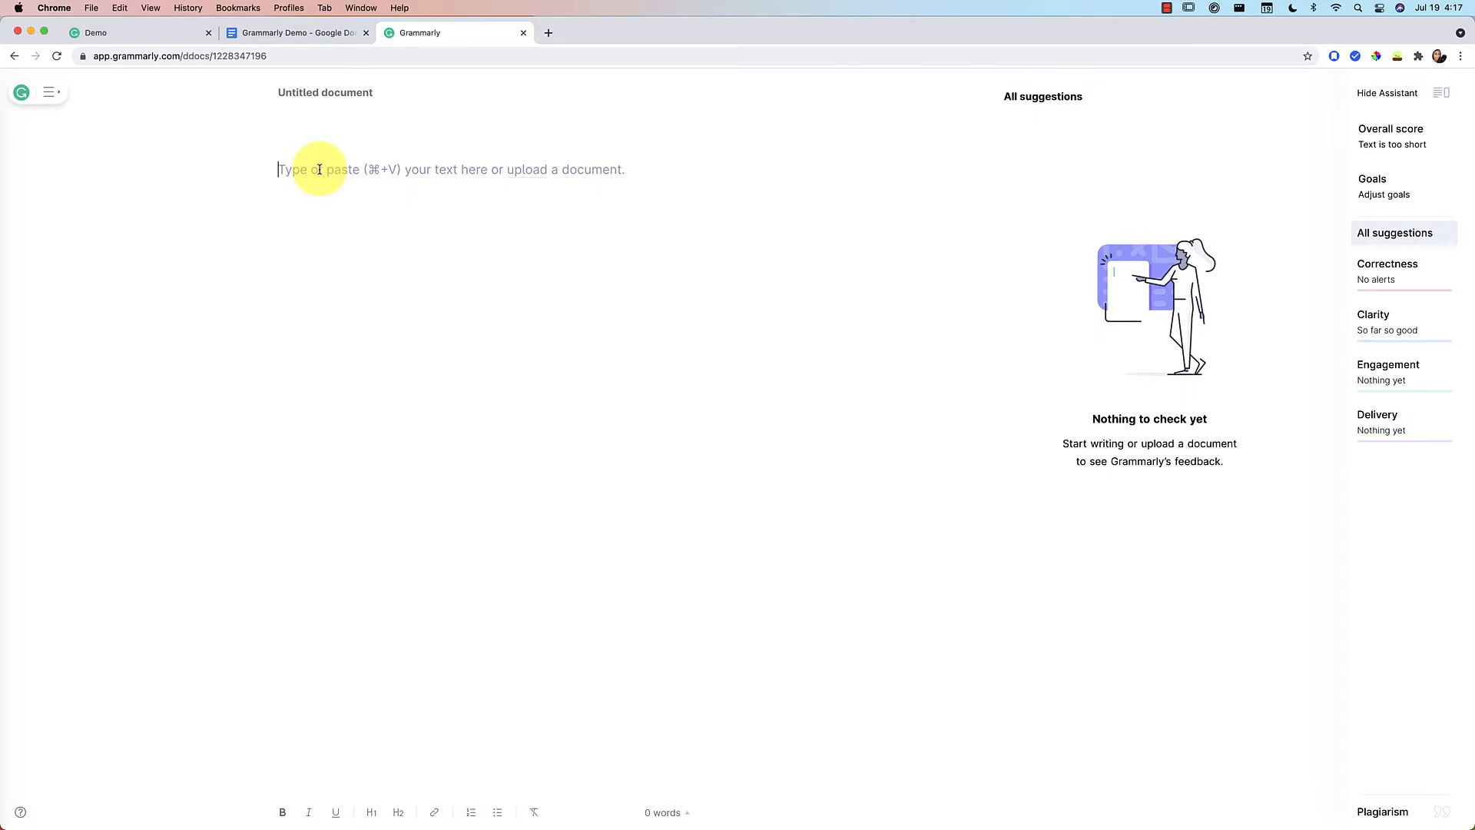
{"action": "left_click", "coordinate": [294, 33]}
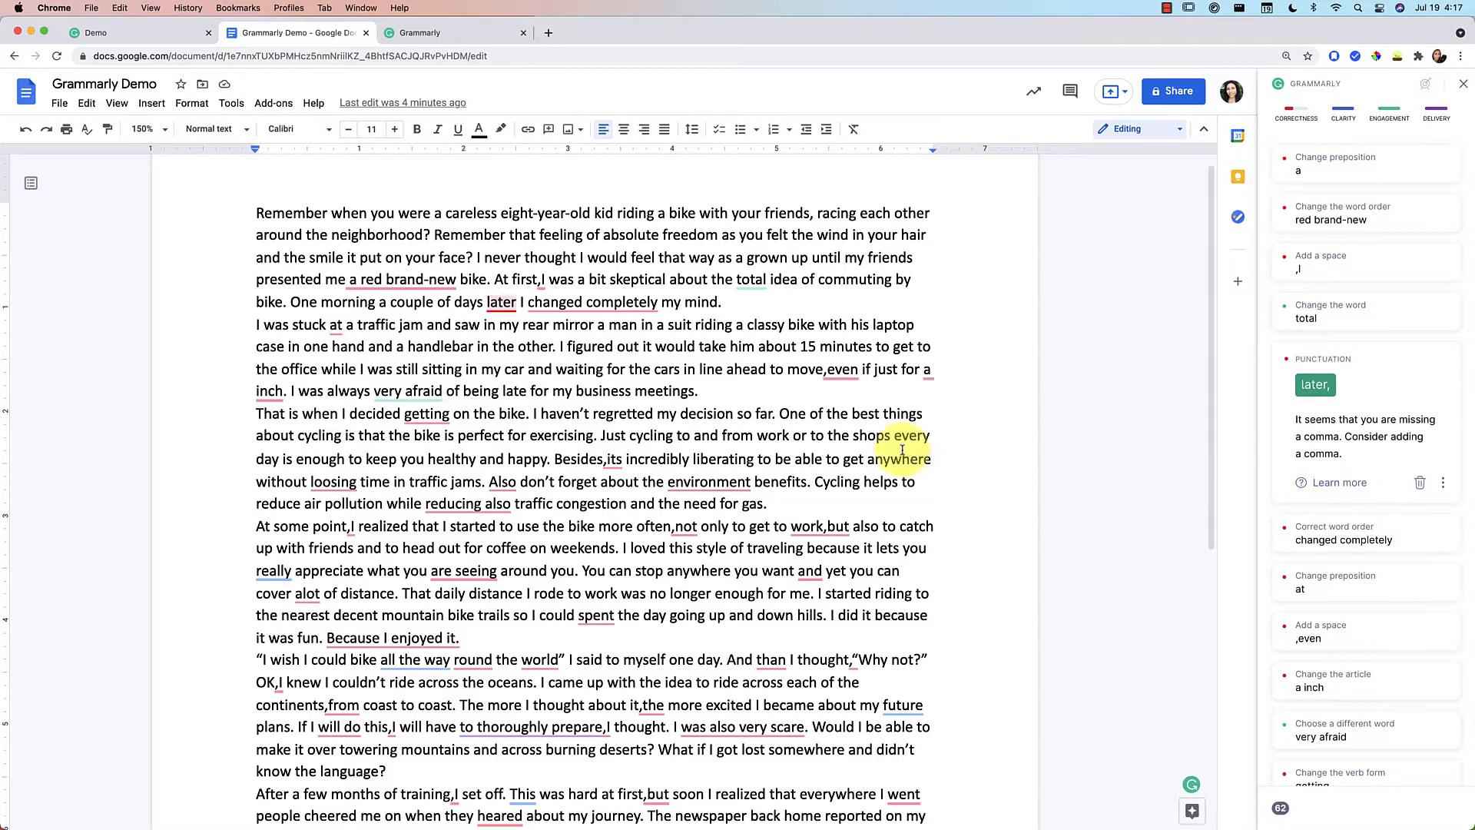
{"action": "key", "text": "cmd+a"}
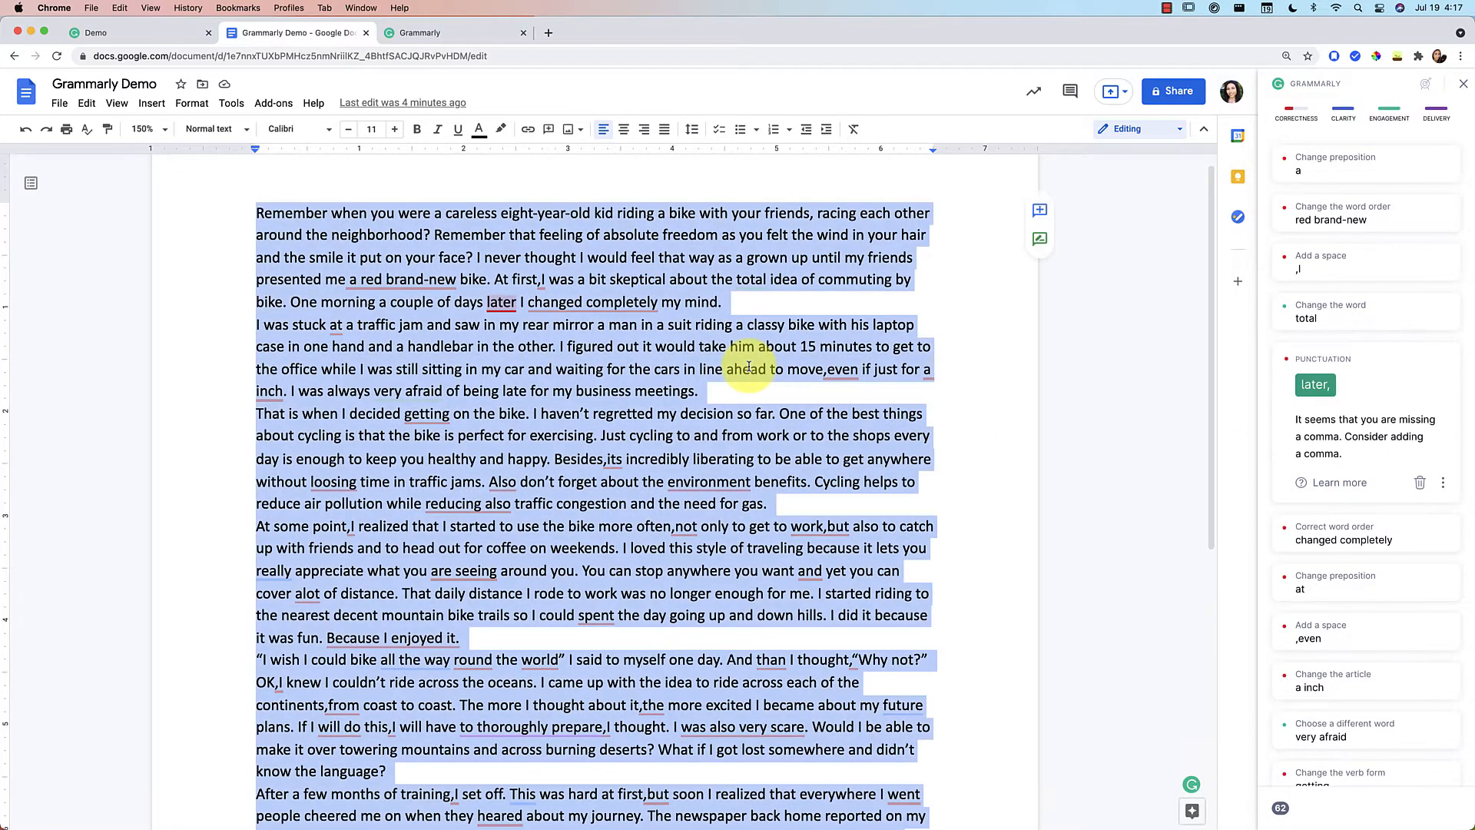
{"action": "mouse_move", "coordinate": [594, 71]}
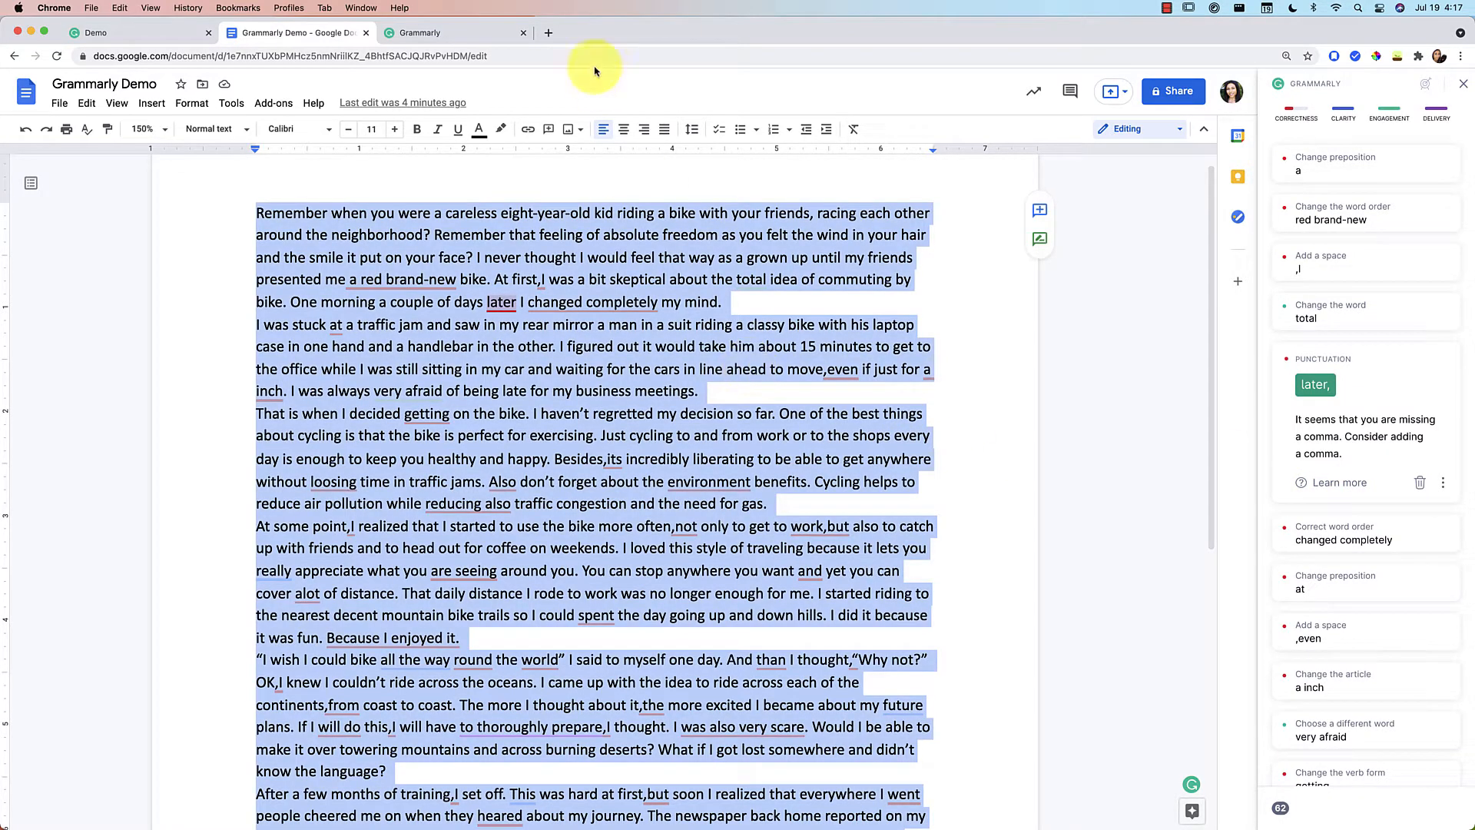
Paste the bike-commuting essay into the new document and confirm the default writing goals.
{"action": "left_click", "coordinate": [418, 32]}
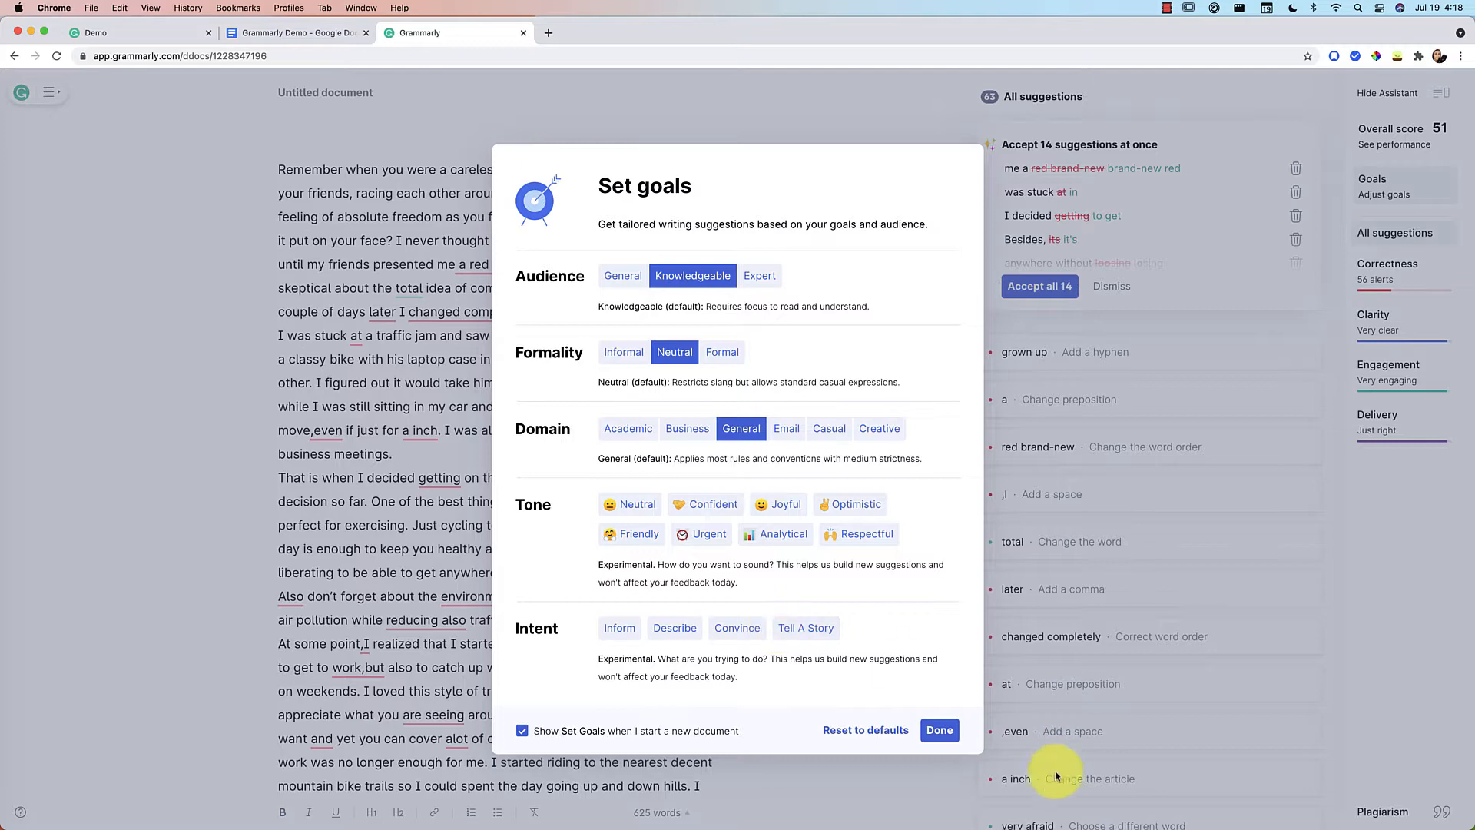
{"action": "left_click", "coordinate": [938, 730]}
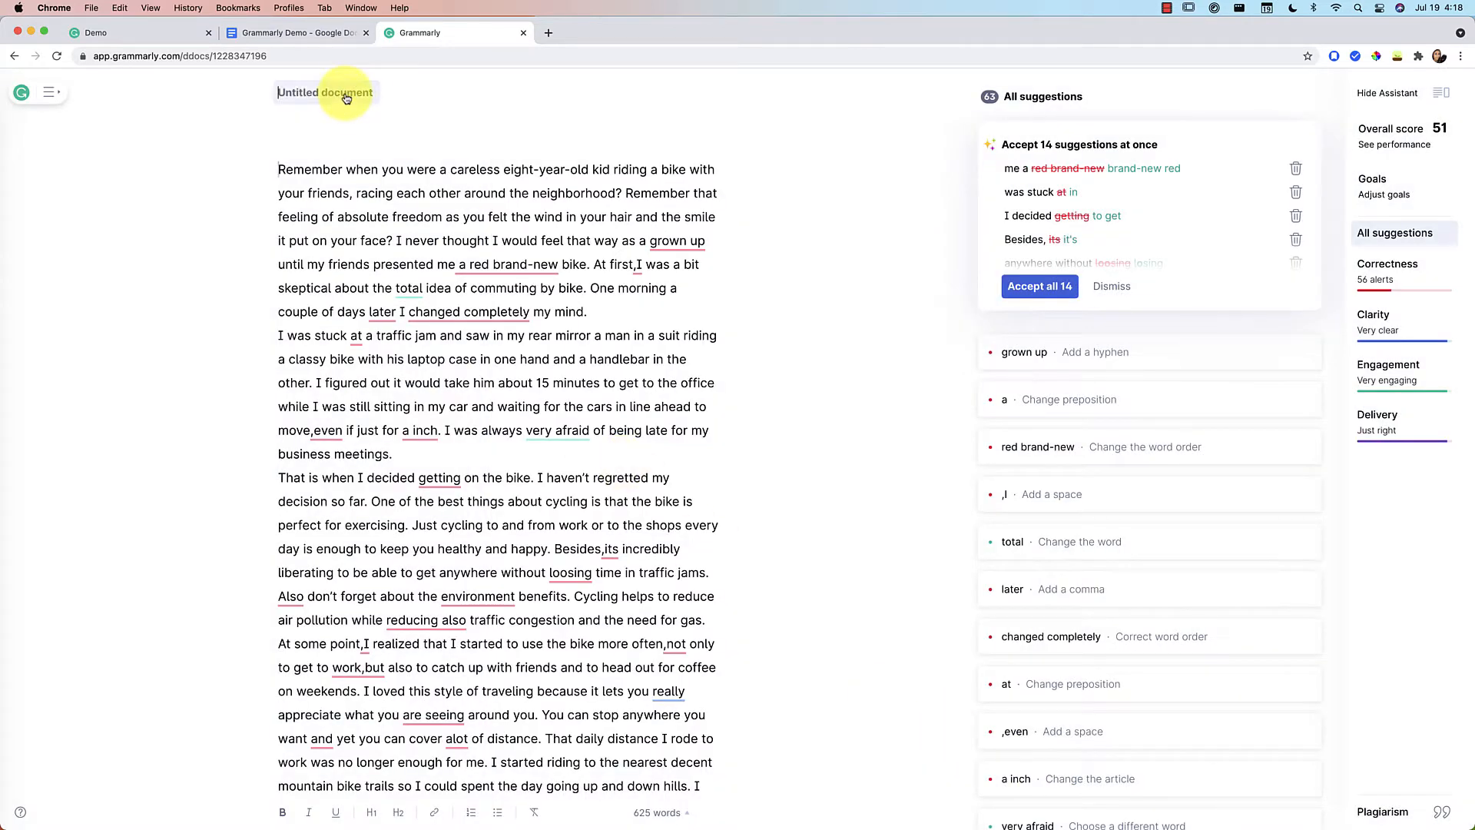
Change the Untitled document's title to 'Demo of Grammarly'.
{"action": "type", "text": "Demo of Grammarly"}
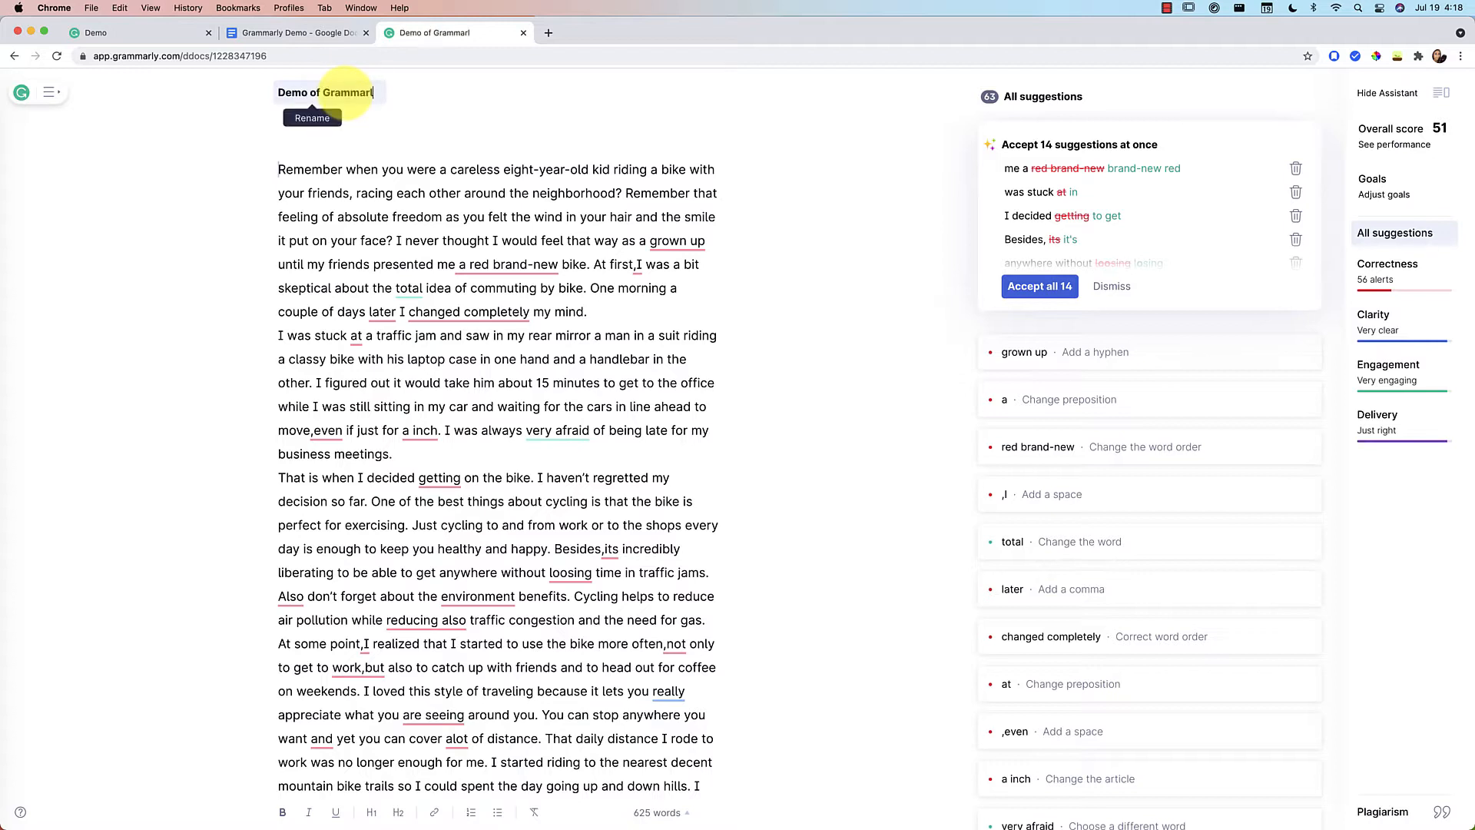
{"action": "left_click", "coordinate": [357, 145]}
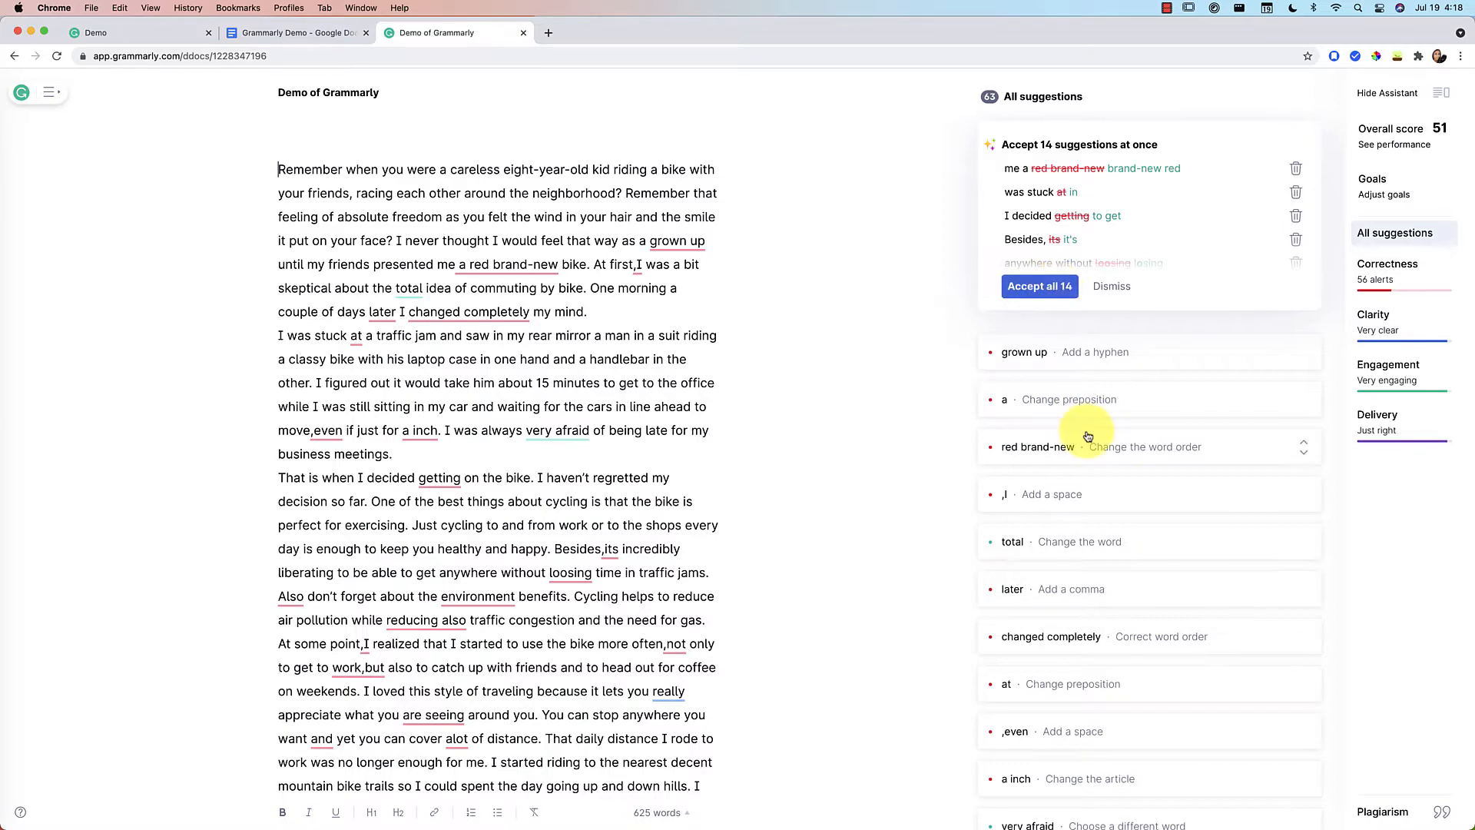
{"action": "scroll", "scroll_direction": "down", "scroll_amount": 3}
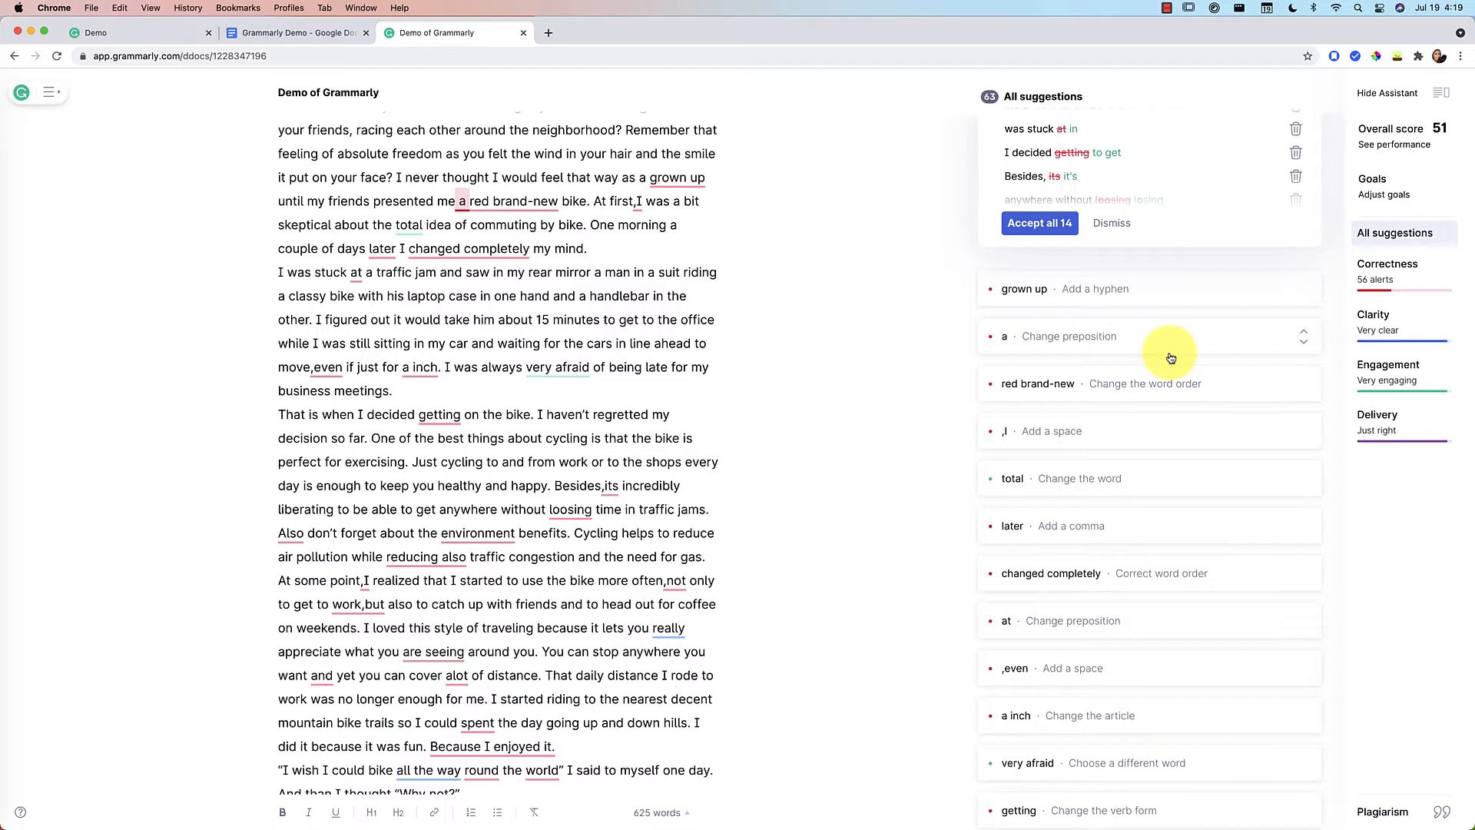
{"action": "mouse_move", "coordinate": [1238, 289]}
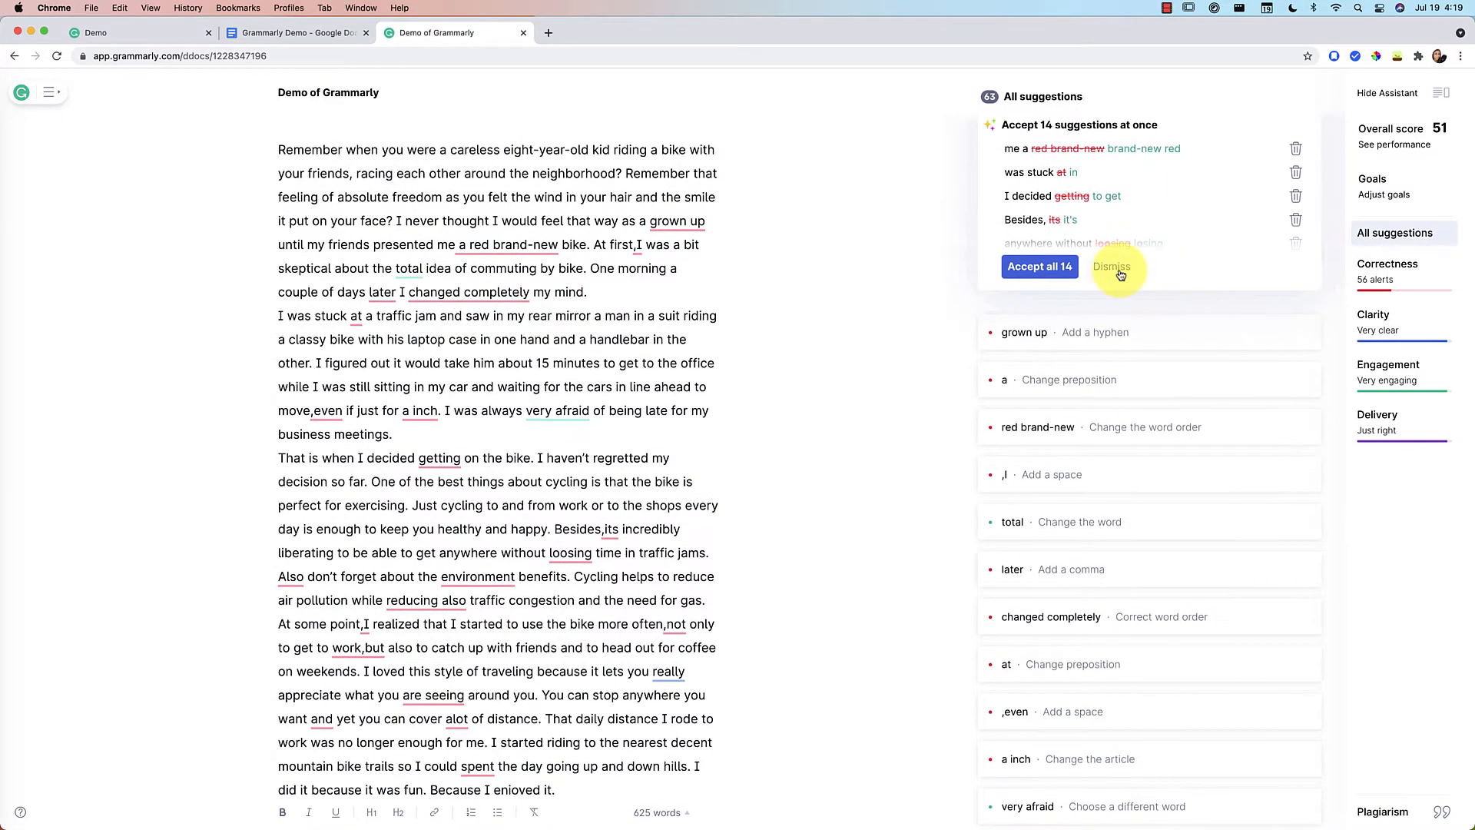
Dismiss the 14 batched suggestions and apply the hyphen fix changing 'grown up' to 'grown-up'.
{"action": "left_click", "coordinate": [1111, 267]}
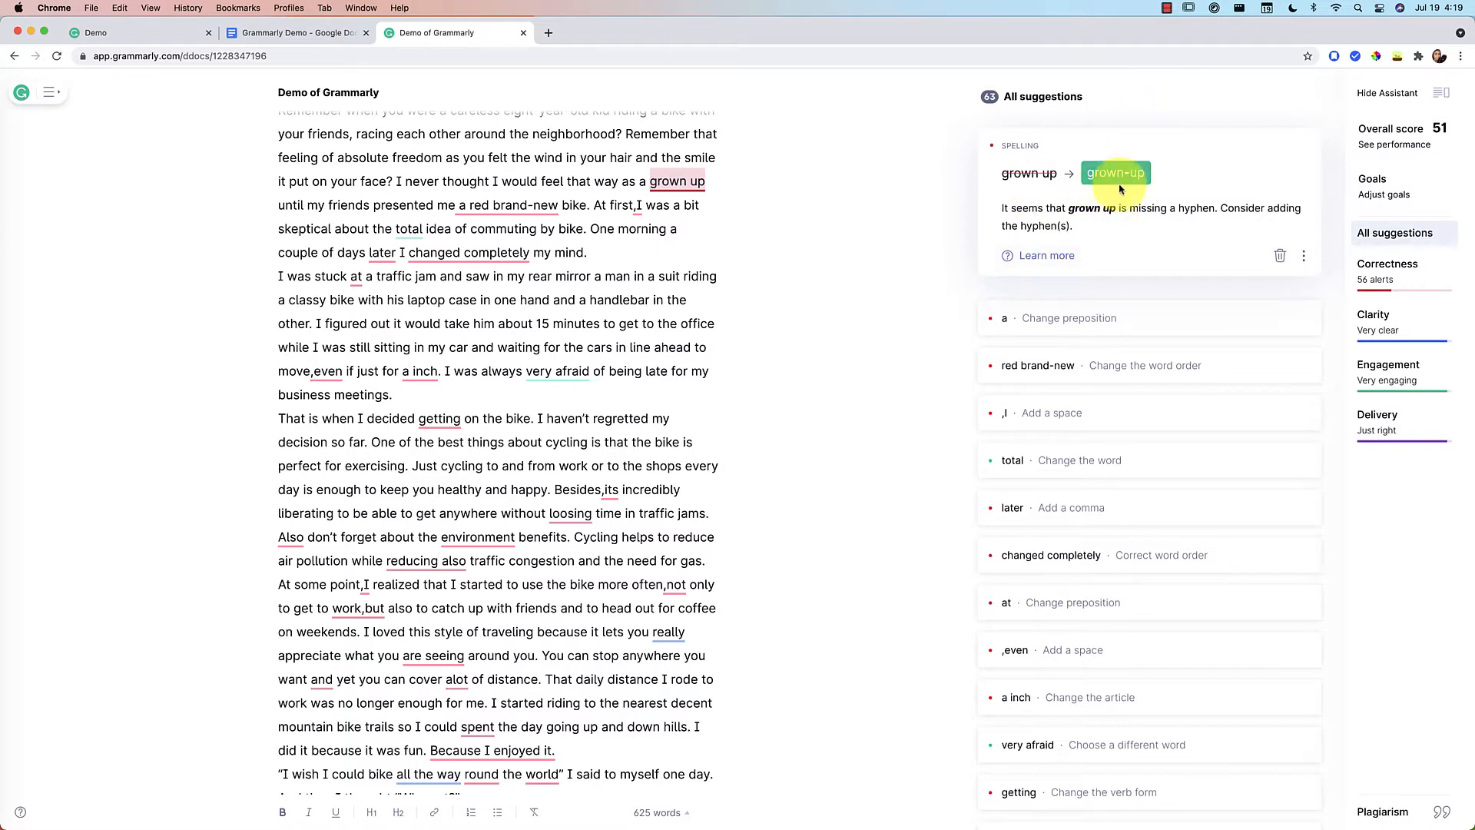
{"action": "left_click", "coordinate": [1046, 255]}
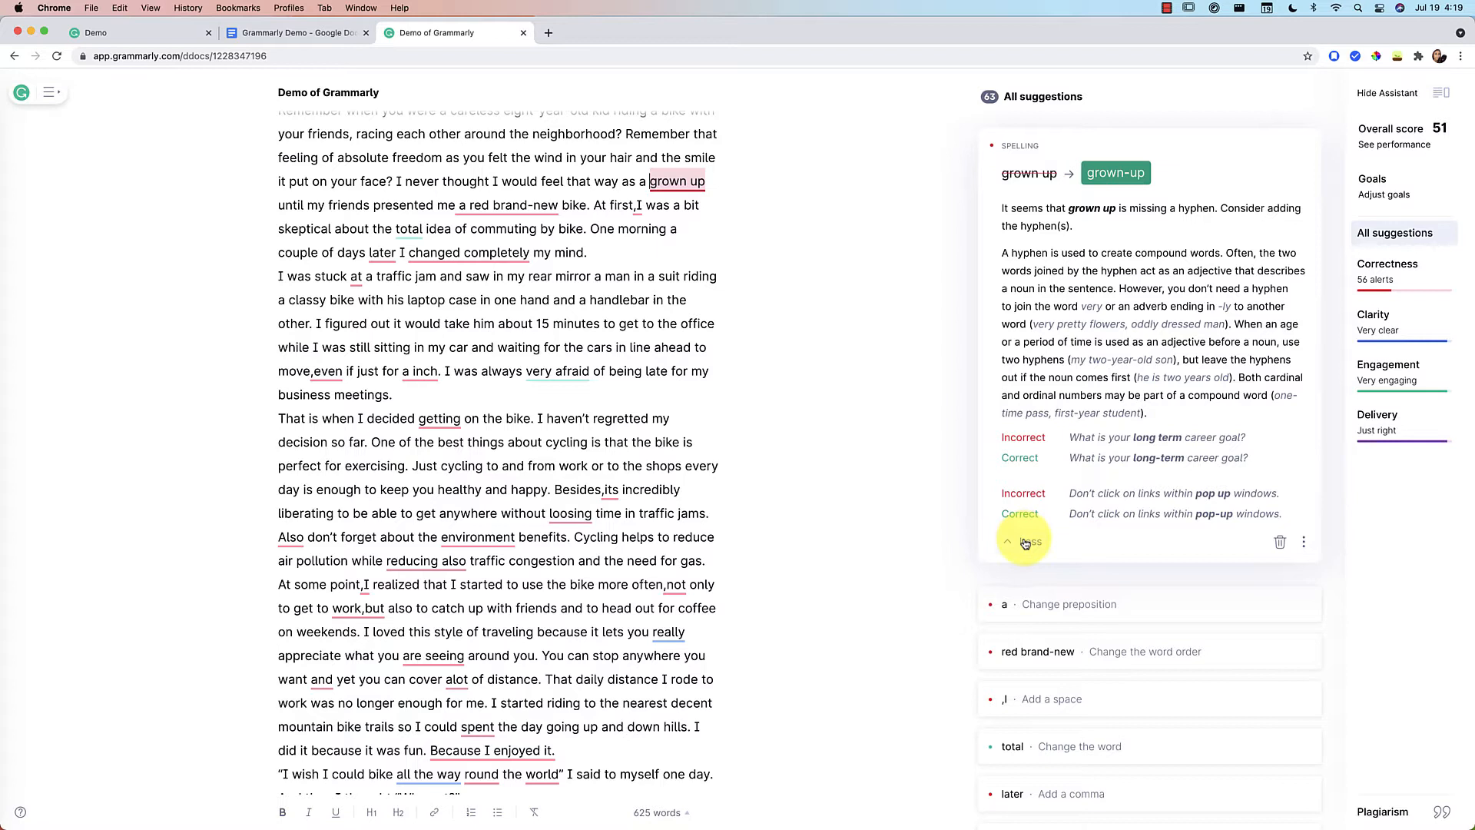
{"action": "left_click", "coordinate": [1007, 541]}
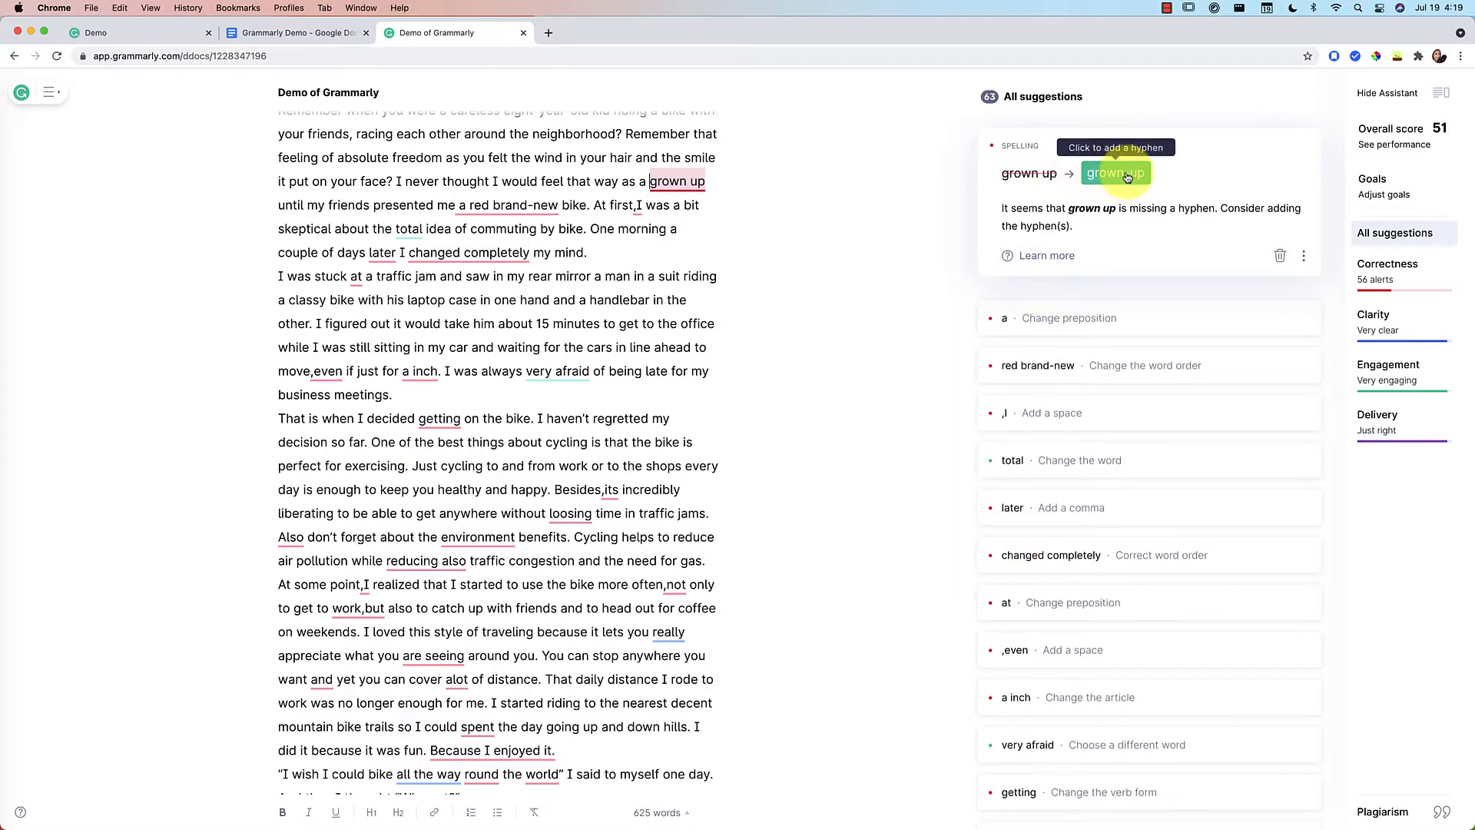
{"action": "left_click", "coordinate": [1115, 173]}
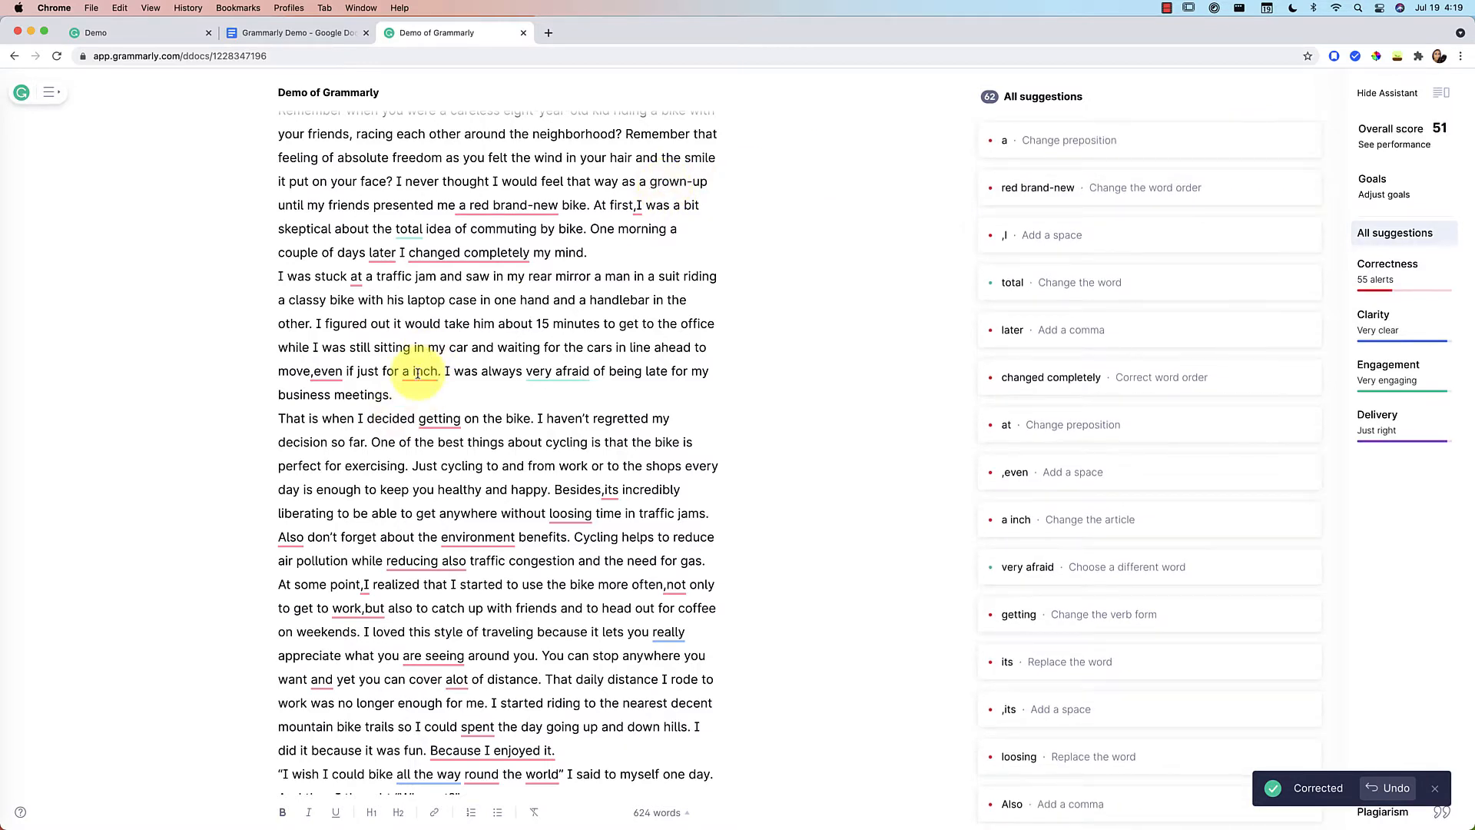
{"action": "mouse_move", "coordinate": [555, 370]}
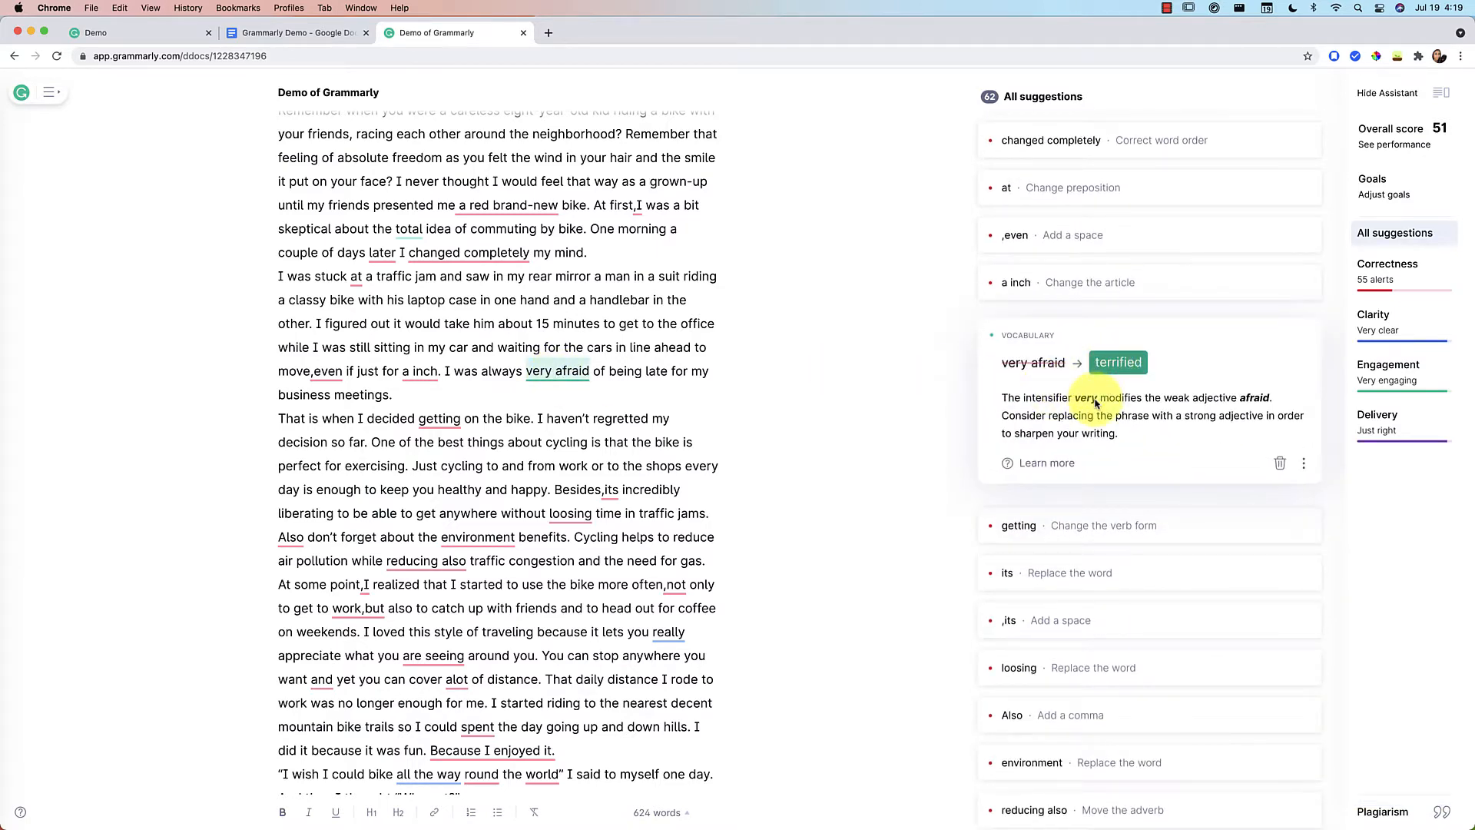
Read about weak intensifiers, then dismiss the 'terrified' replacement for 'very afraid'.
{"action": "left_click", "coordinate": [1046, 462]}
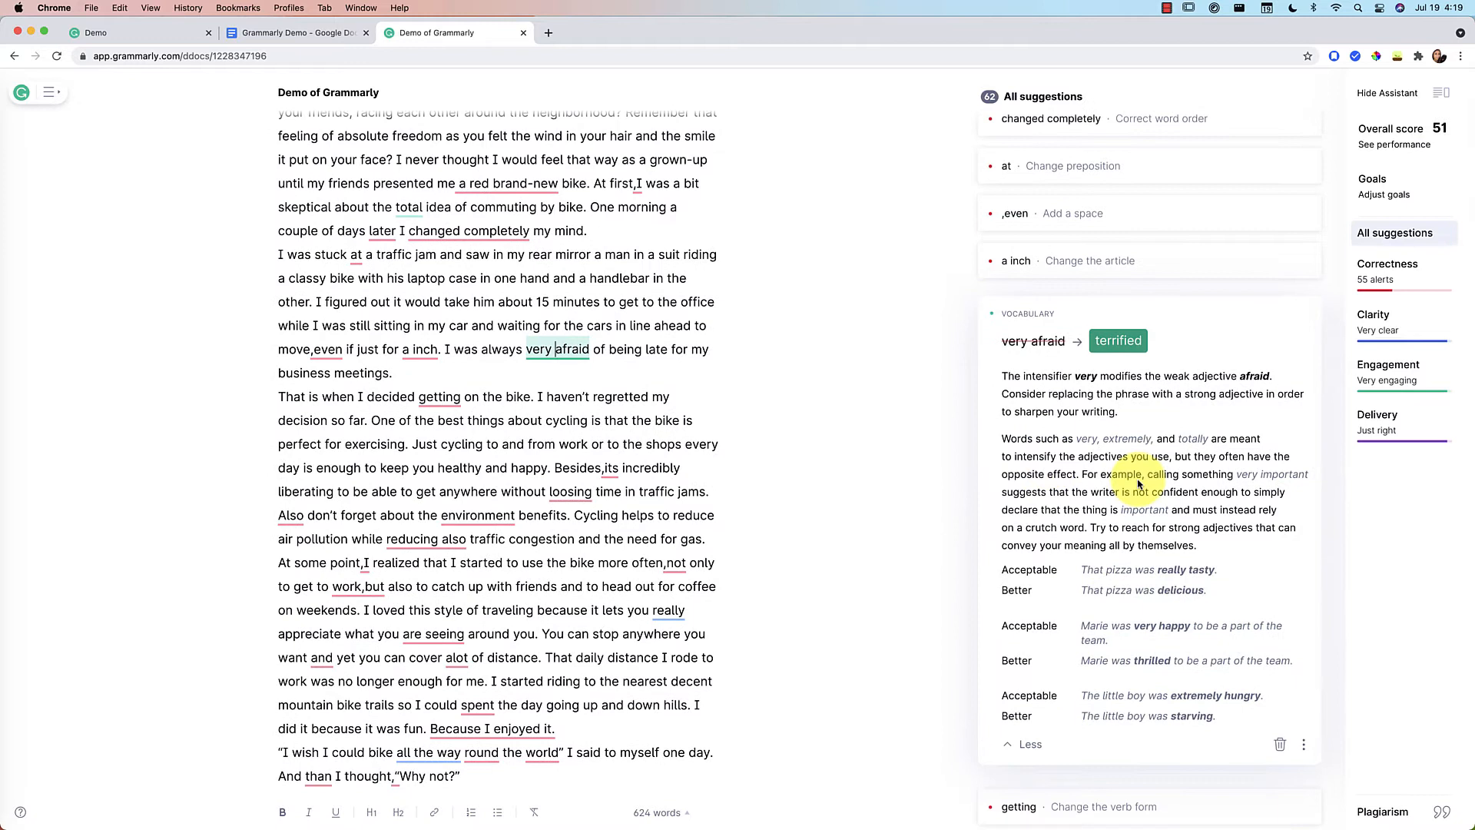
{"action": "left_click", "coordinate": [1028, 745]}
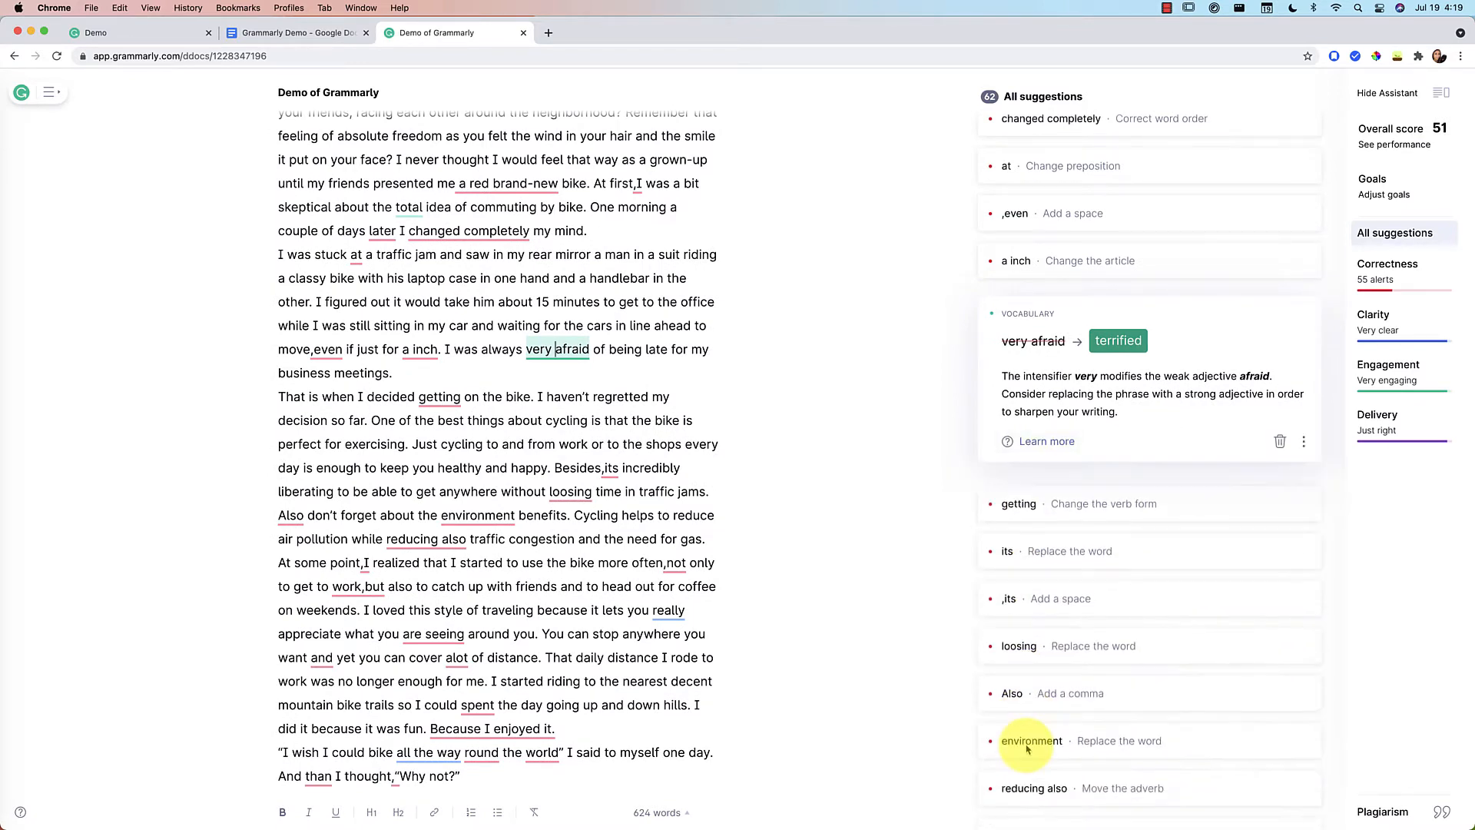
{"action": "mouse_move", "coordinate": [1118, 340]}
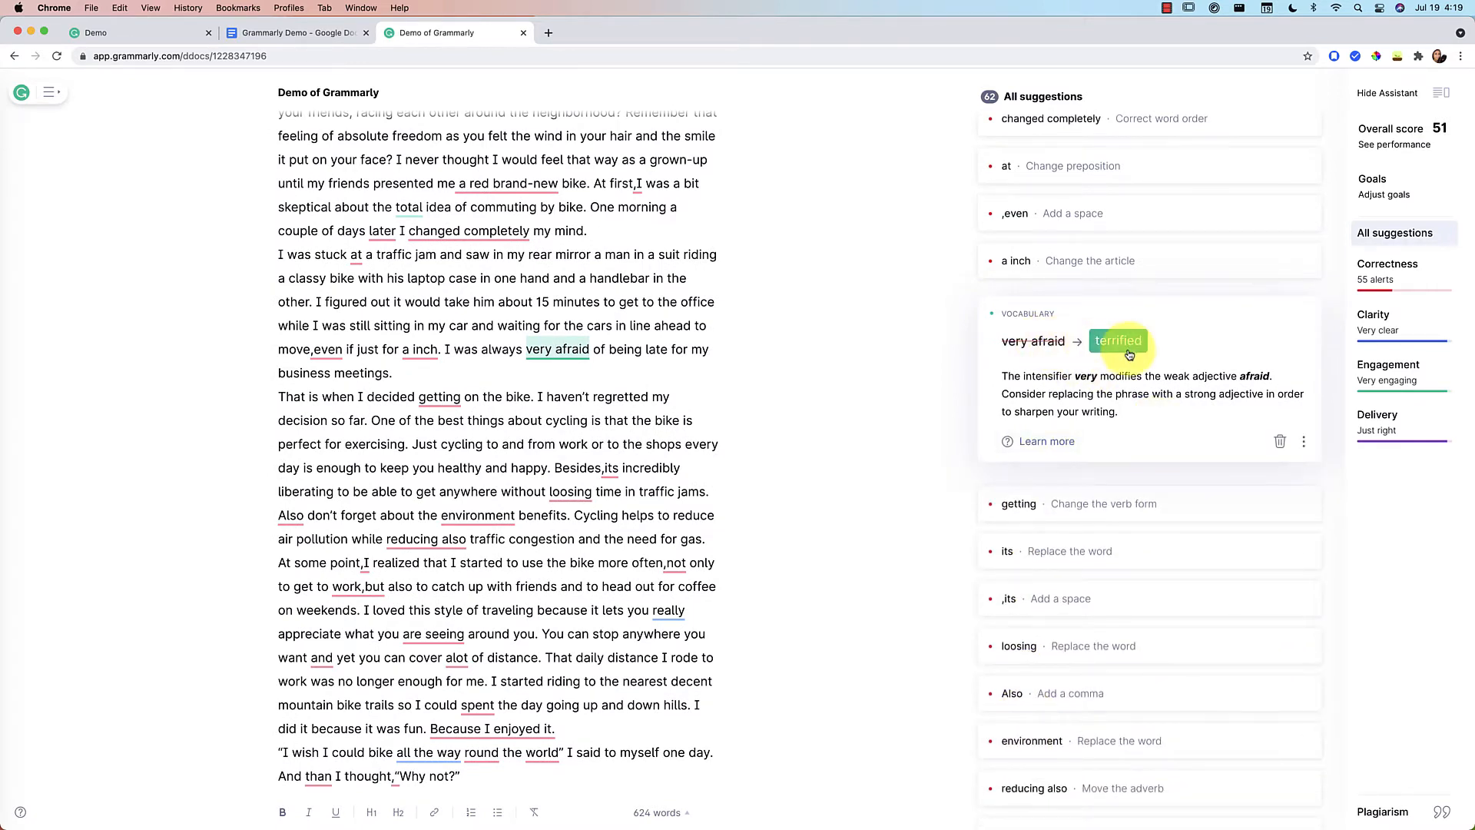
{"action": "mouse_move", "coordinate": [1118, 341]}
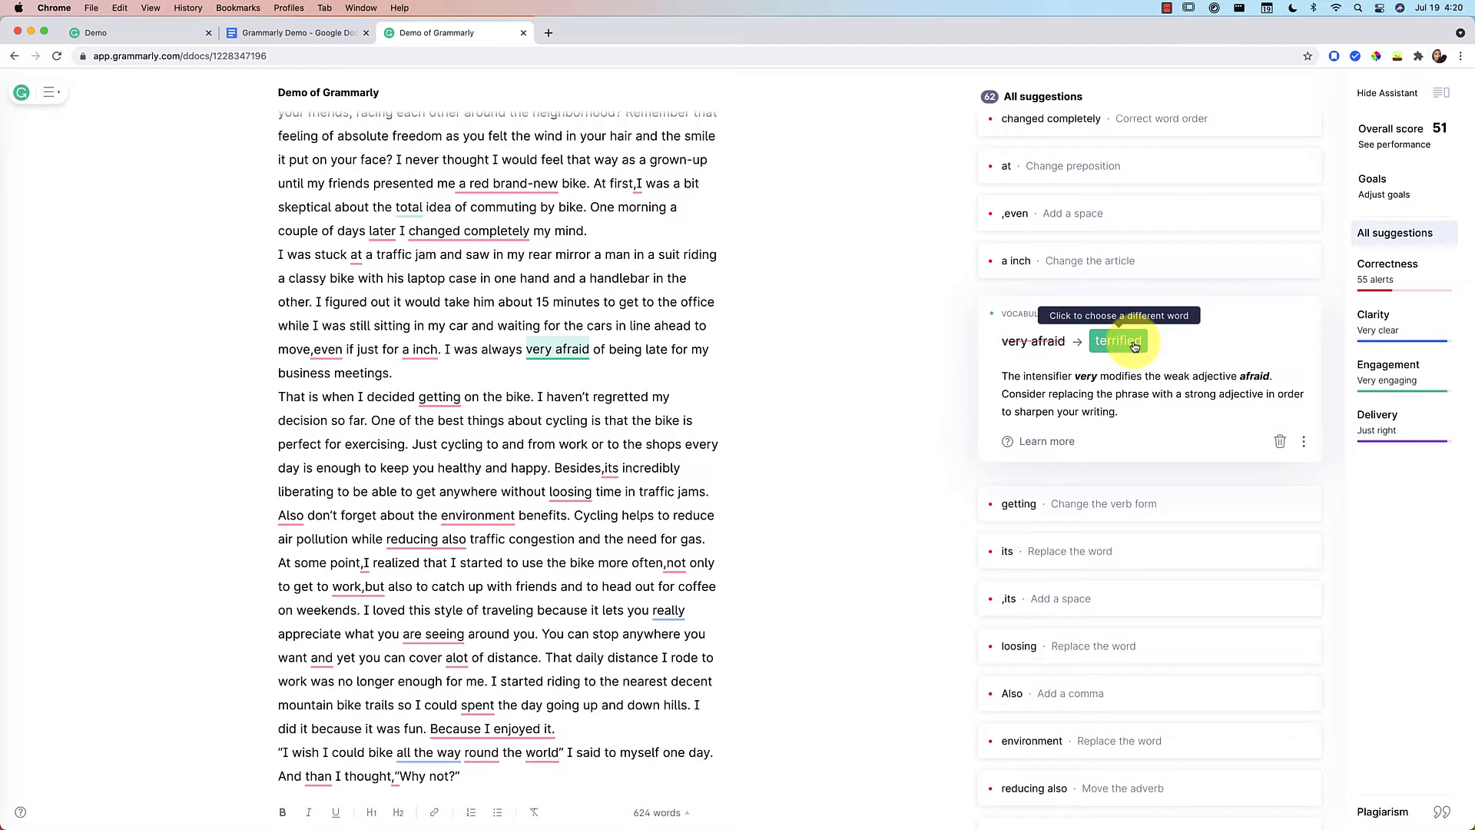
{"action": "mouse_move", "coordinate": [1119, 351]}
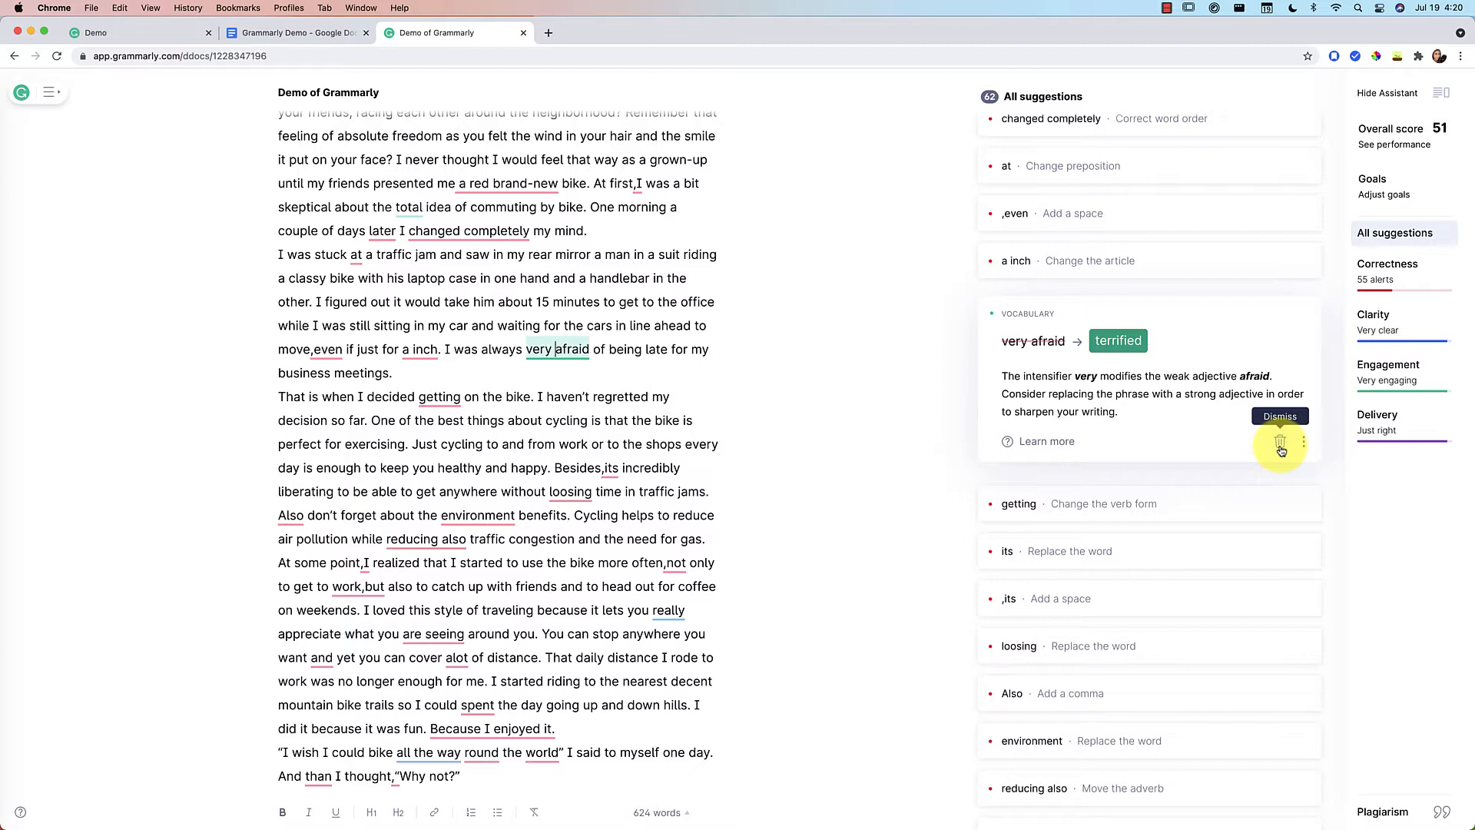
{"action": "left_click", "coordinate": [1279, 443]}
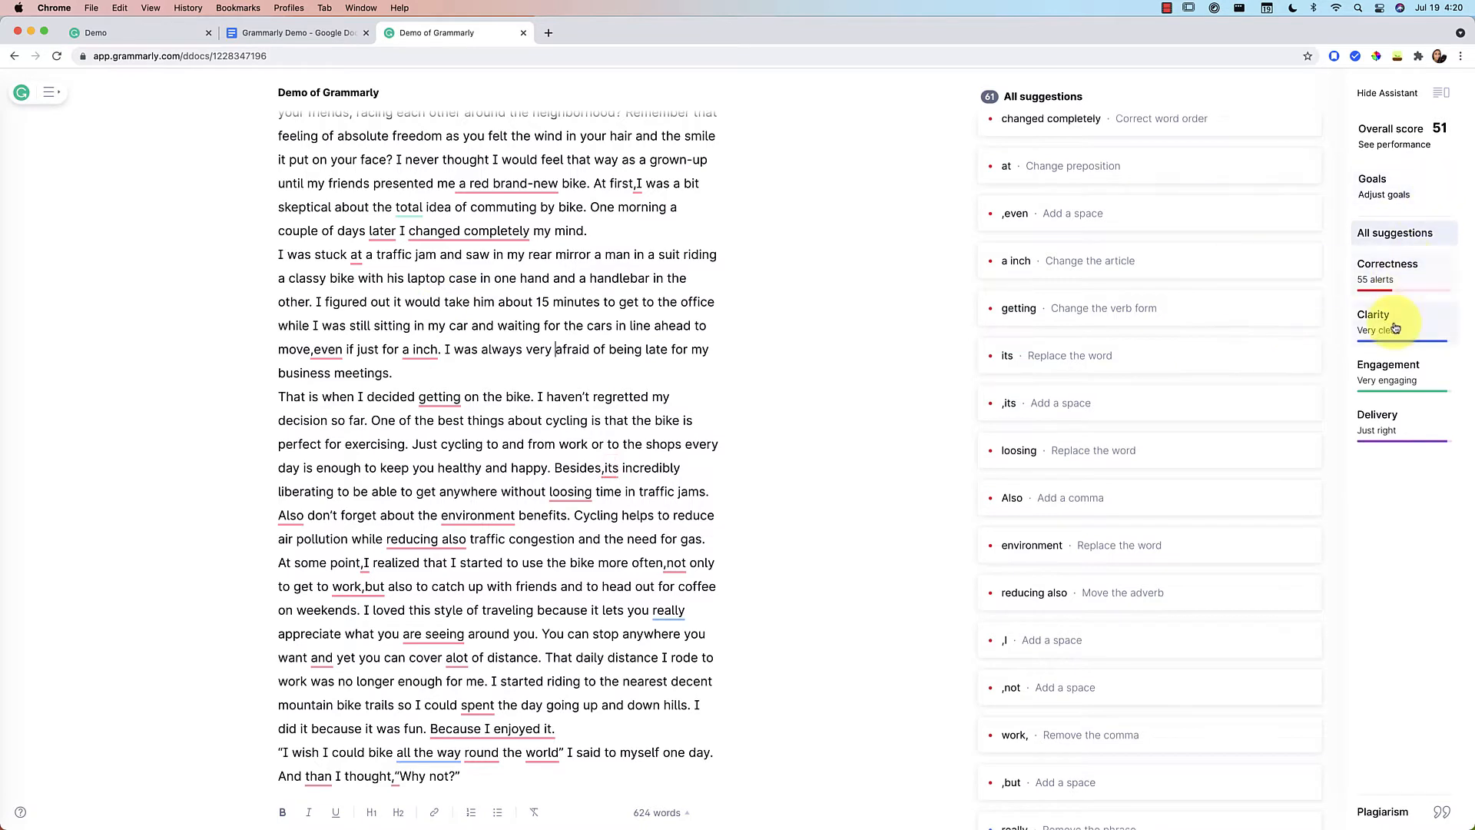
{"action": "mouse_move", "coordinate": [1393, 381]}
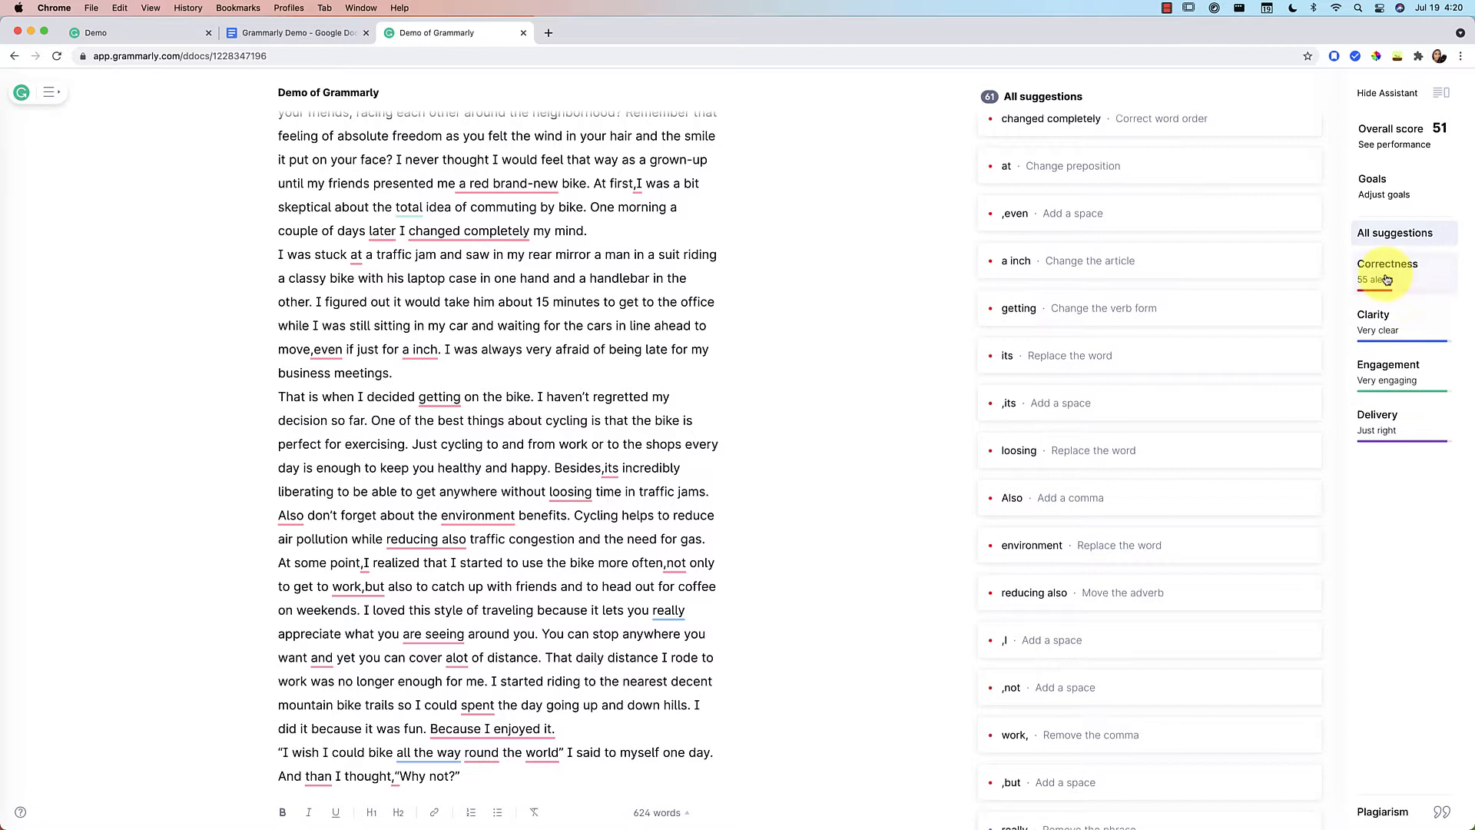
{"action": "mouse_move", "coordinate": [1388, 435]}
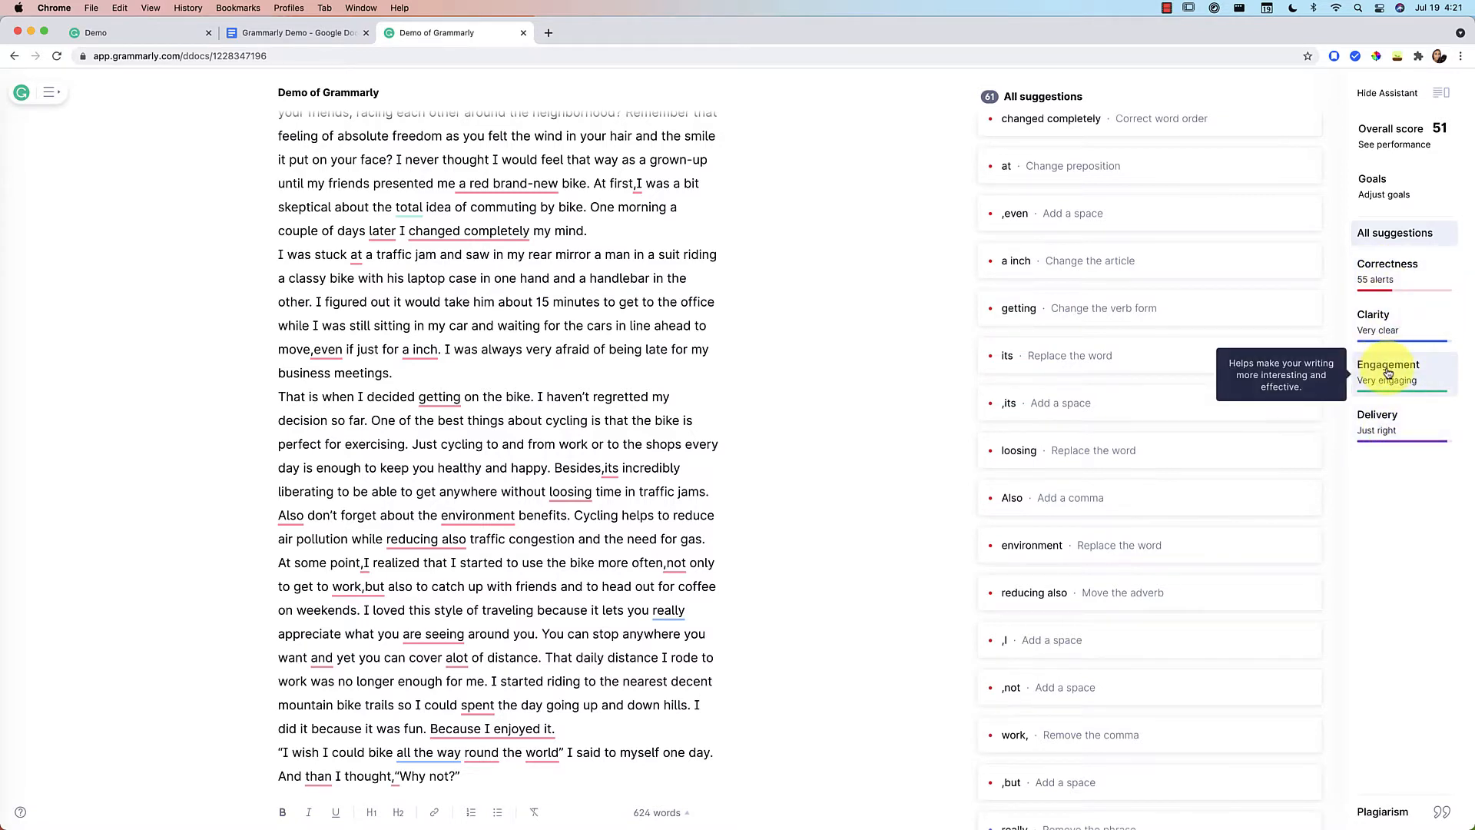
Review the Engagement and Delivery suggestions, then filter to Correctness with 55 alerts.
{"action": "left_click", "coordinate": [1388, 364]}
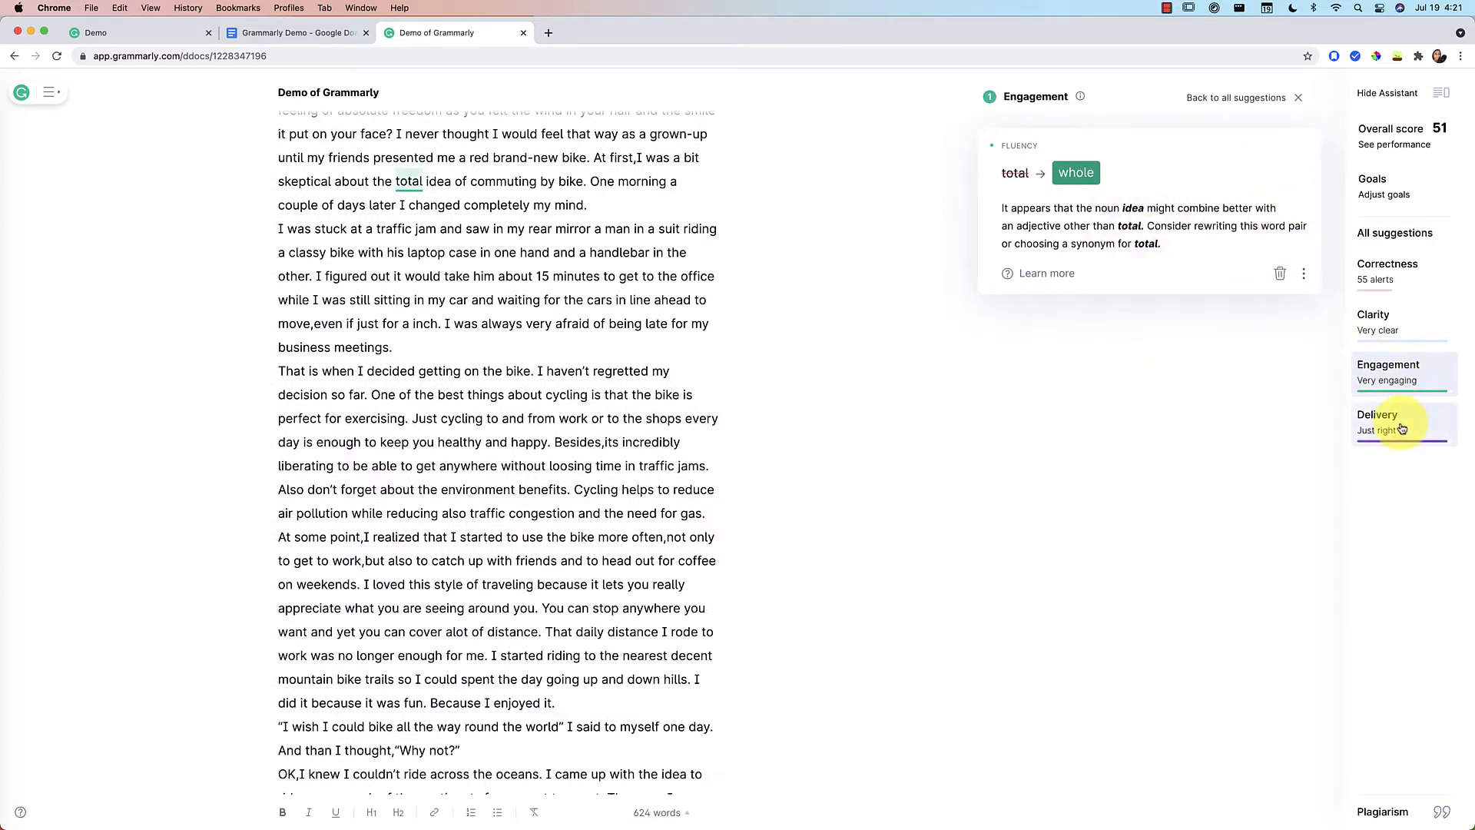
{"action": "left_click", "coordinate": [1378, 415]}
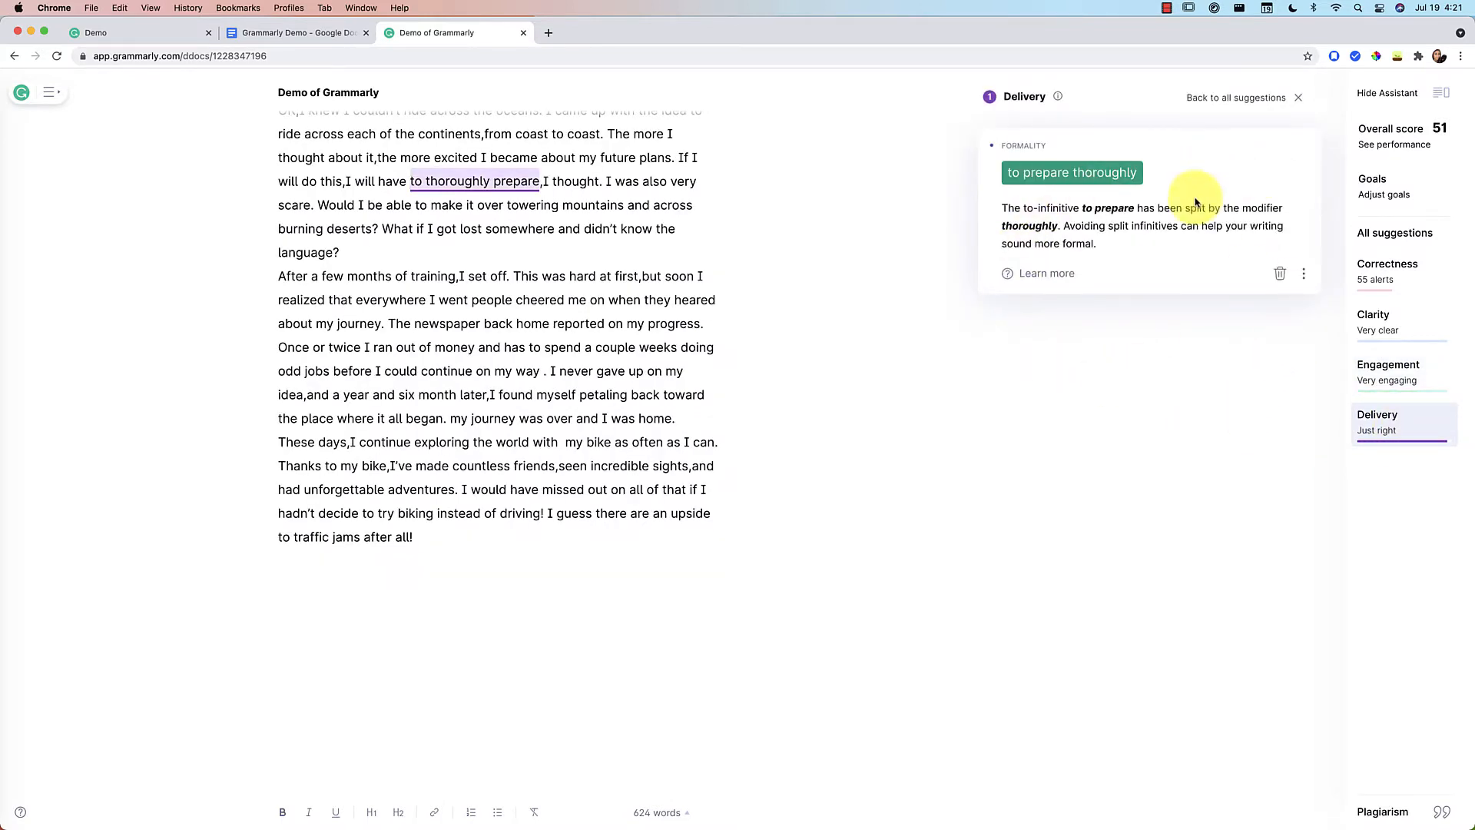
{"action": "mouse_move", "coordinate": [1186, 235]}
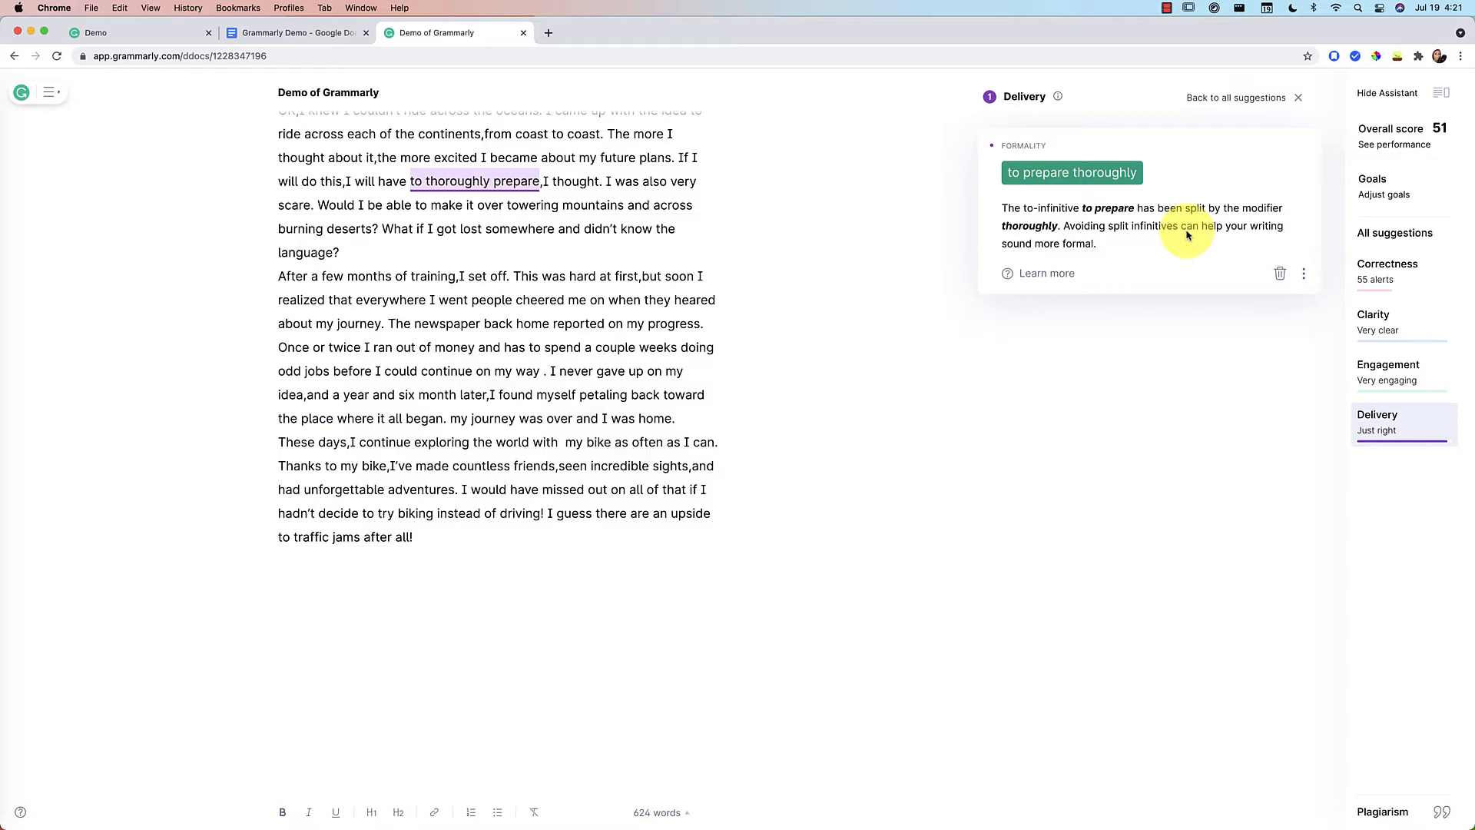
{"action": "left_click", "coordinate": [1387, 264]}
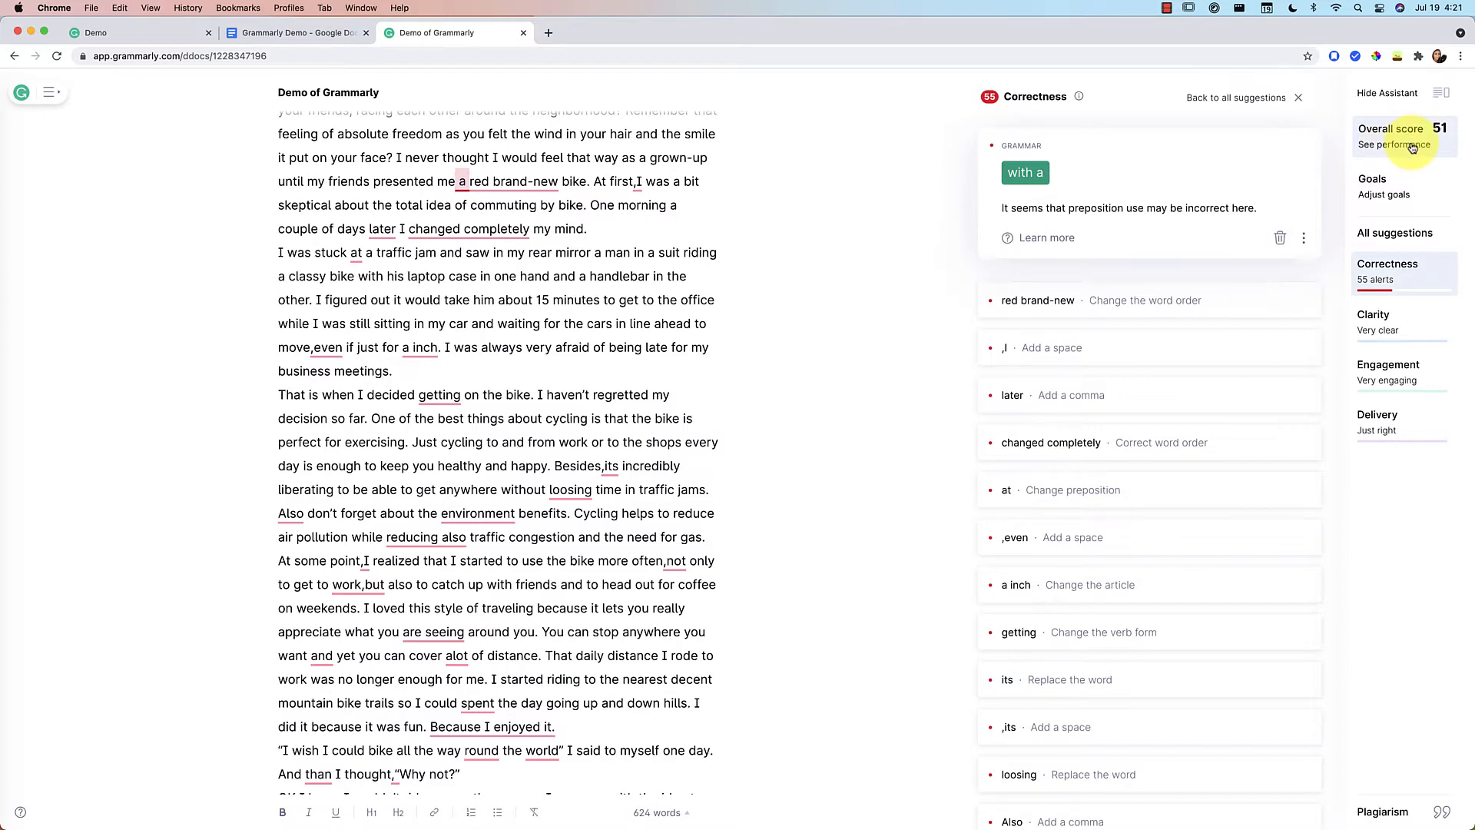
Download the performance report (score 51, readability 77) as report.pdf and reopen the summary.
{"action": "left_click", "coordinate": [1392, 143]}
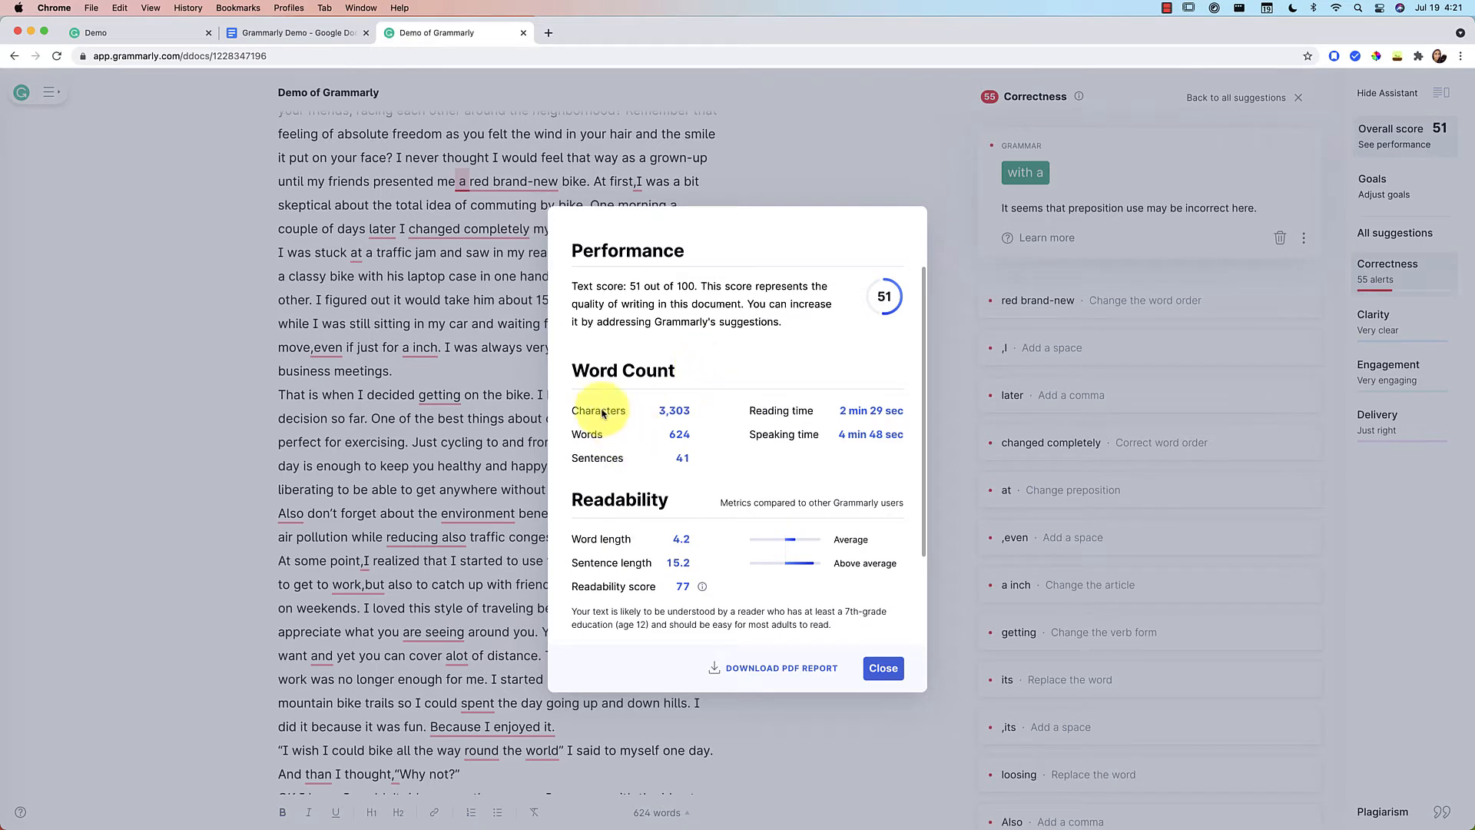
{"action": "mouse_move", "coordinate": [579, 516]}
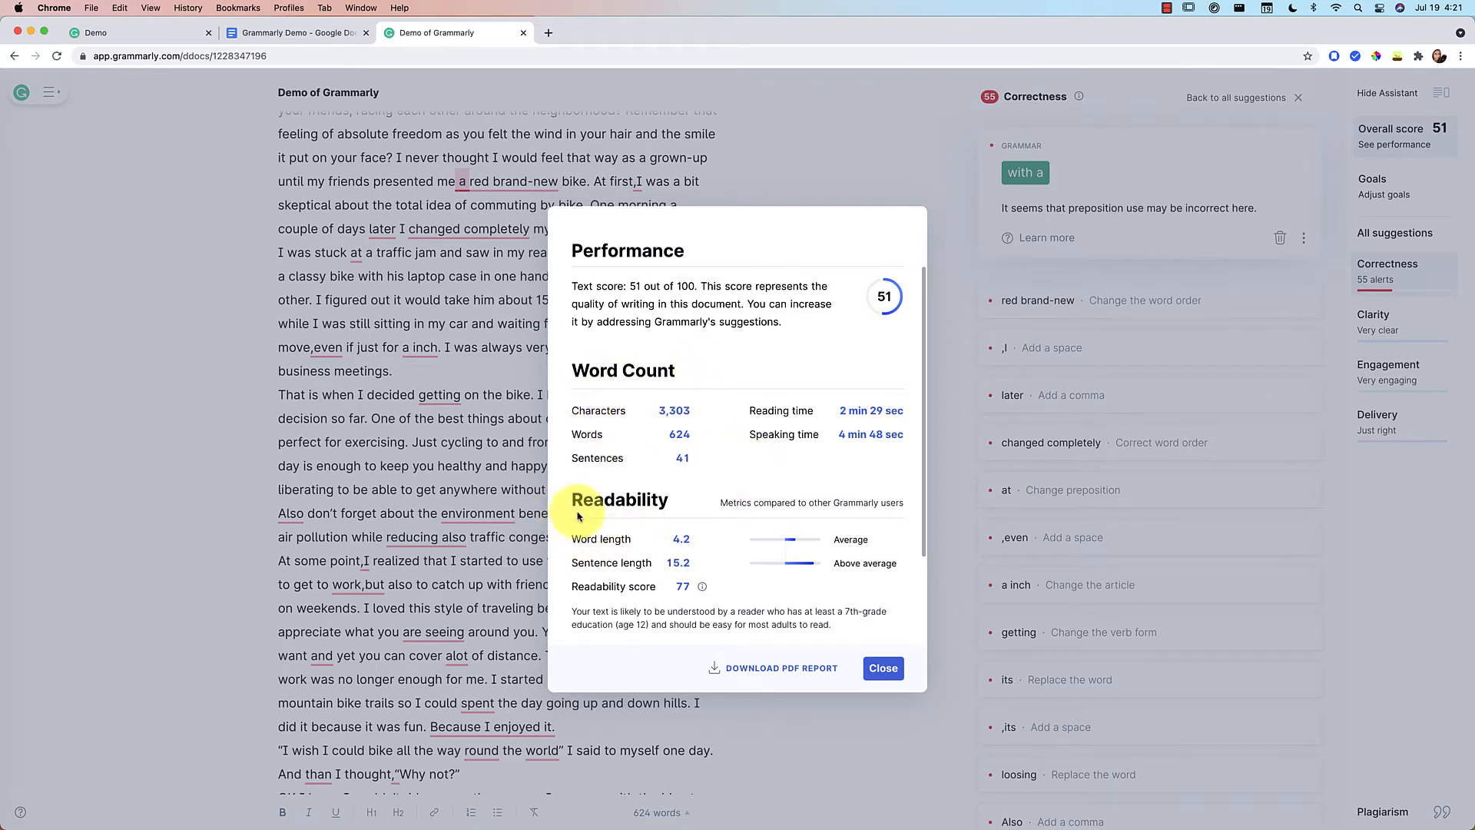
{"action": "scroll", "scroll_direction": "down", "scroll_amount": 3}
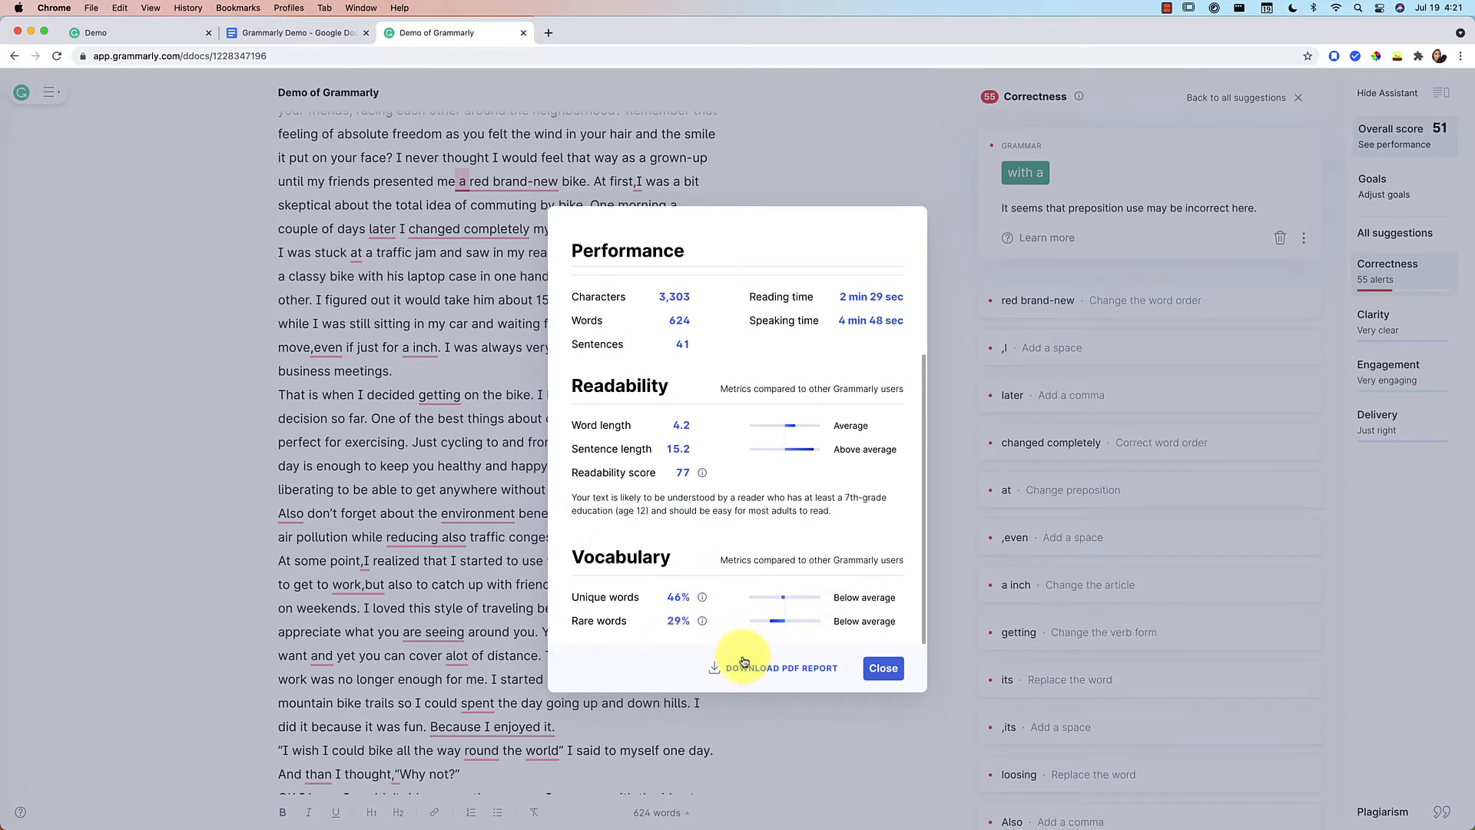
{"action": "left_click", "coordinate": [782, 668]}
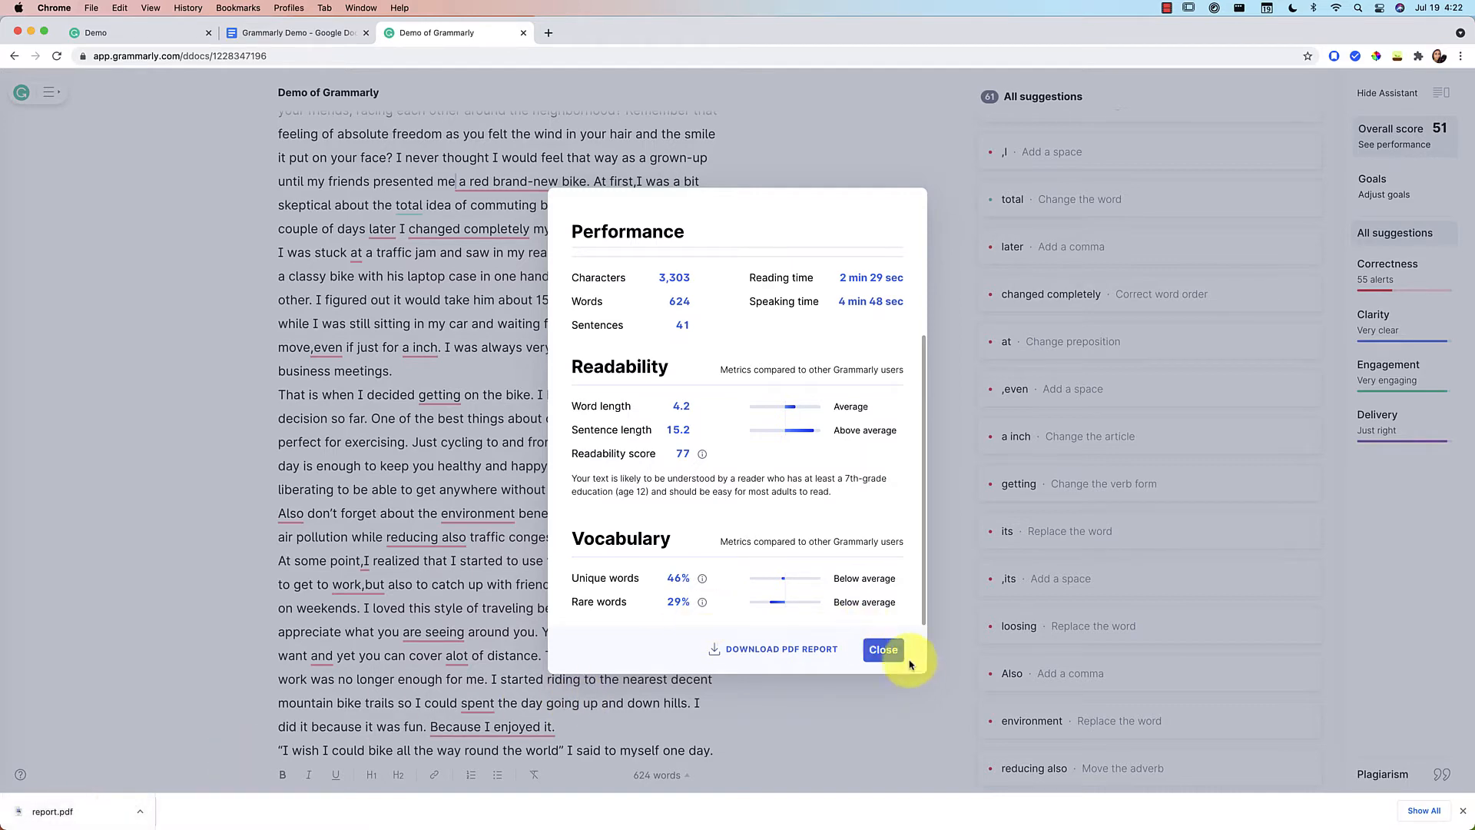
{"action": "left_click", "coordinate": [883, 650]}
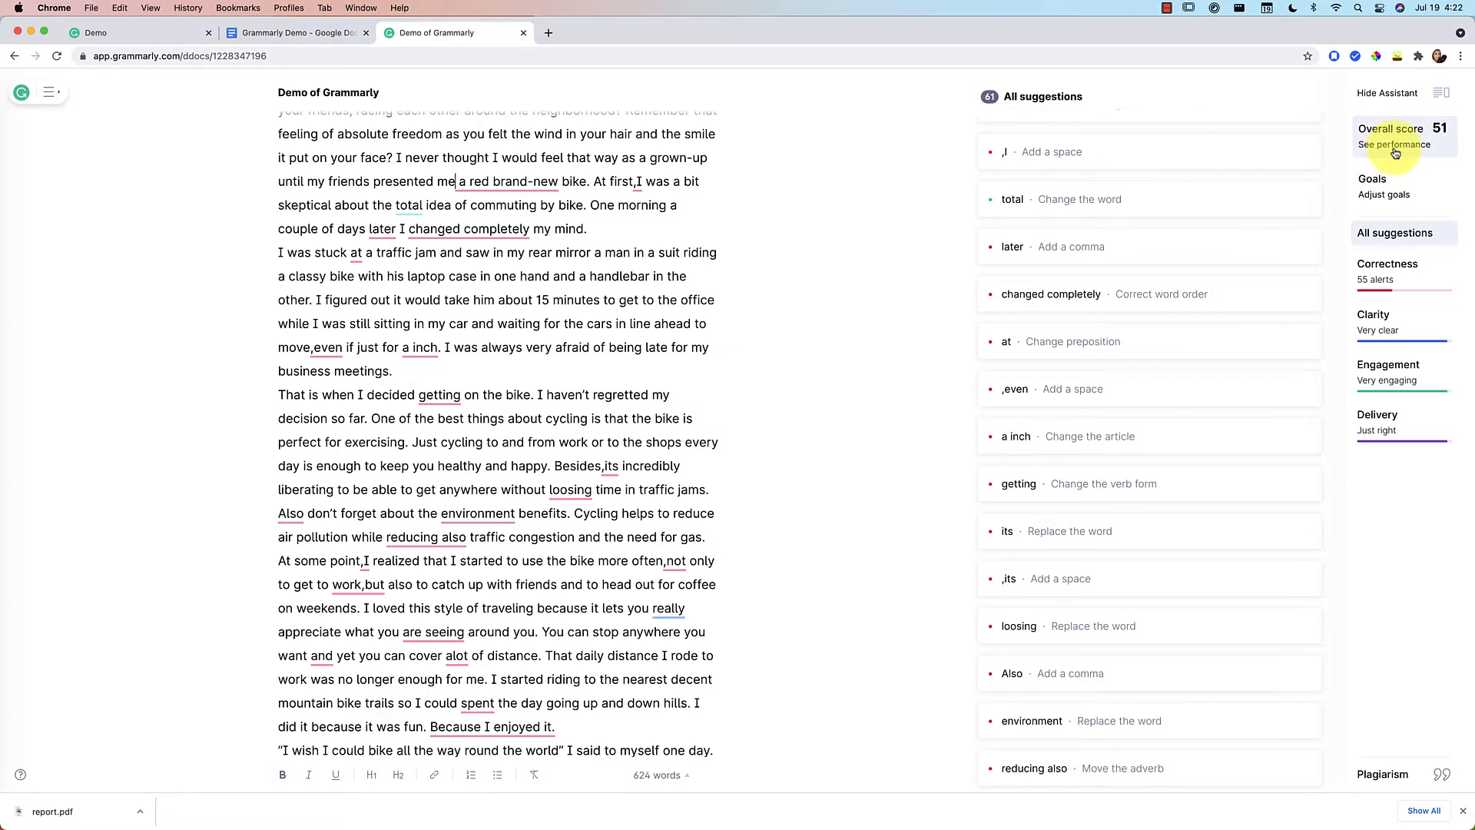
{"action": "left_click", "coordinate": [1395, 144]}
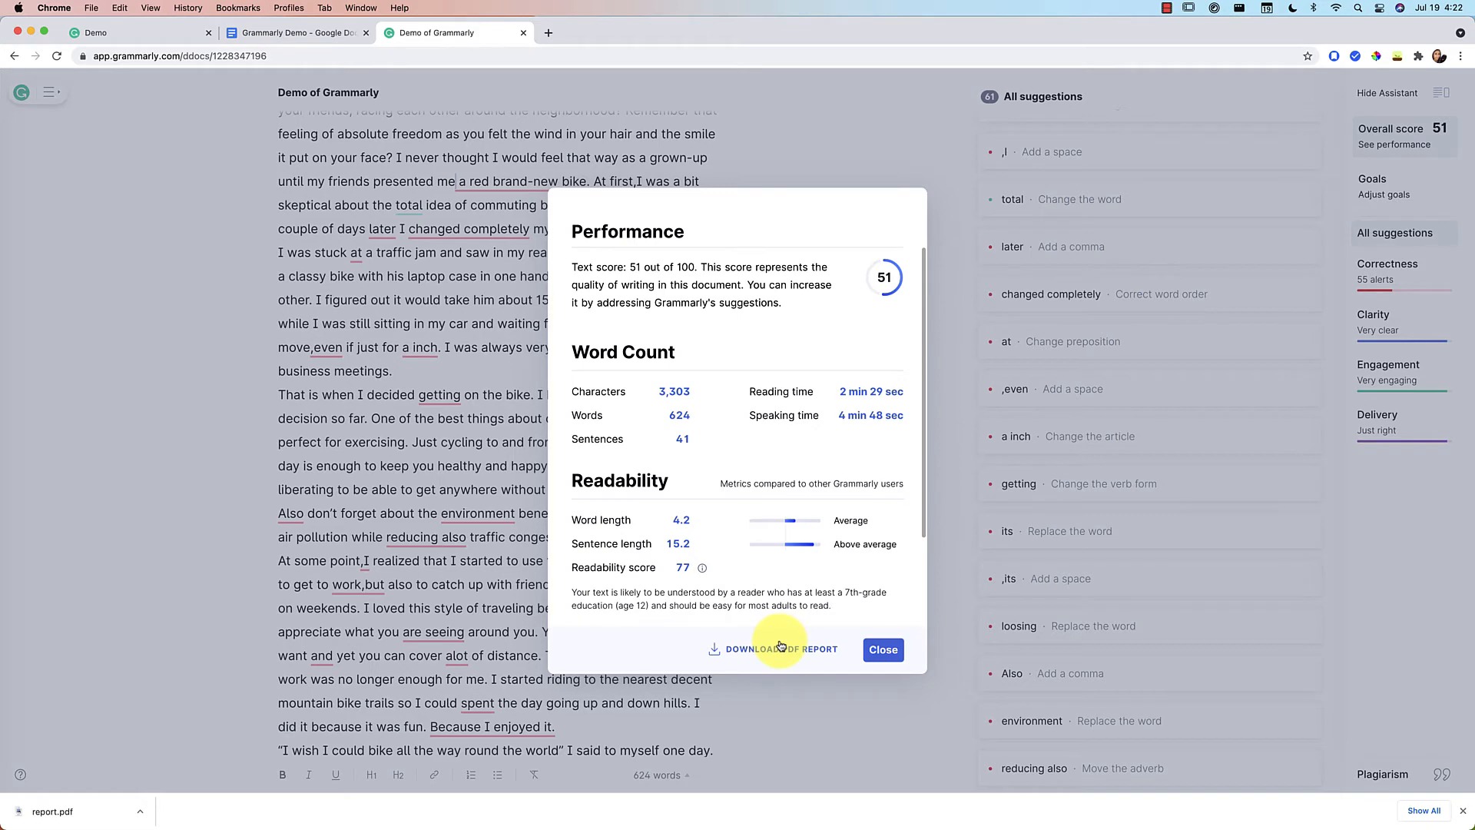
Close the performance summary and confirm goals unchanged: Knowledgeable, Neutral, General.
{"action": "left_click", "coordinate": [881, 649]}
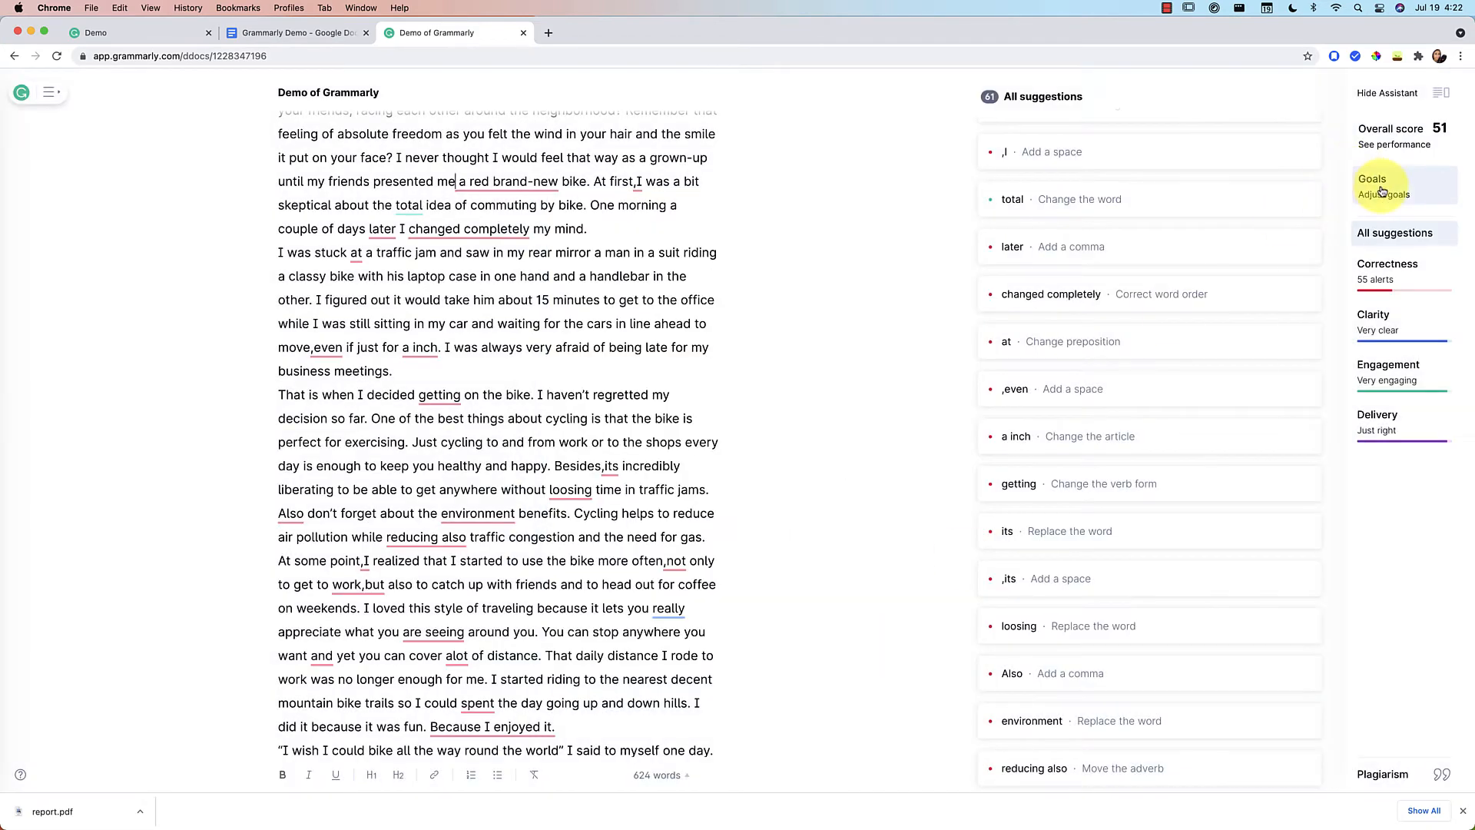
{"action": "left_click", "coordinate": [1383, 194]}
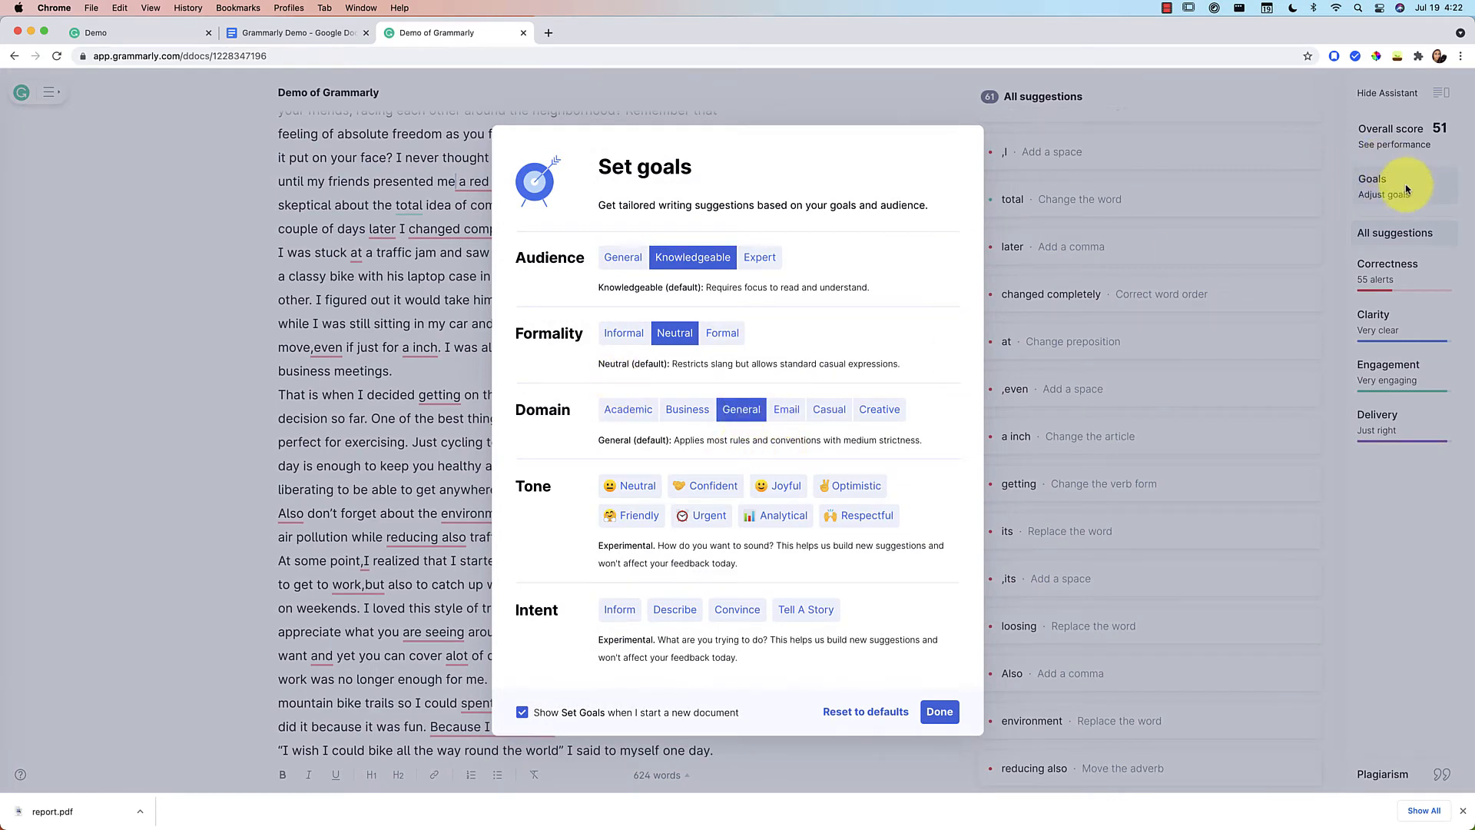
{"action": "left_click", "coordinate": [938, 711]}
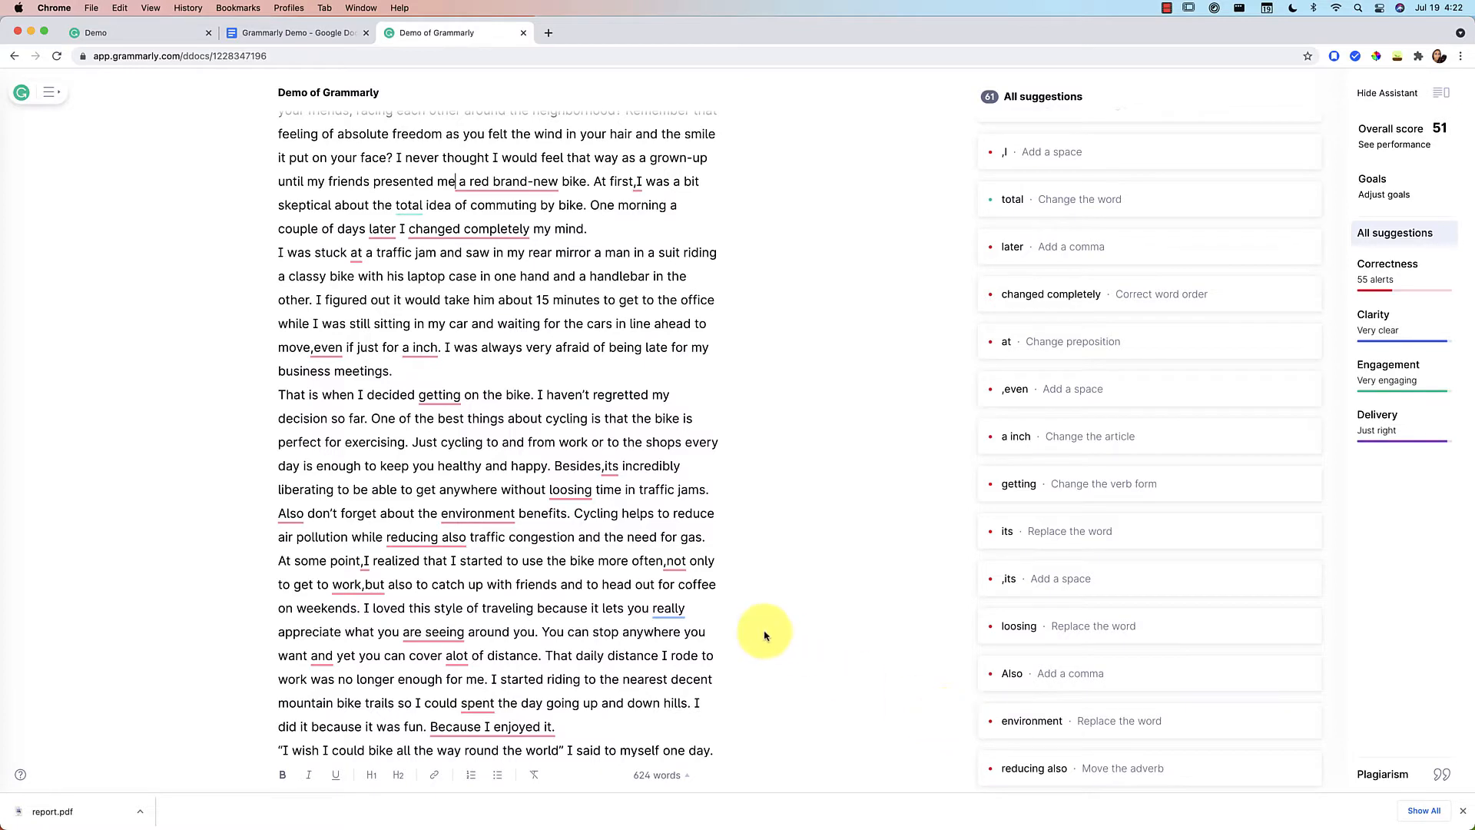
{"action": "mouse_move", "coordinate": [1348, 759]}
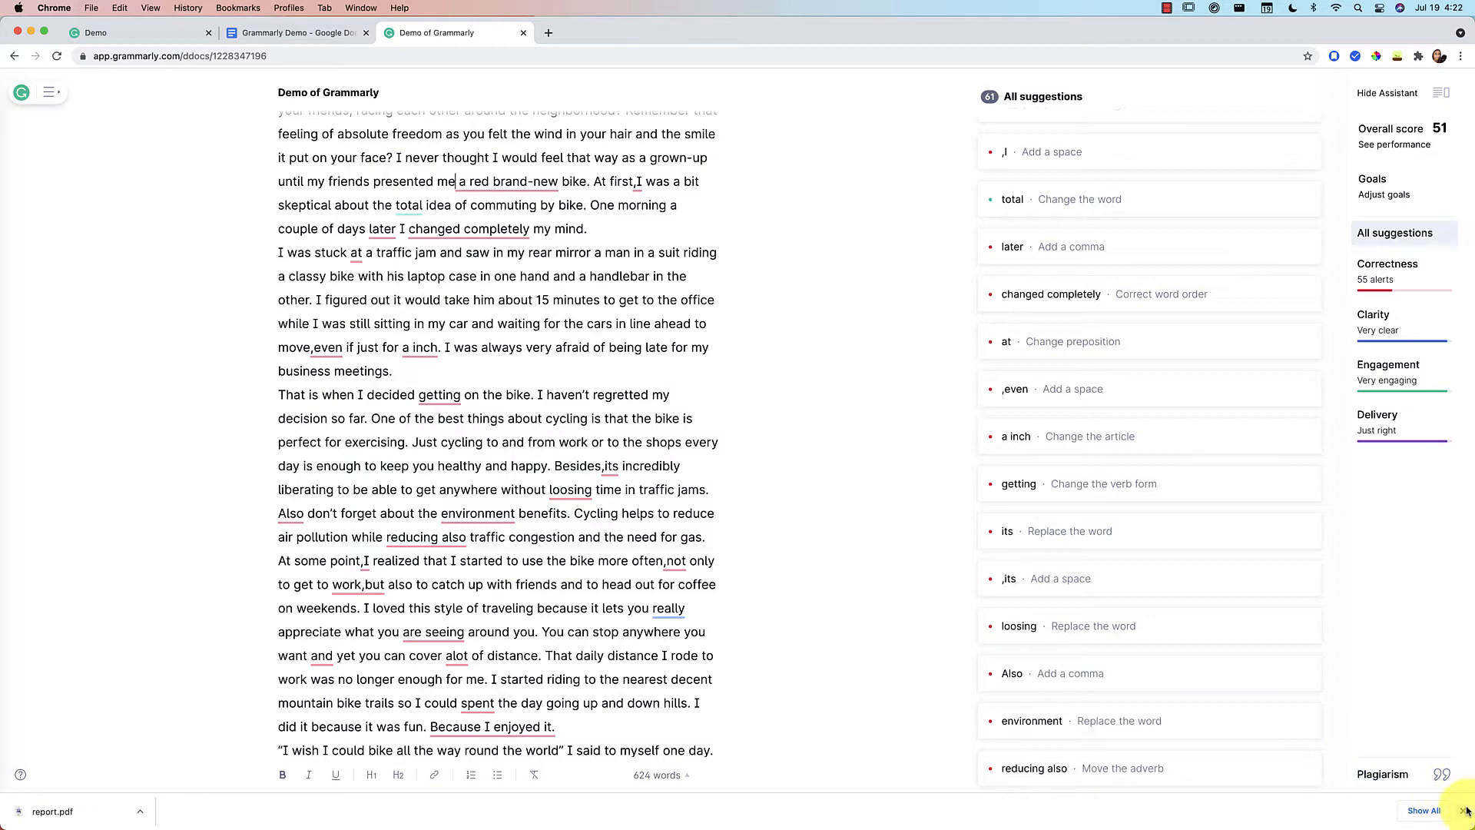
Run the plagiarism check, finding an 8% match with a weebly.com bike-riding blog.
{"action": "left_click", "coordinate": [1382, 812]}
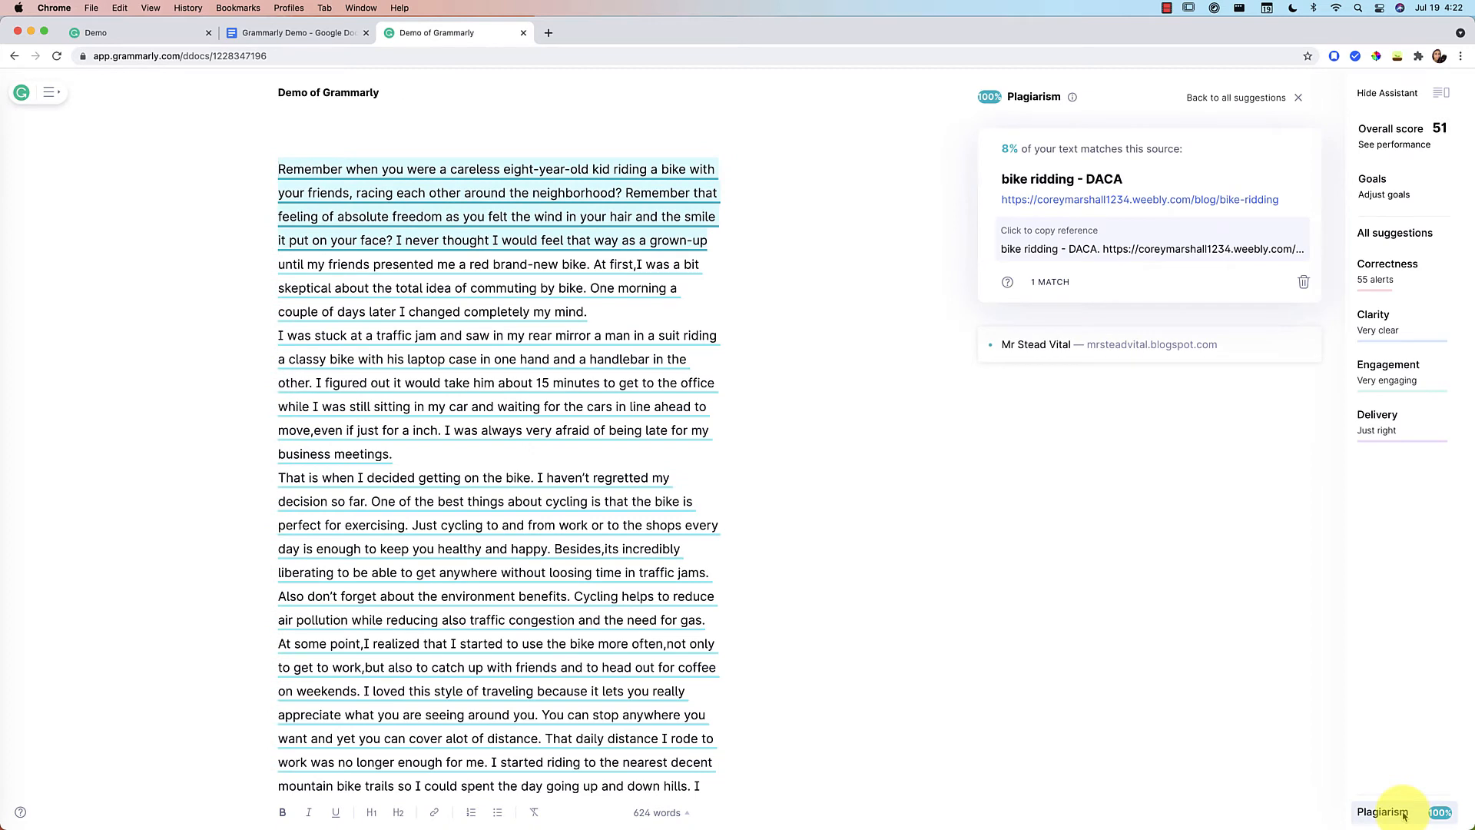
{"action": "mouse_move", "coordinate": [1215, 520]}
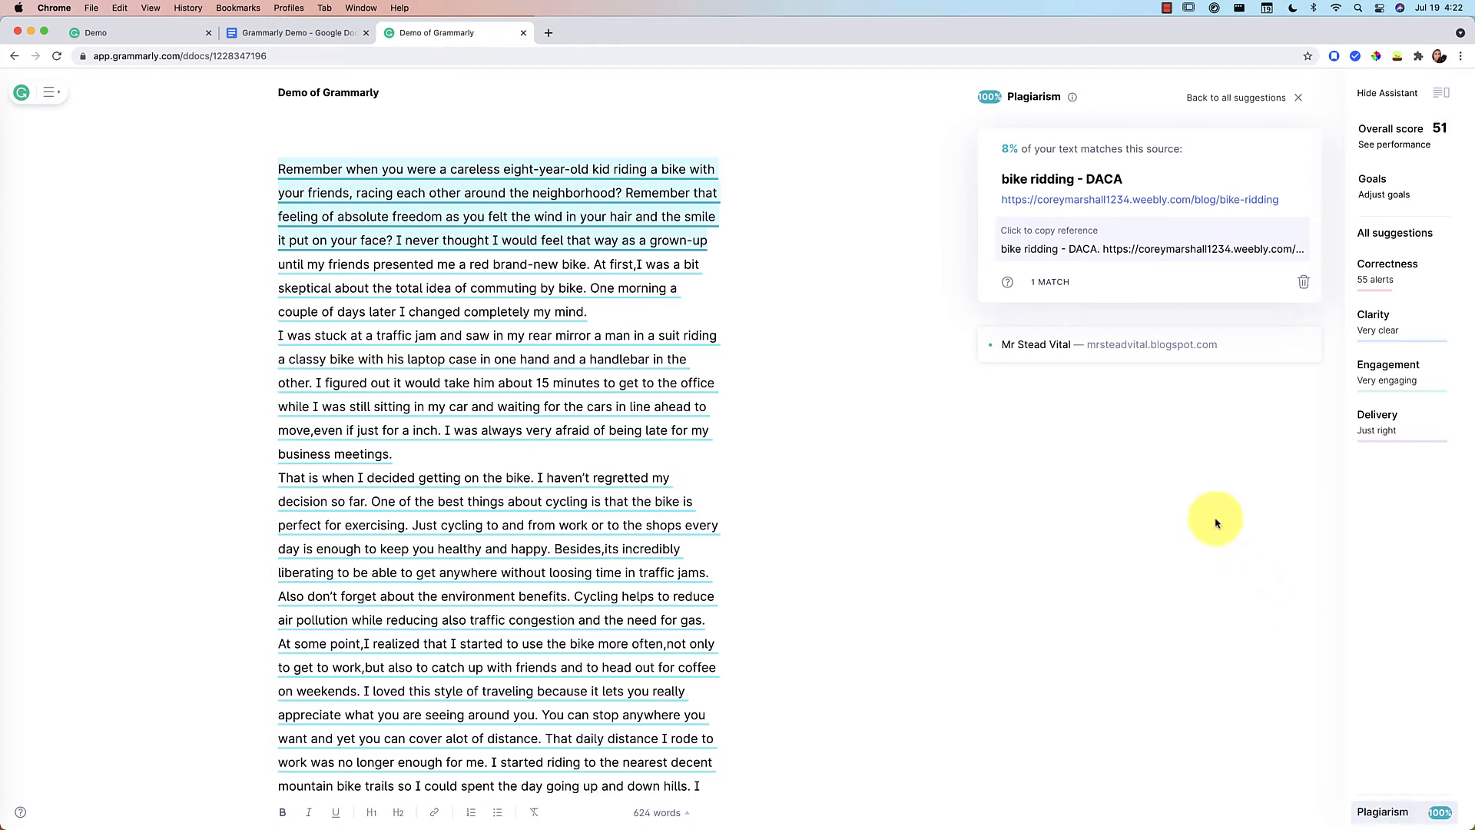
{"action": "mouse_move", "coordinate": [1015, 155]}
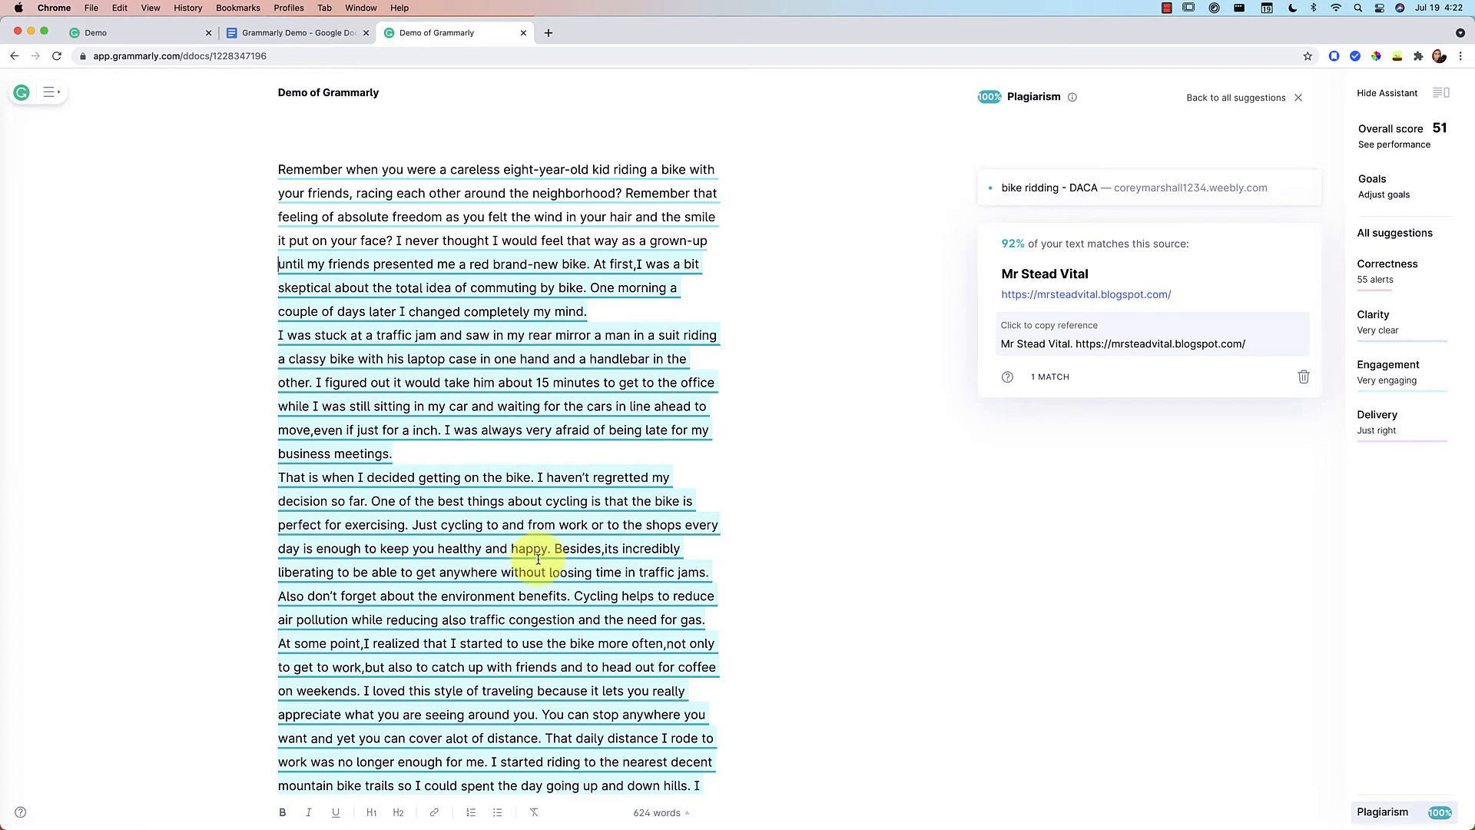
{"action": "mouse_move", "coordinate": [1232, 232]}
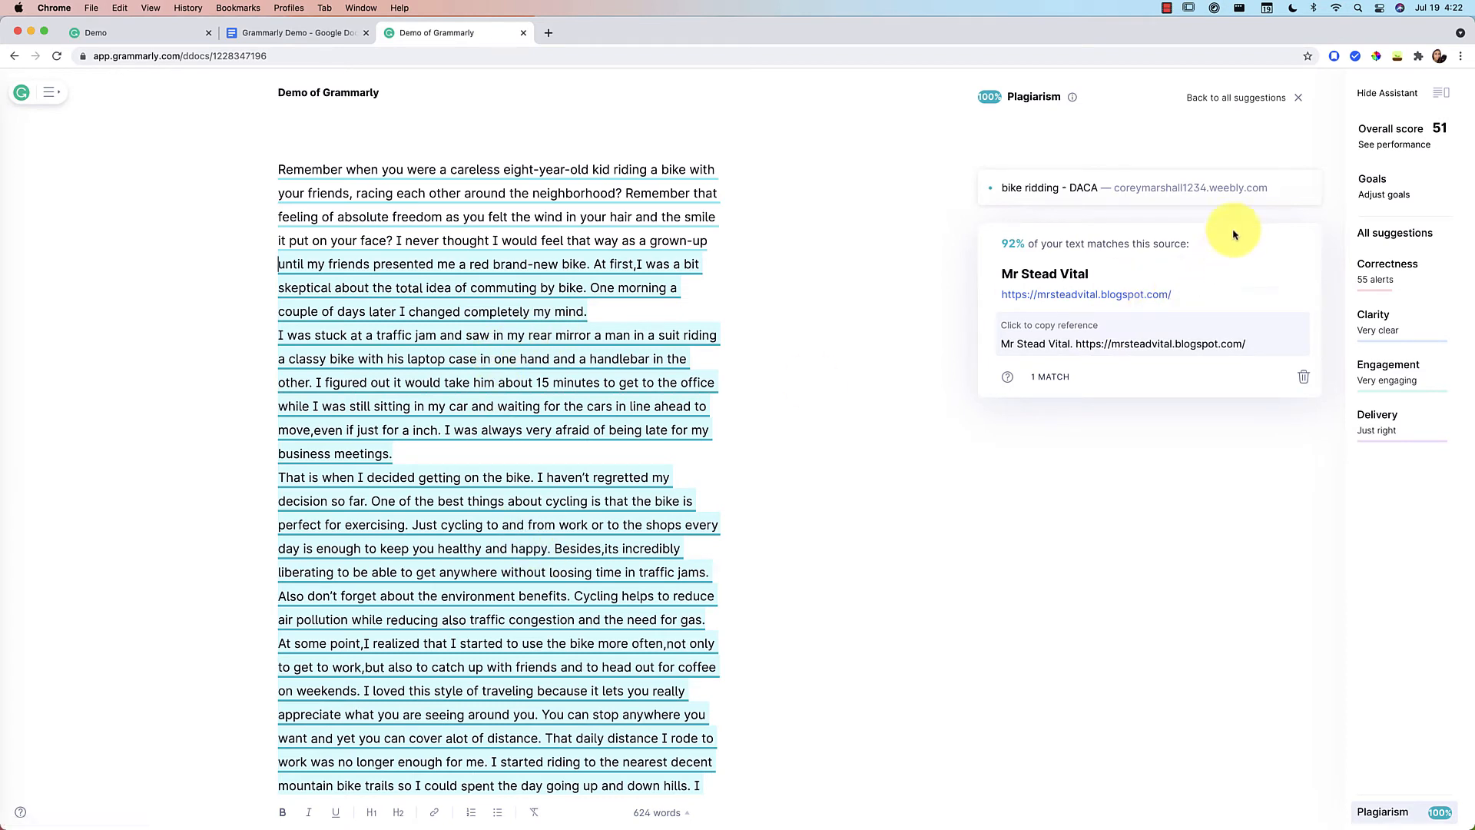
{"action": "mouse_move", "coordinate": [1246, 280]}
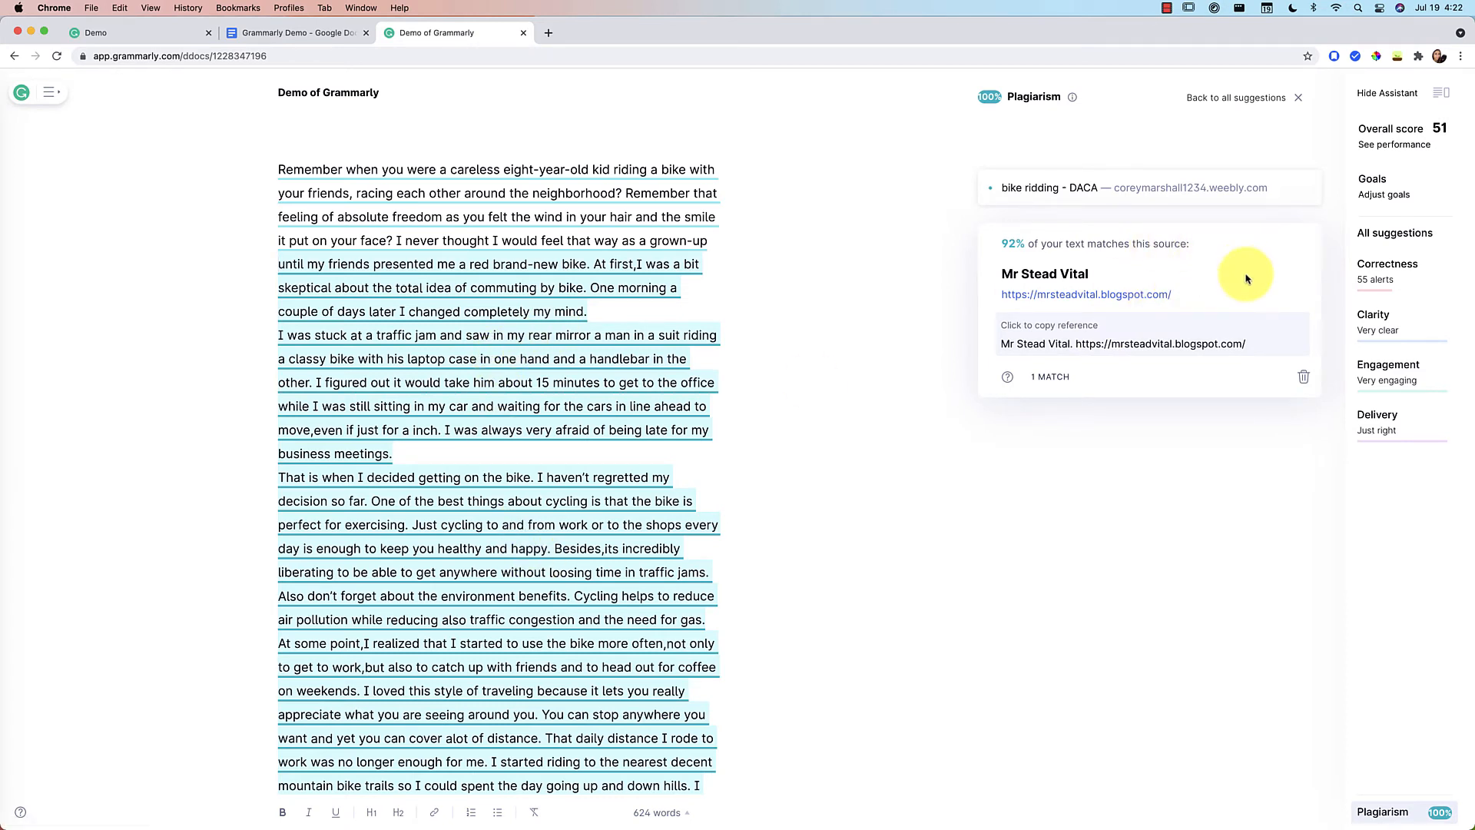
{"action": "mouse_move", "coordinate": [1016, 7]}
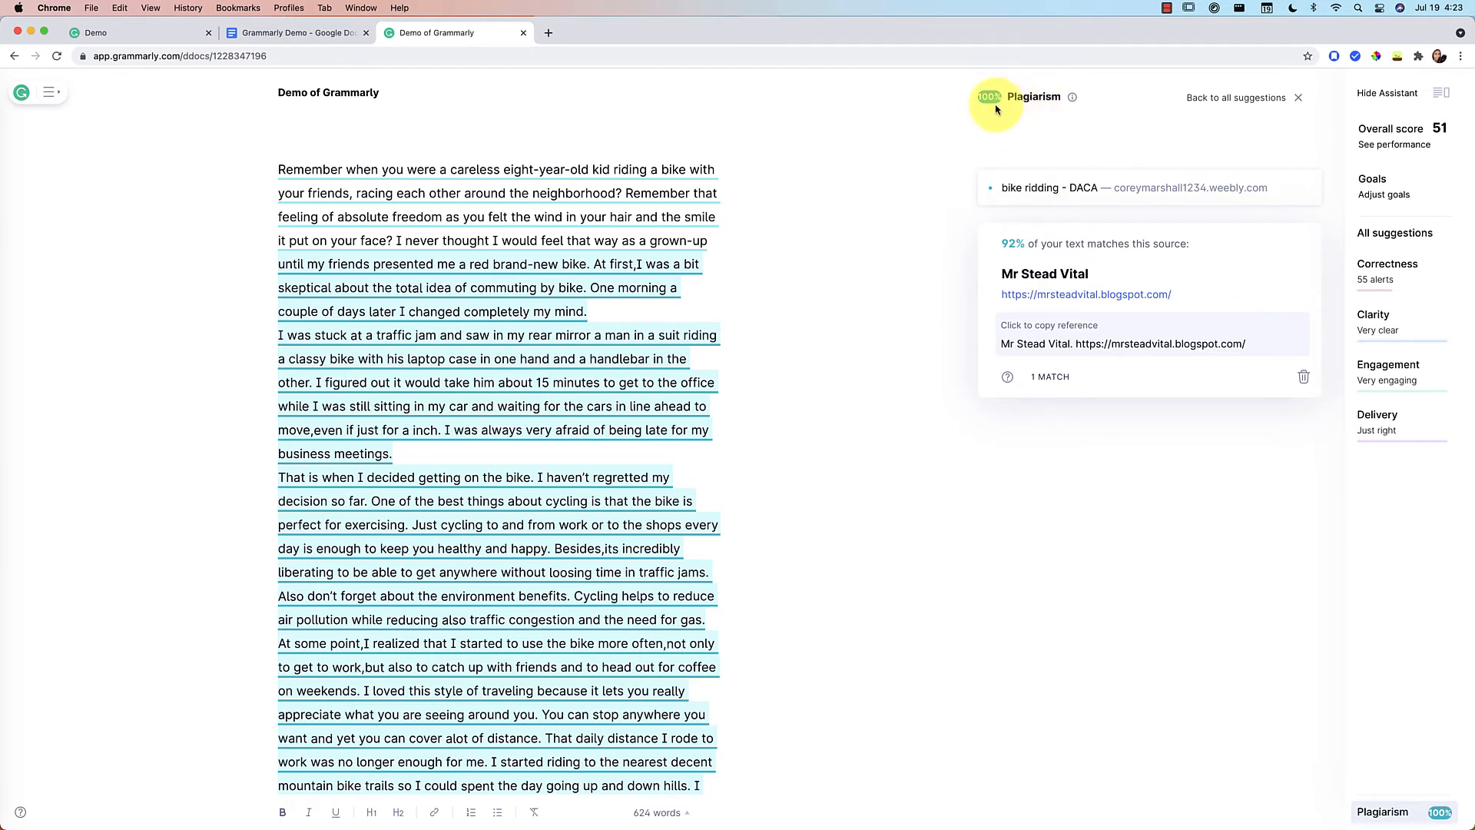
{"action": "mouse_move", "coordinate": [1070, 97]}
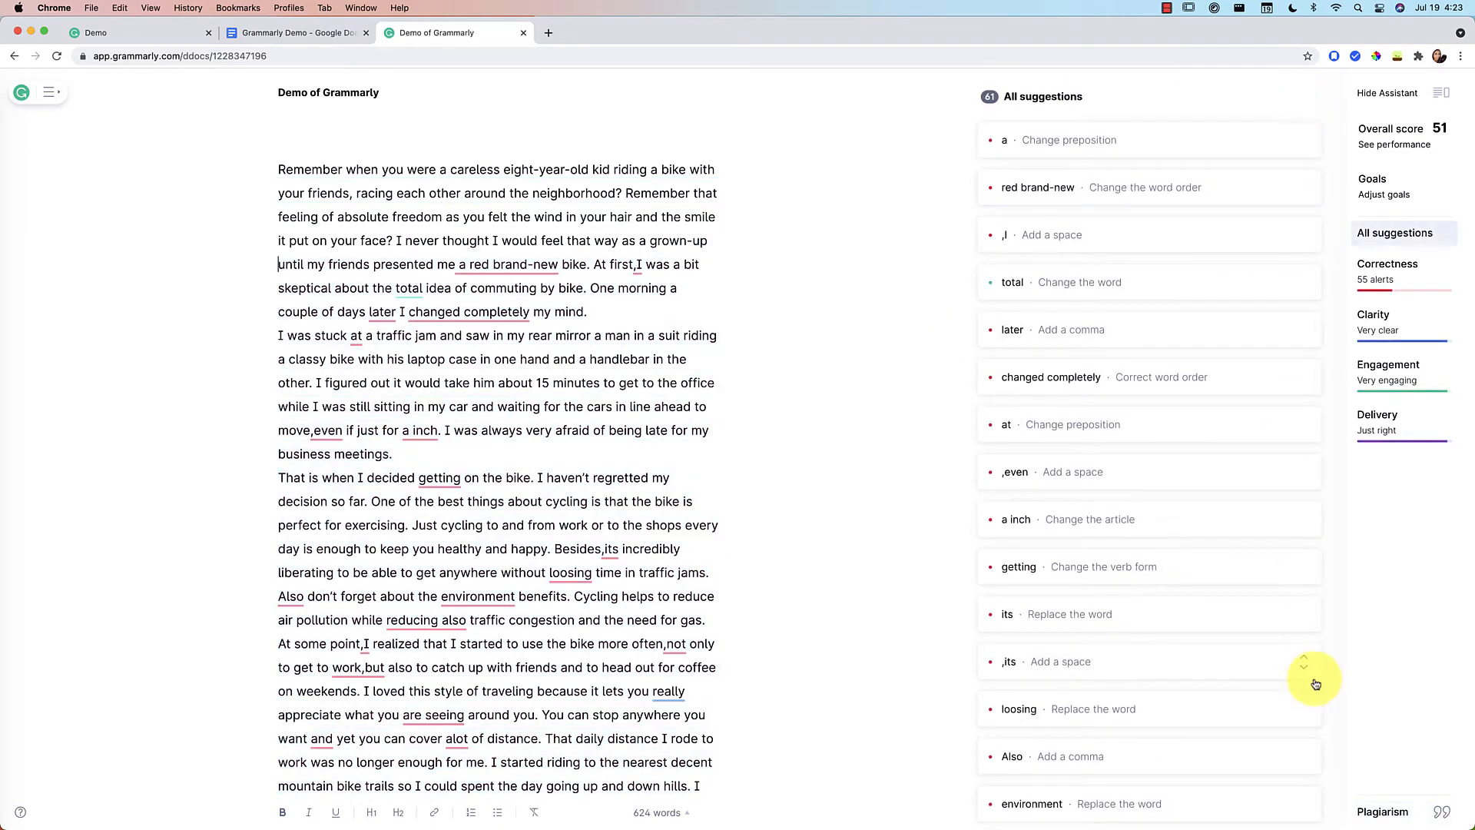
{"action": "mouse_move", "coordinate": [1400, 812]}
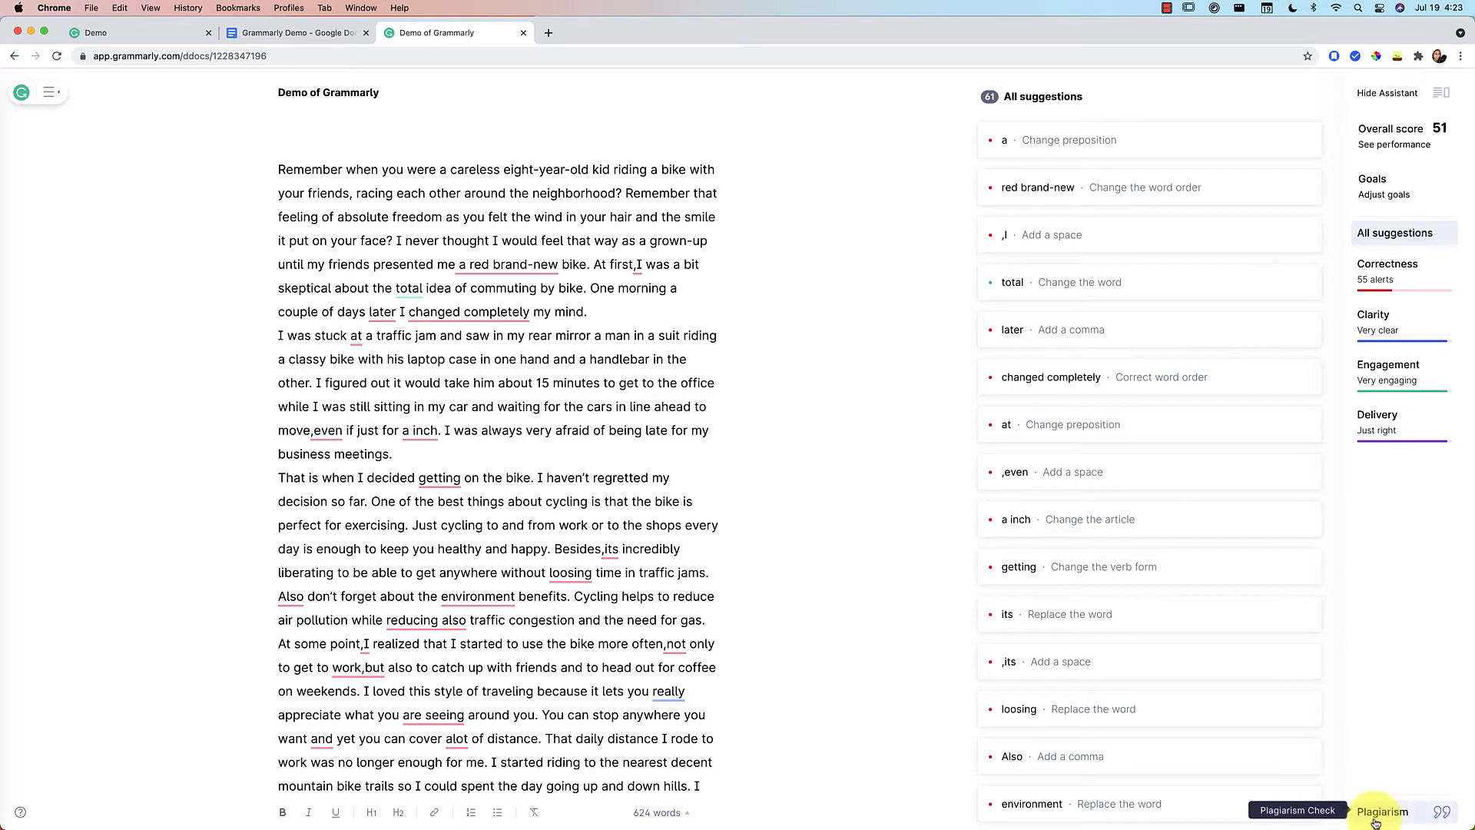
{"action": "mouse_move", "coordinate": [22, 91]}
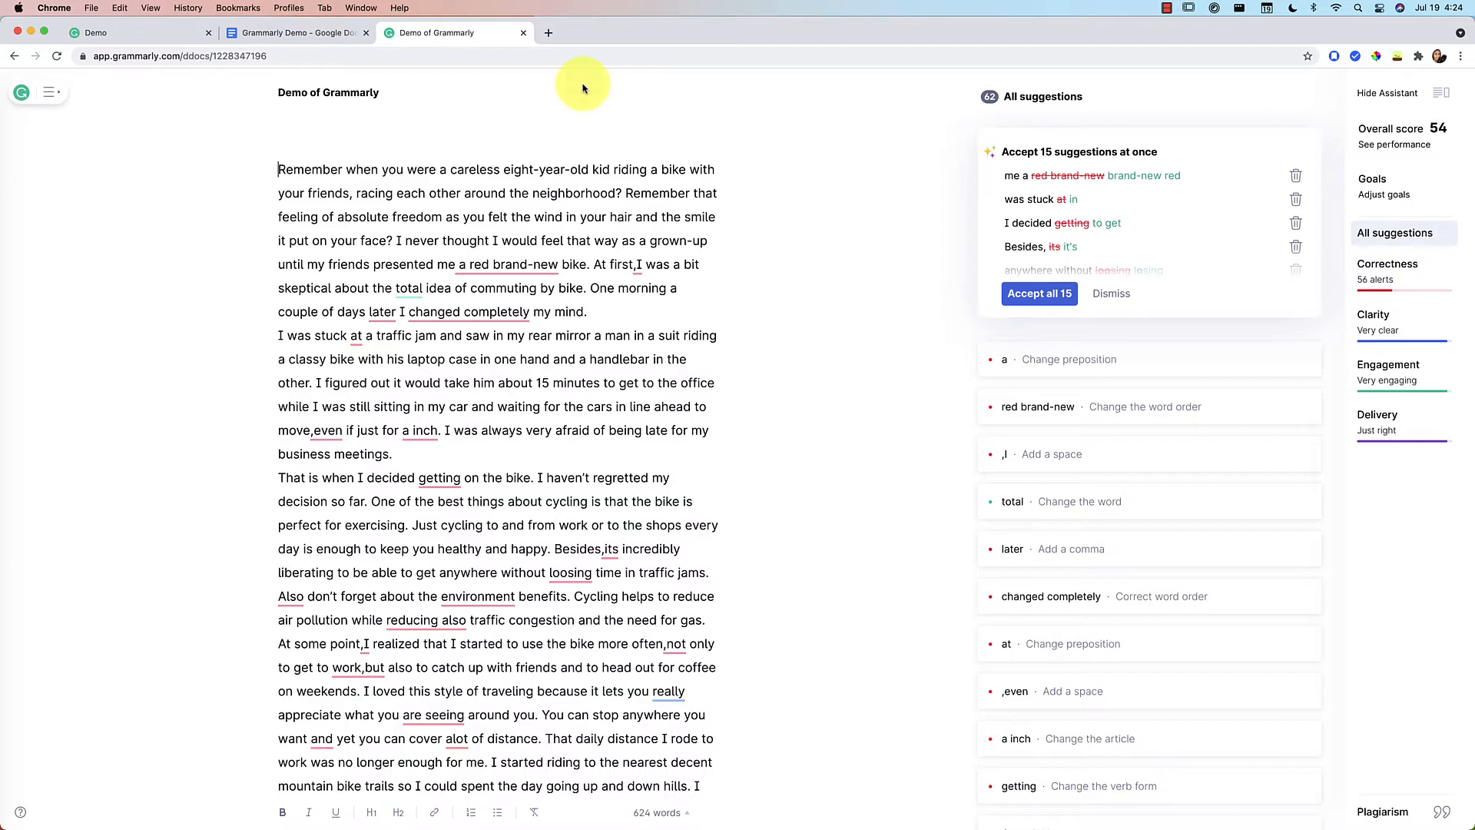
{"action": "mouse_move", "coordinate": [51, 92]}
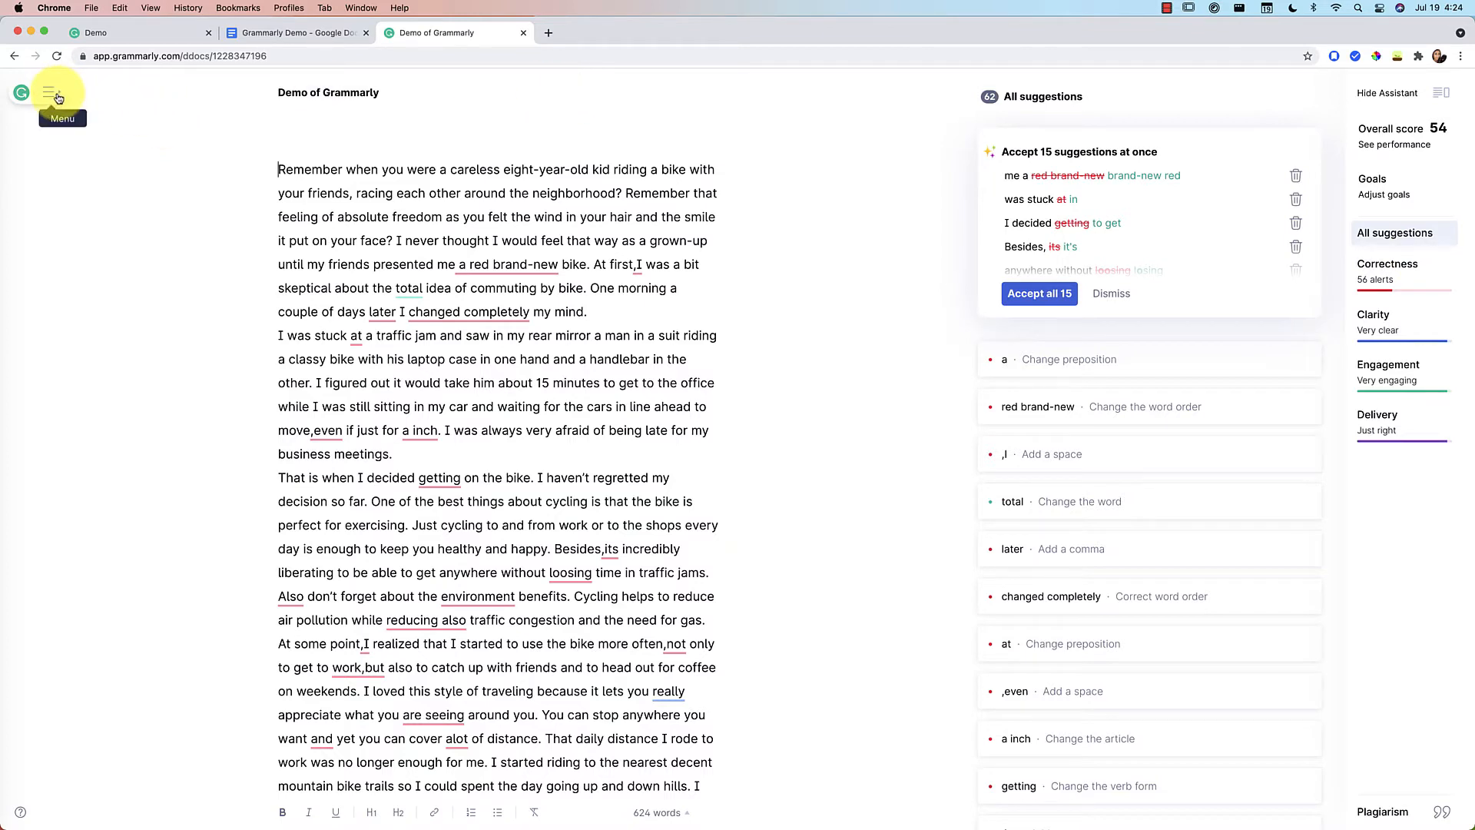
{"action": "left_click", "coordinate": [54, 92]}
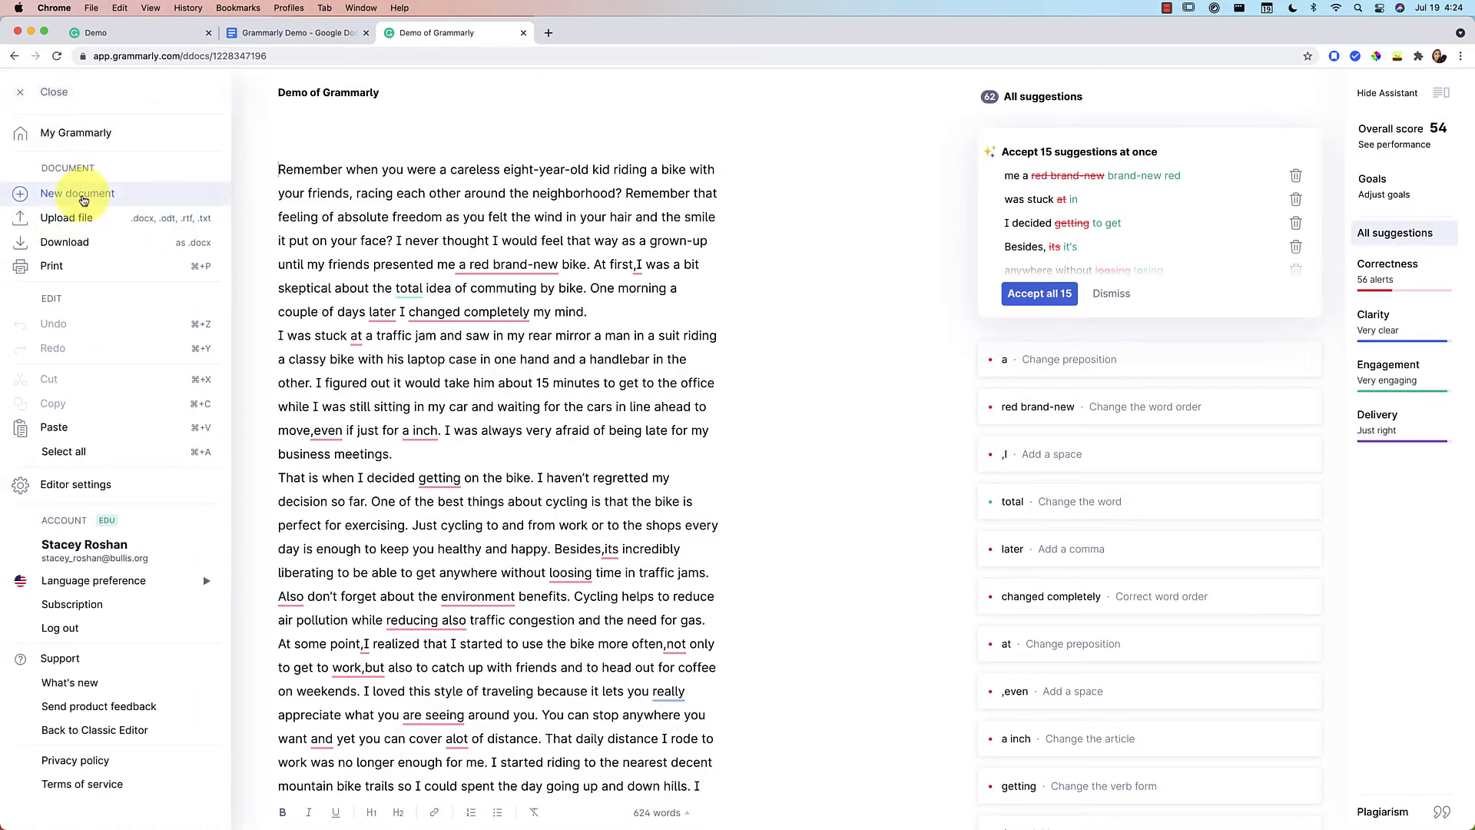
{"action": "mouse_move", "coordinate": [66, 218]}
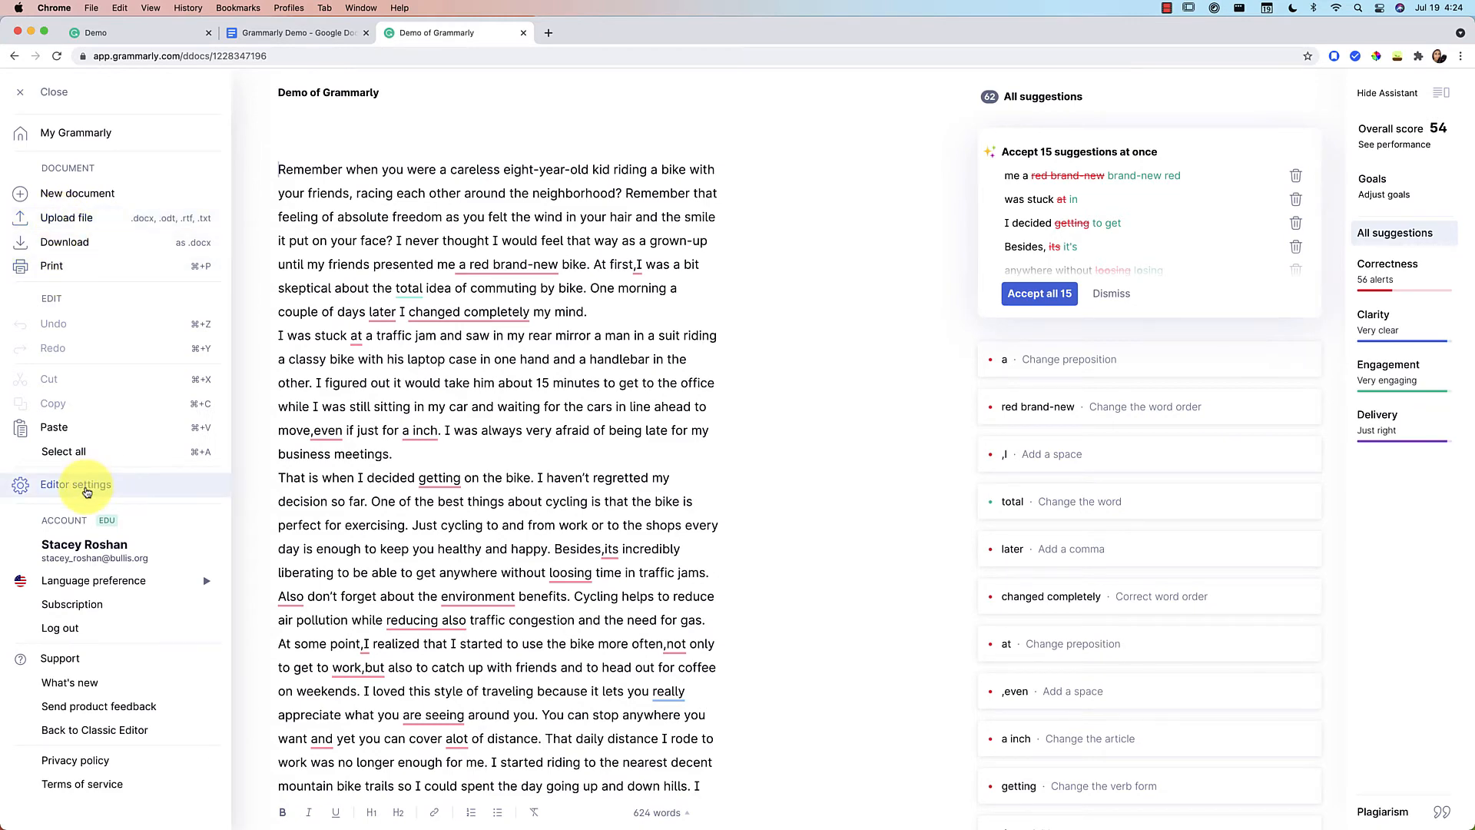
{"action": "left_click", "coordinate": [75, 483]}
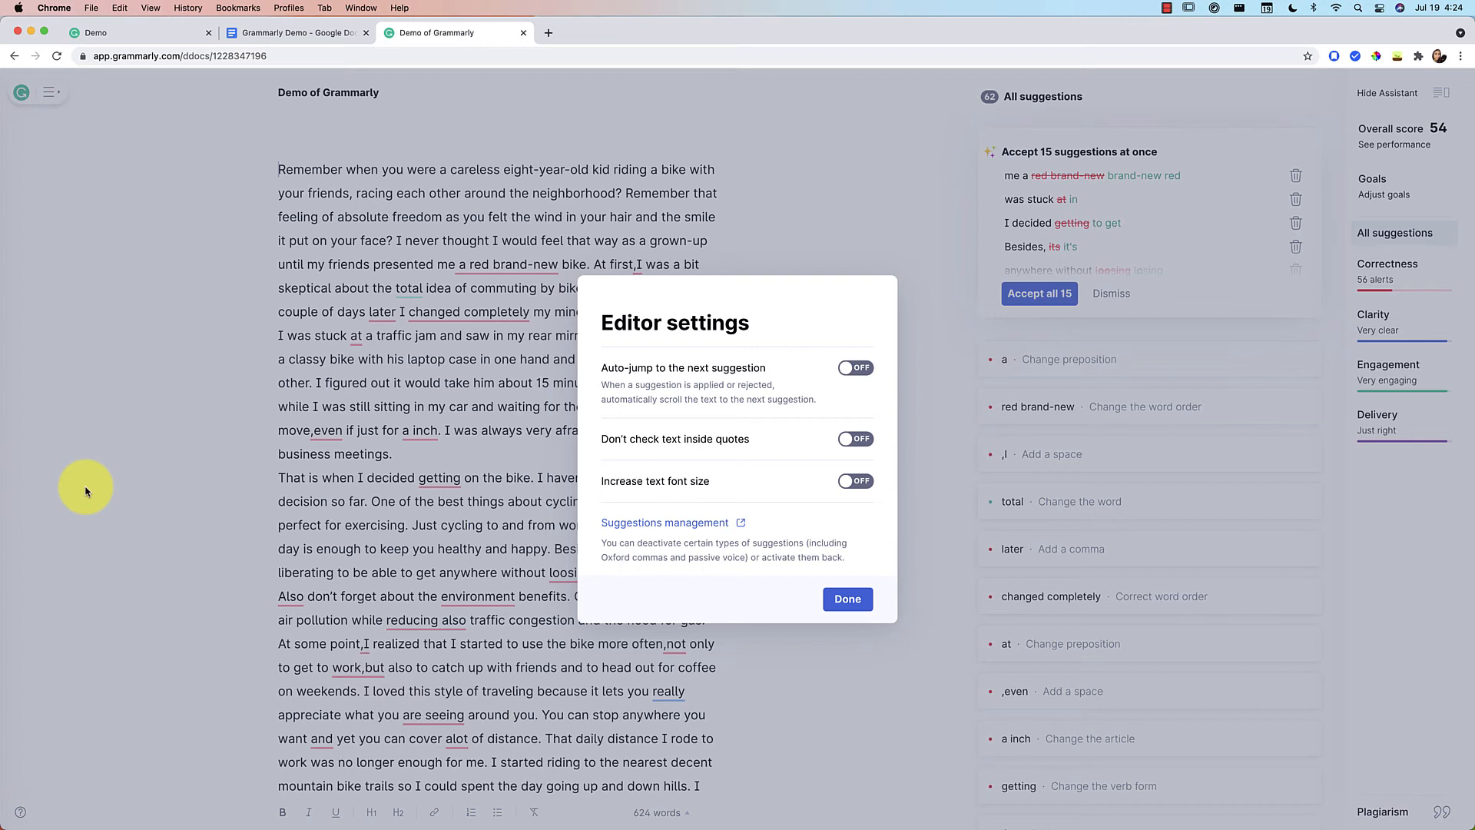
{"action": "mouse_move", "coordinate": [796, 374]}
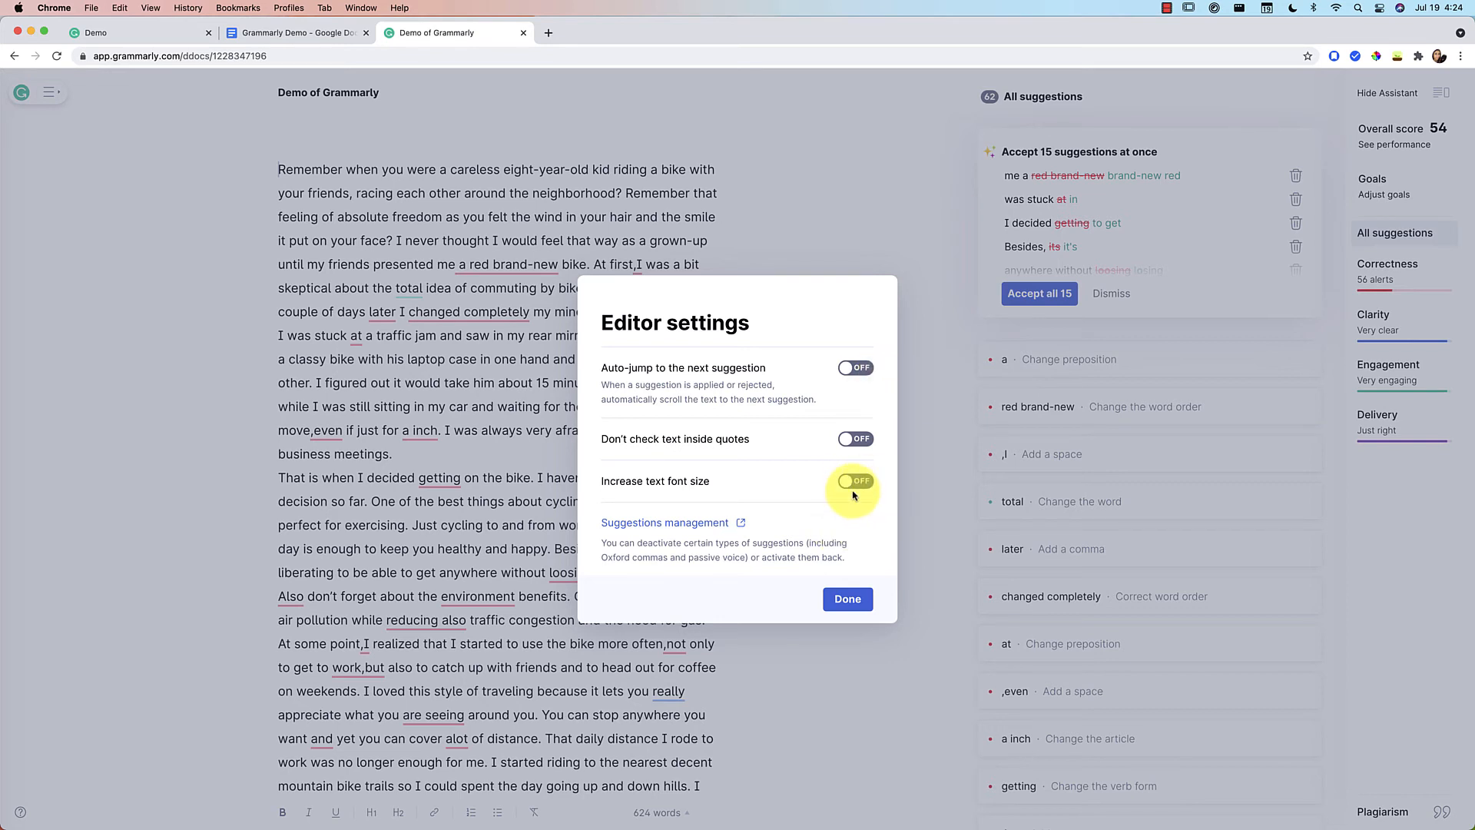
{"action": "mouse_move", "coordinate": [862, 616]}
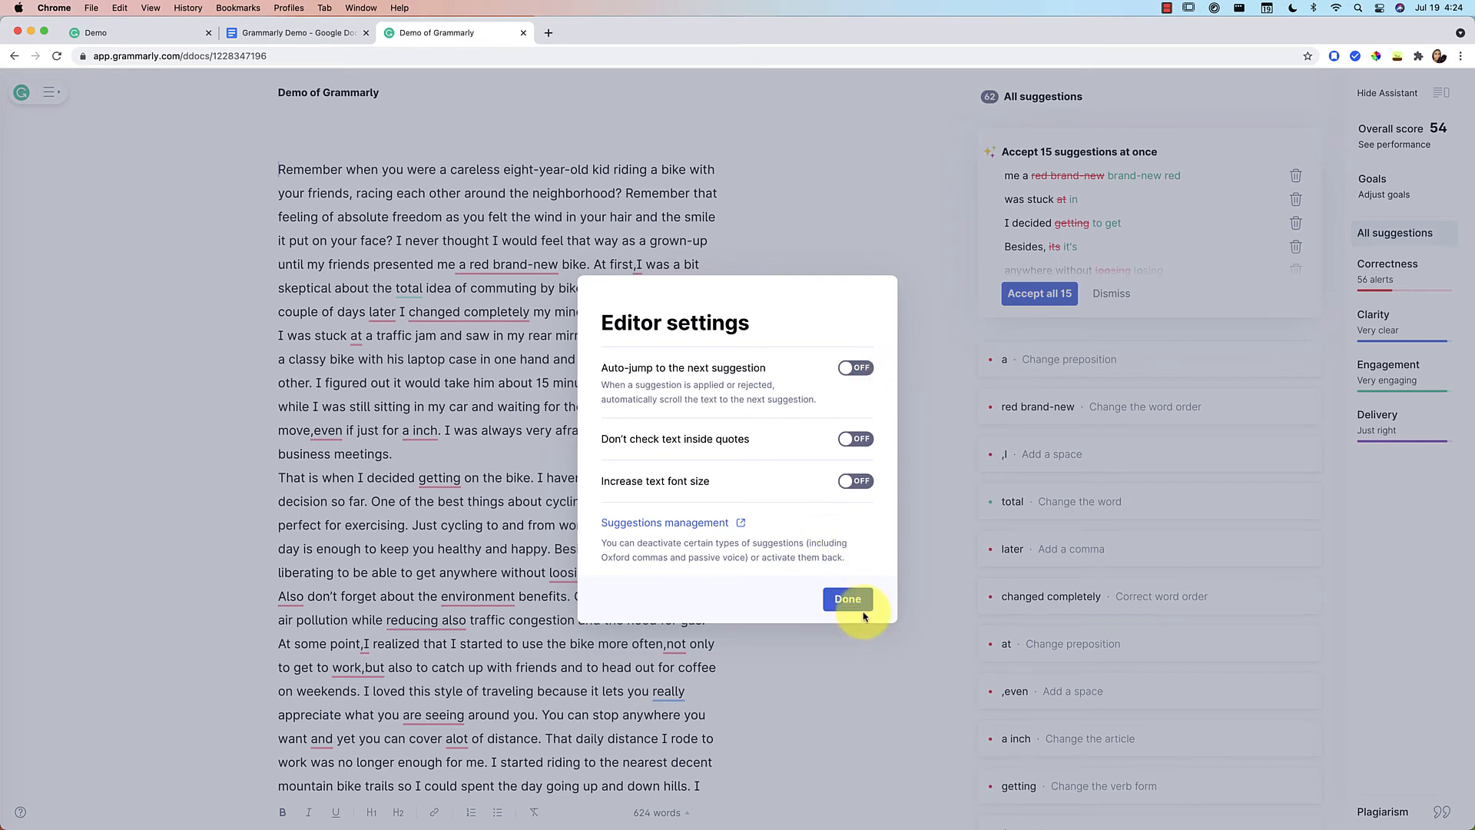
{"action": "left_click", "coordinate": [846, 599]}
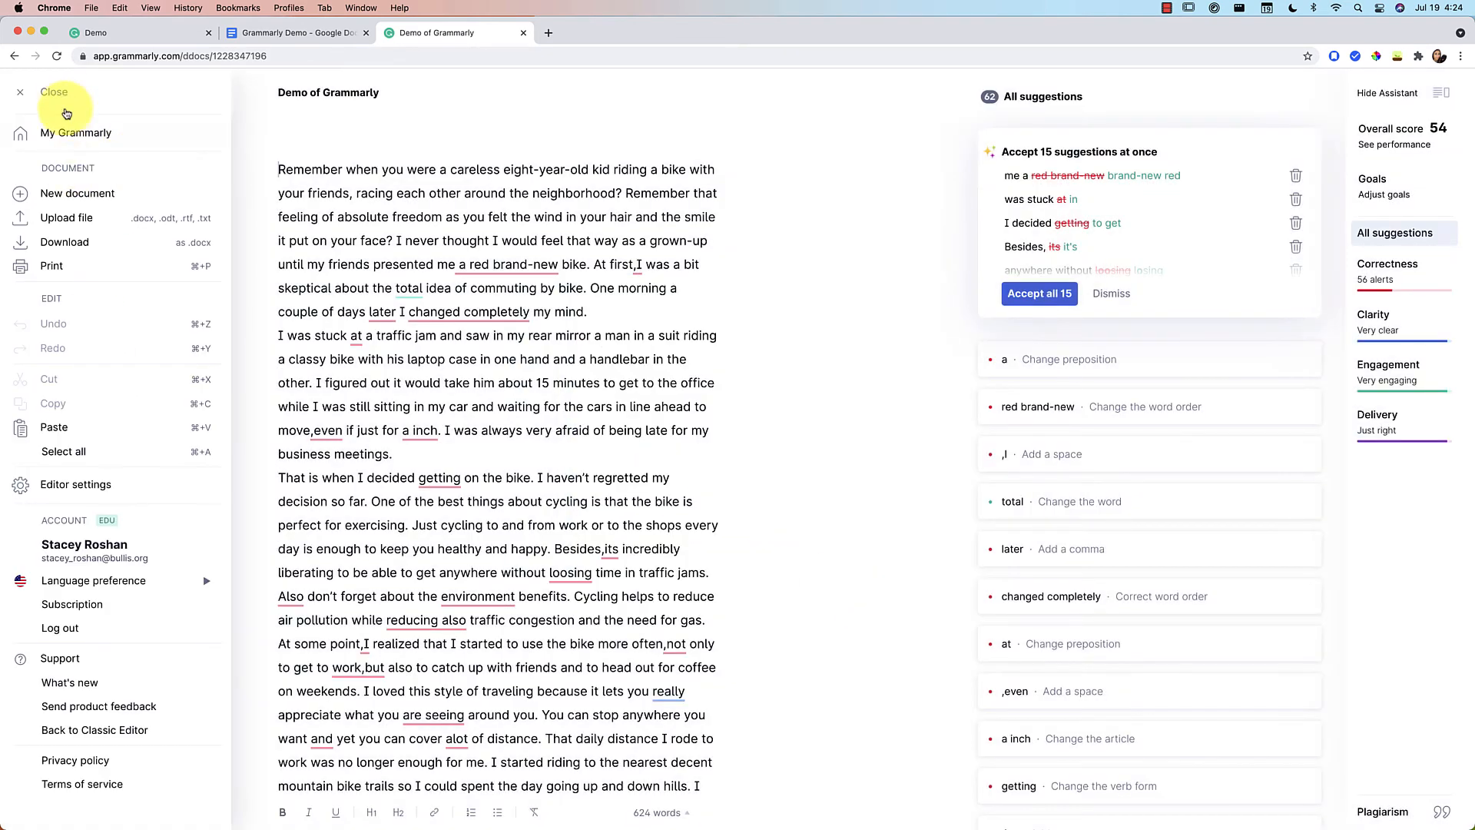
{"action": "mouse_move", "coordinate": [75, 452]}
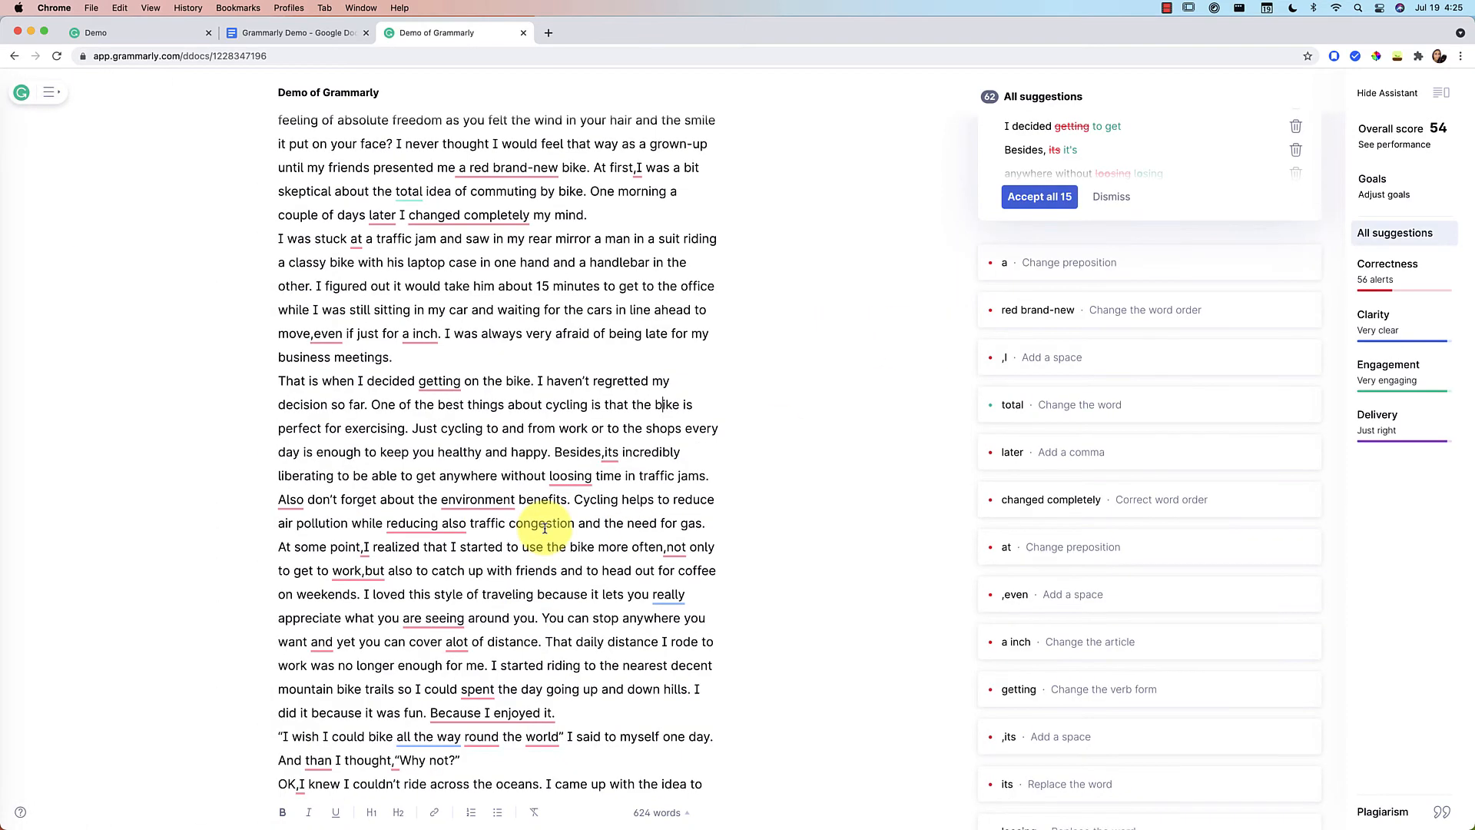
Bold "OK,I knew I couldn't ride across the oceans." and view the word and readability statistics.
{"action": "scroll", "scroll_direction": "down", "scroll_amount": 3}
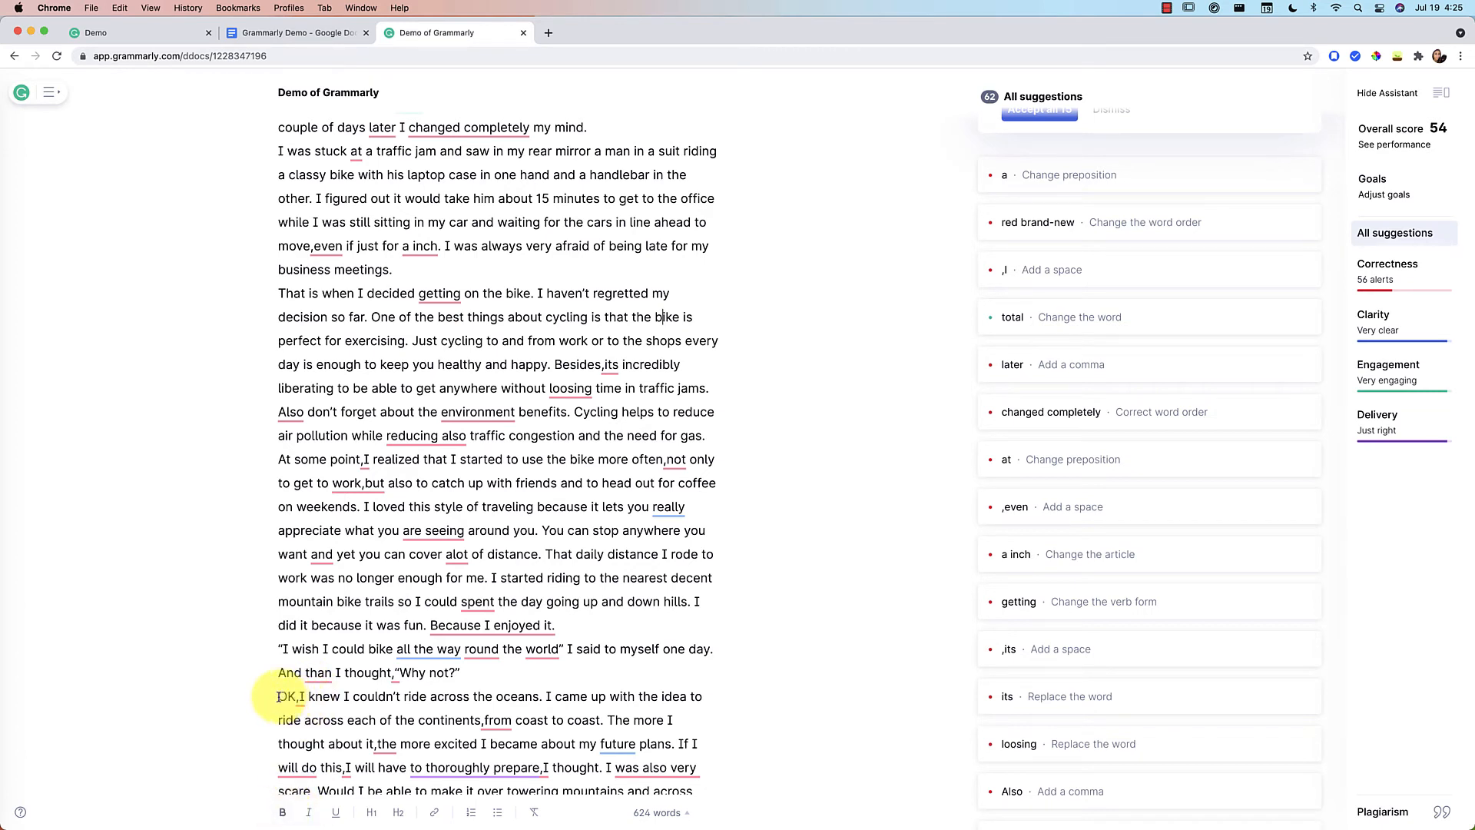
{"action": "left_click_drag", "start_coordinate": [278, 695], "coordinate": [544, 695]}
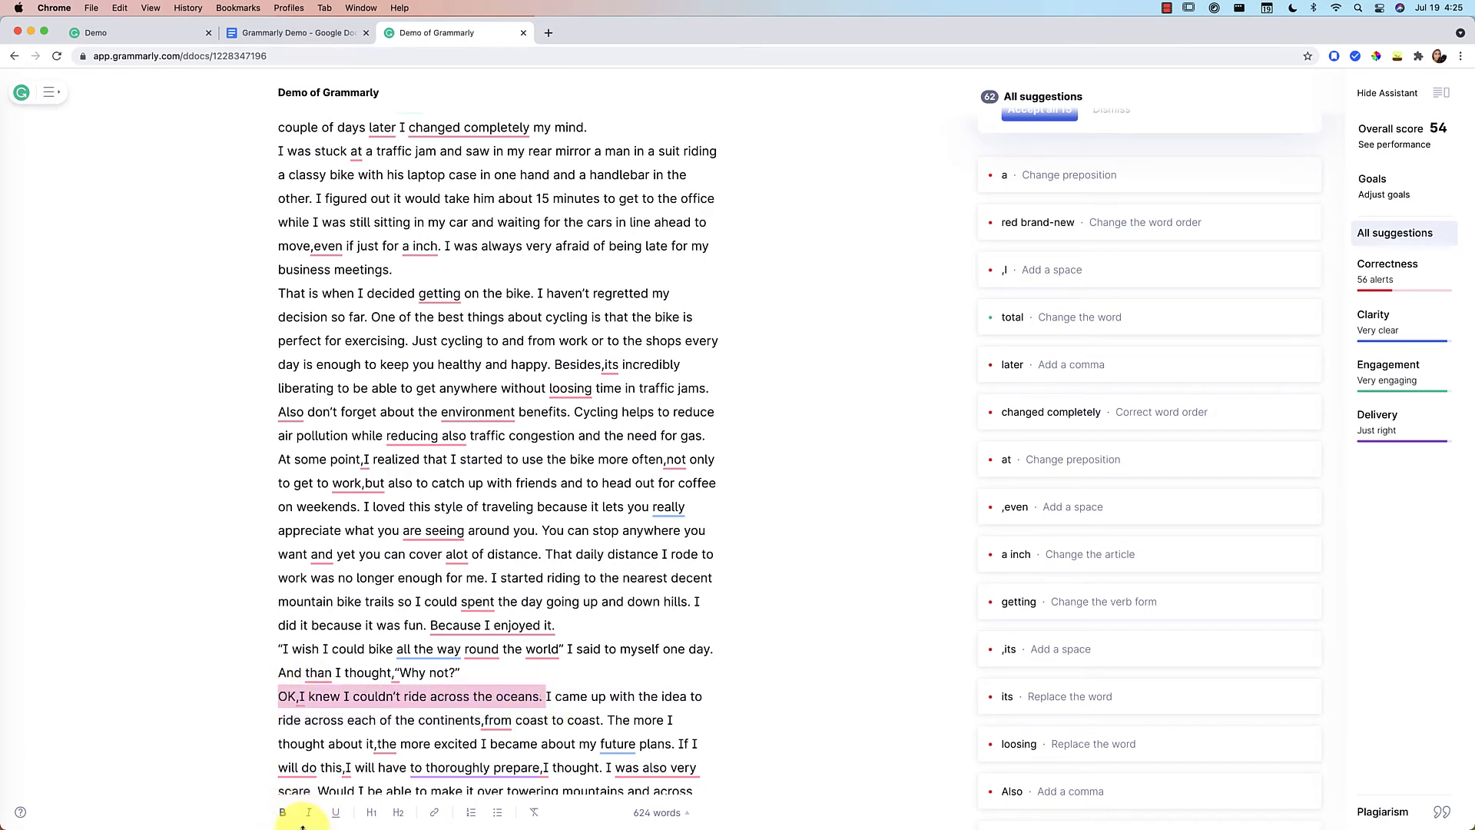
{"action": "left_click", "coordinate": [281, 812]}
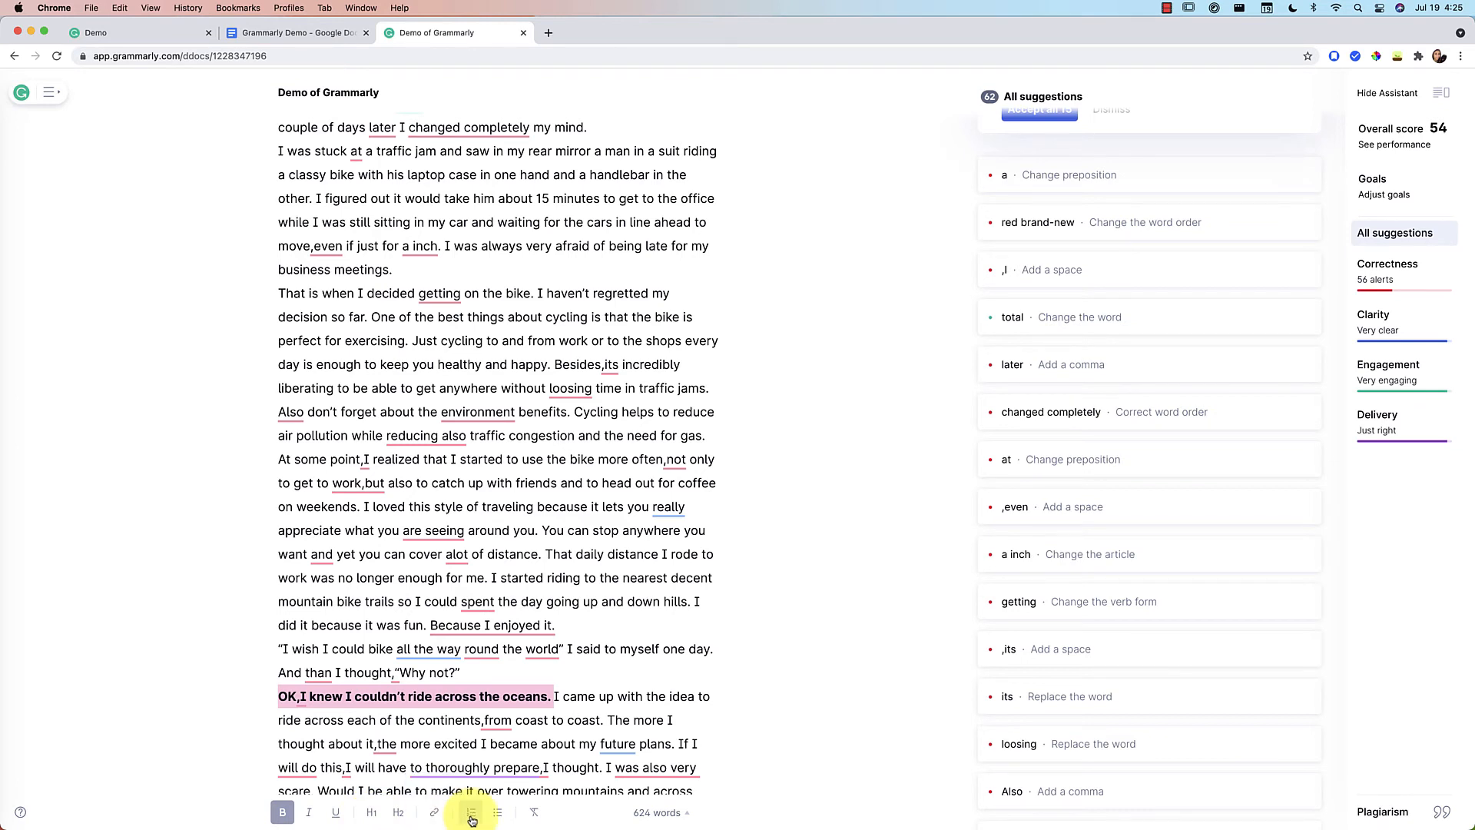
{"action": "mouse_move", "coordinate": [497, 812]}
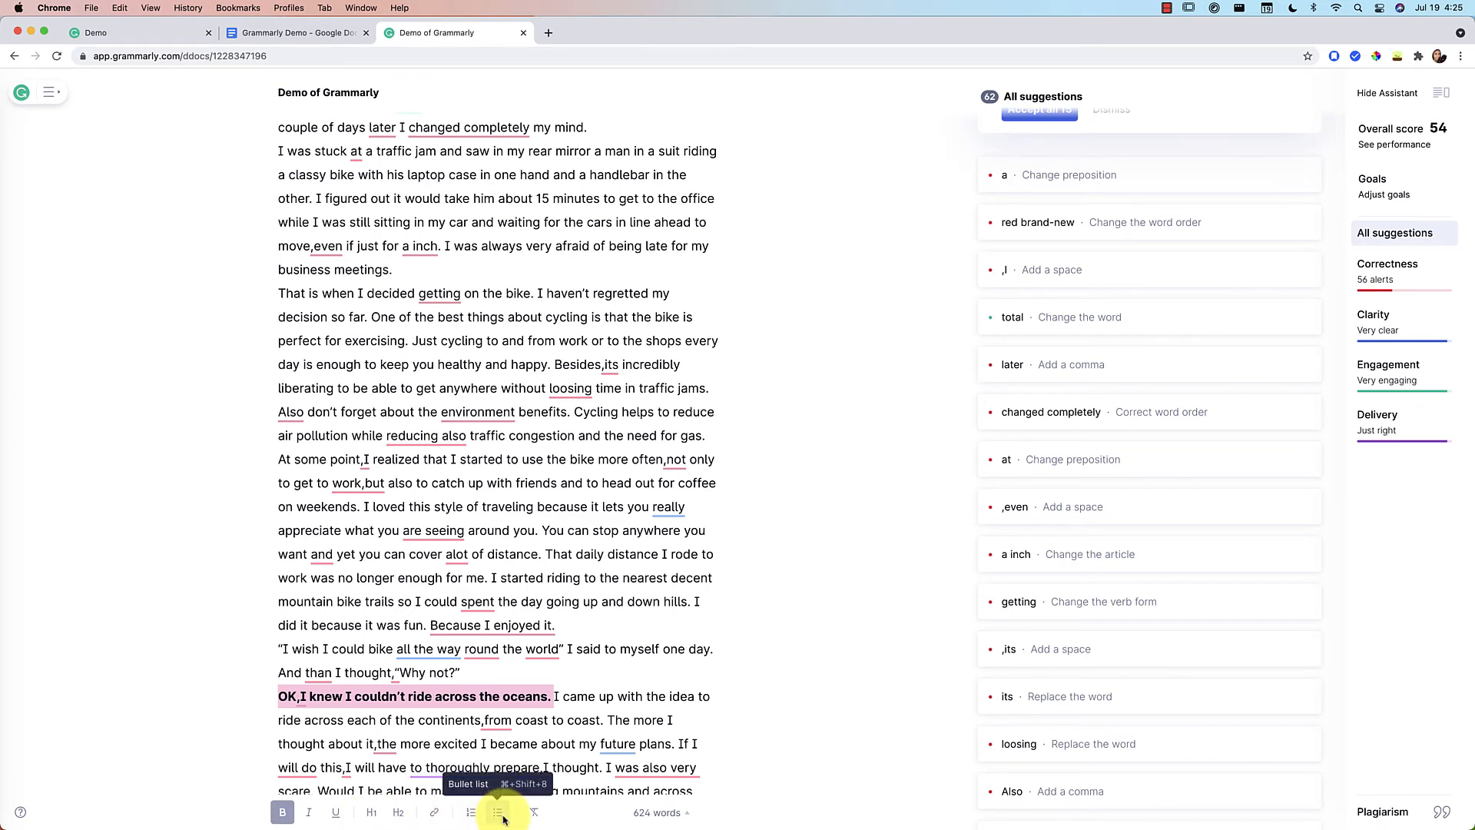
{"action": "left_click", "coordinate": [658, 812]}
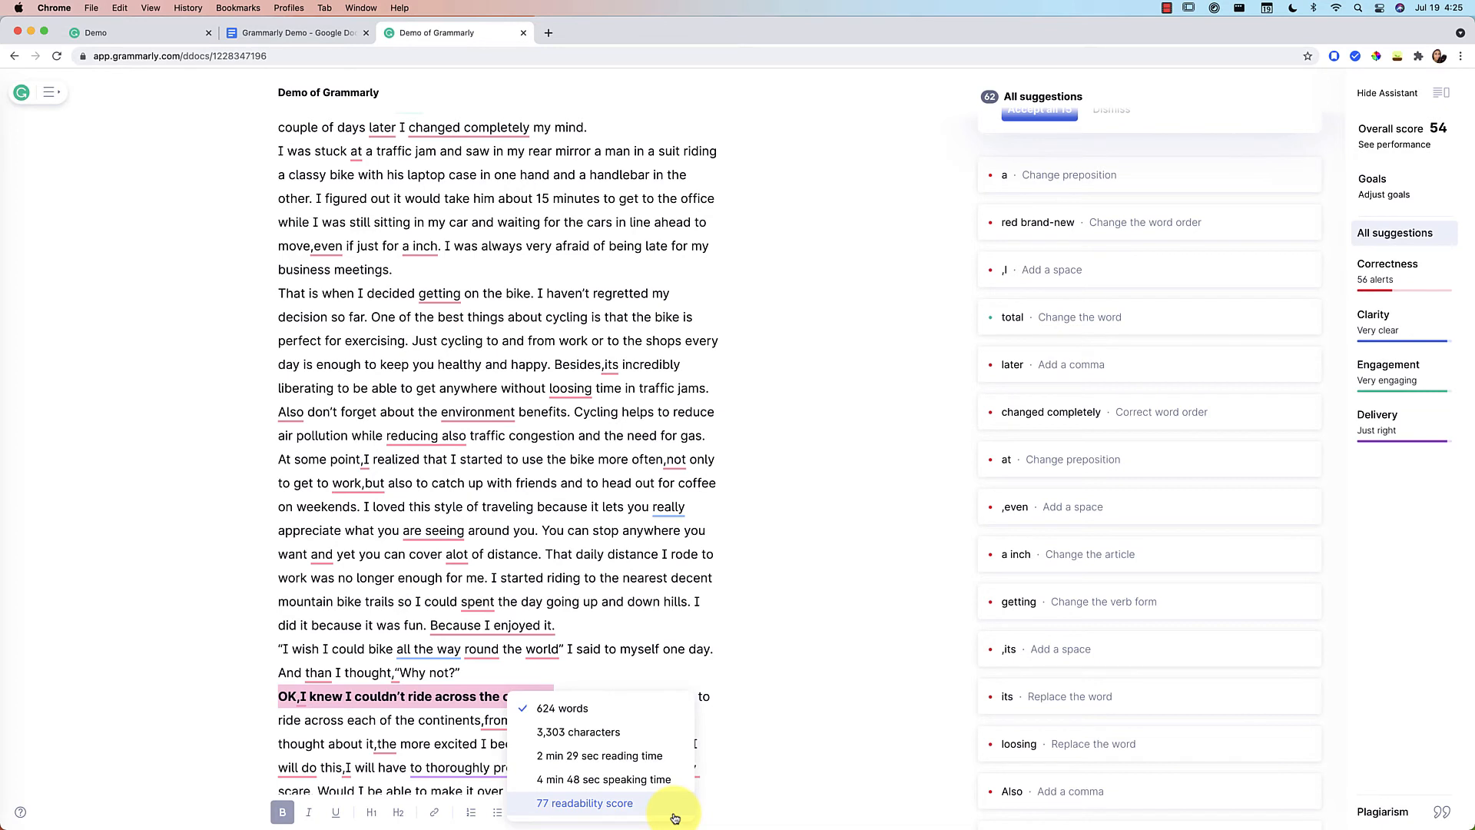
{"action": "mouse_move", "coordinate": [649, 774]}
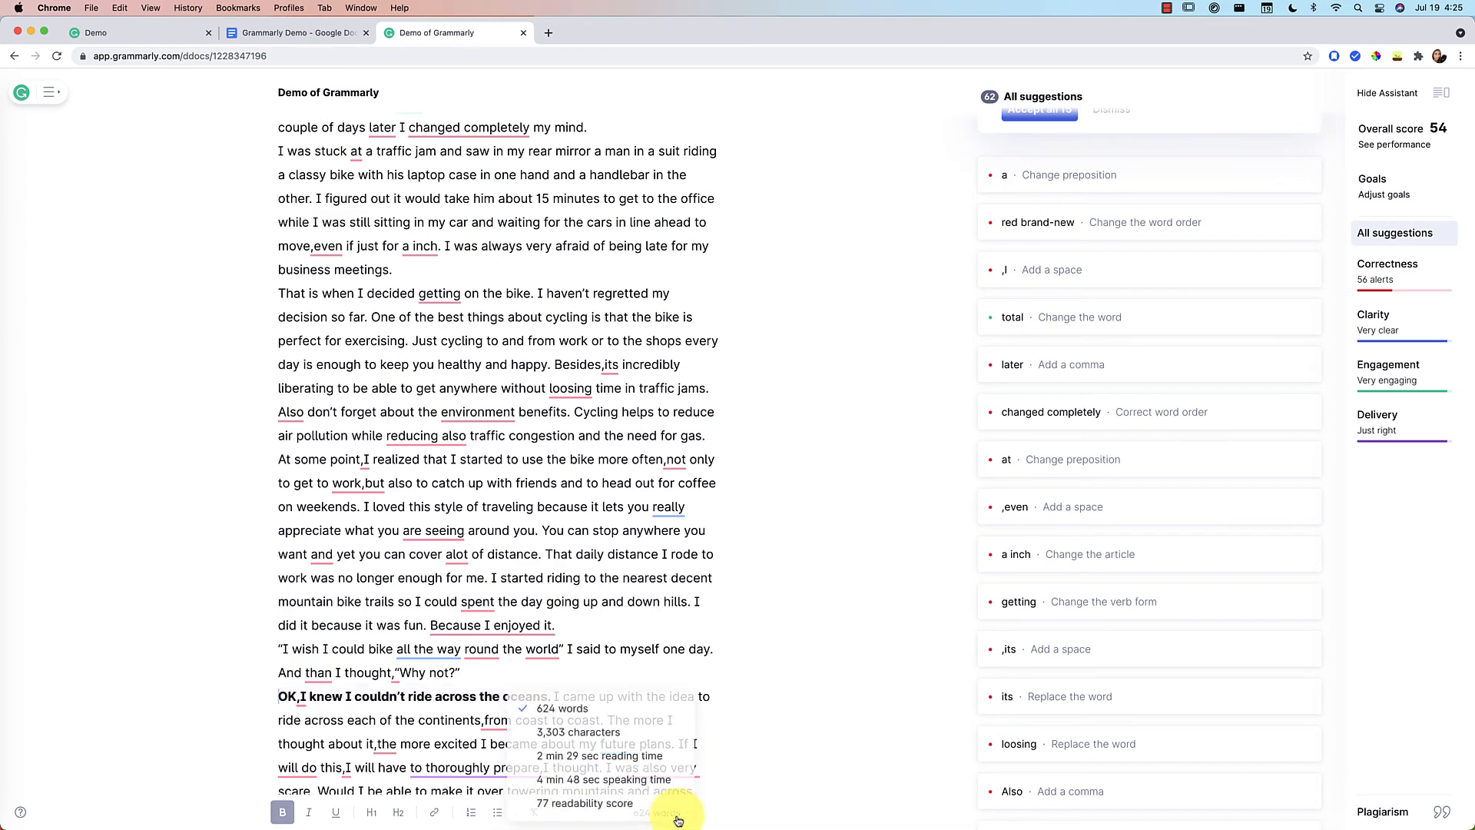
{"action": "scroll", "scroll_direction": "down", "scroll_amount": 3}
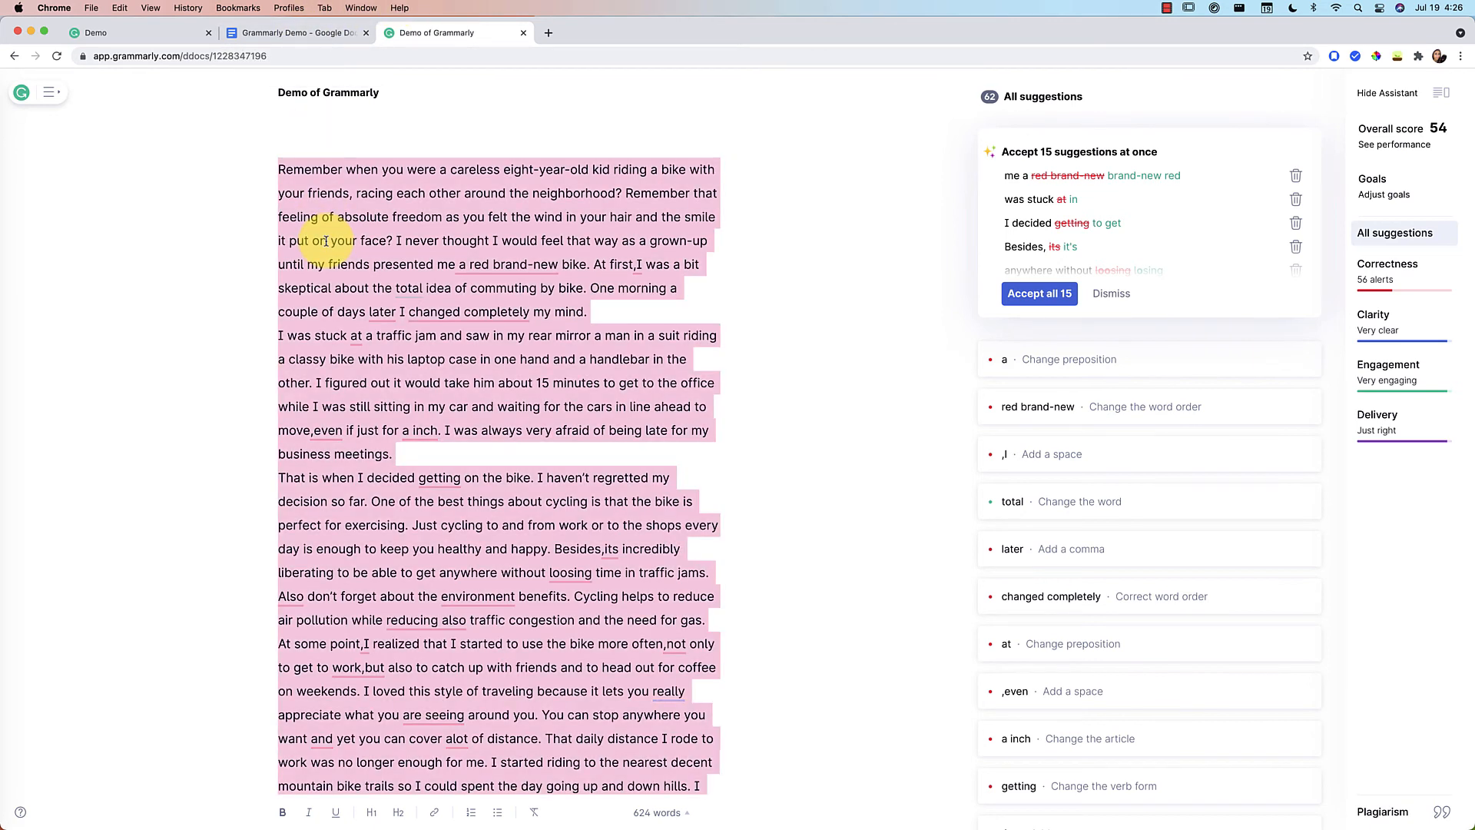
{"action": "mouse_move", "coordinate": [197, 202]}
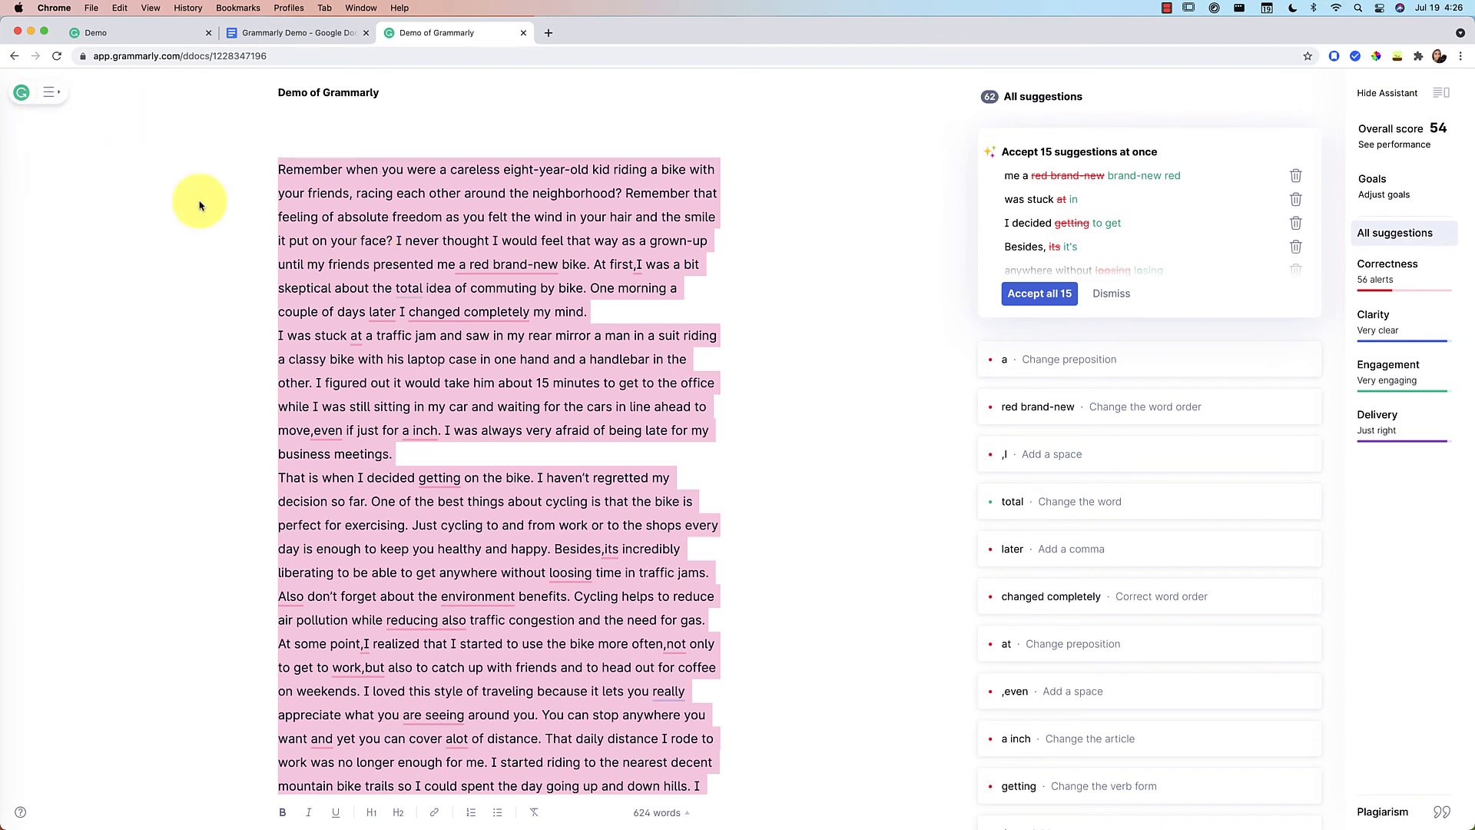
{"action": "mouse_move", "coordinate": [50, 92]}
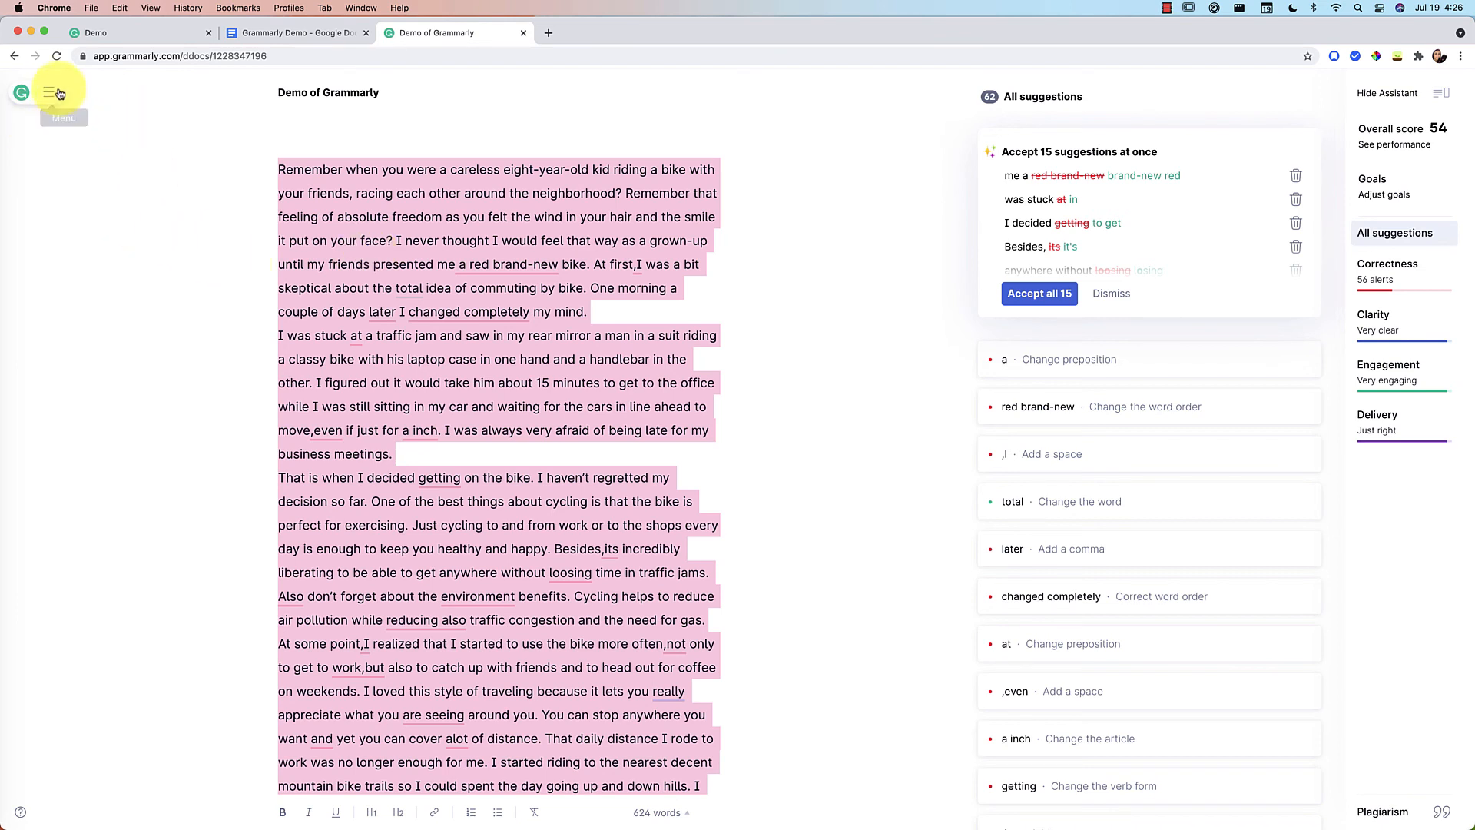
Paste the revised essay with the bold 'OK, I knew…' sentence into the Google Doc.
{"action": "left_click", "coordinate": [120, 8]}
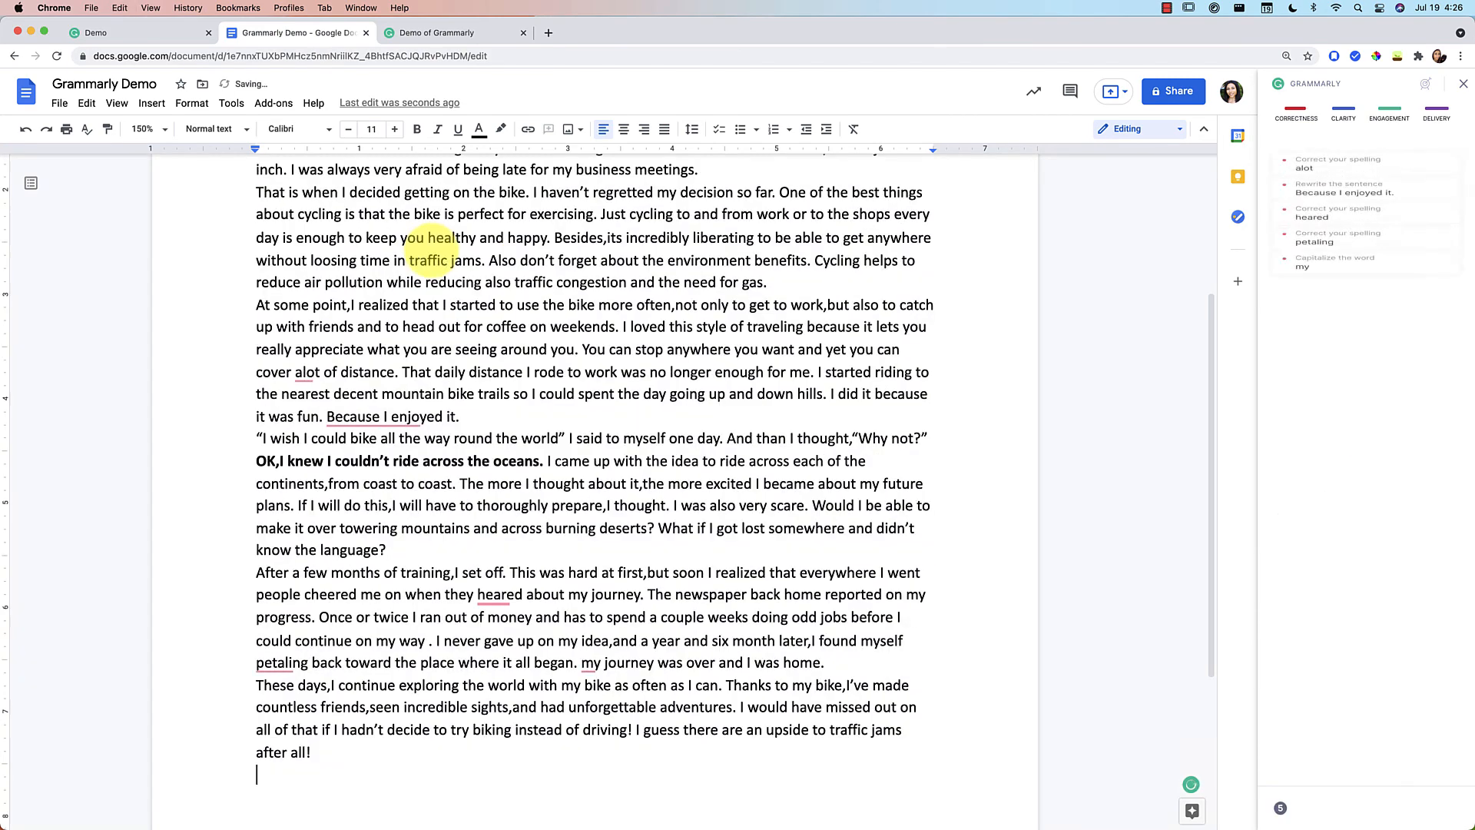
{"action": "left_click", "coordinate": [436, 32]}
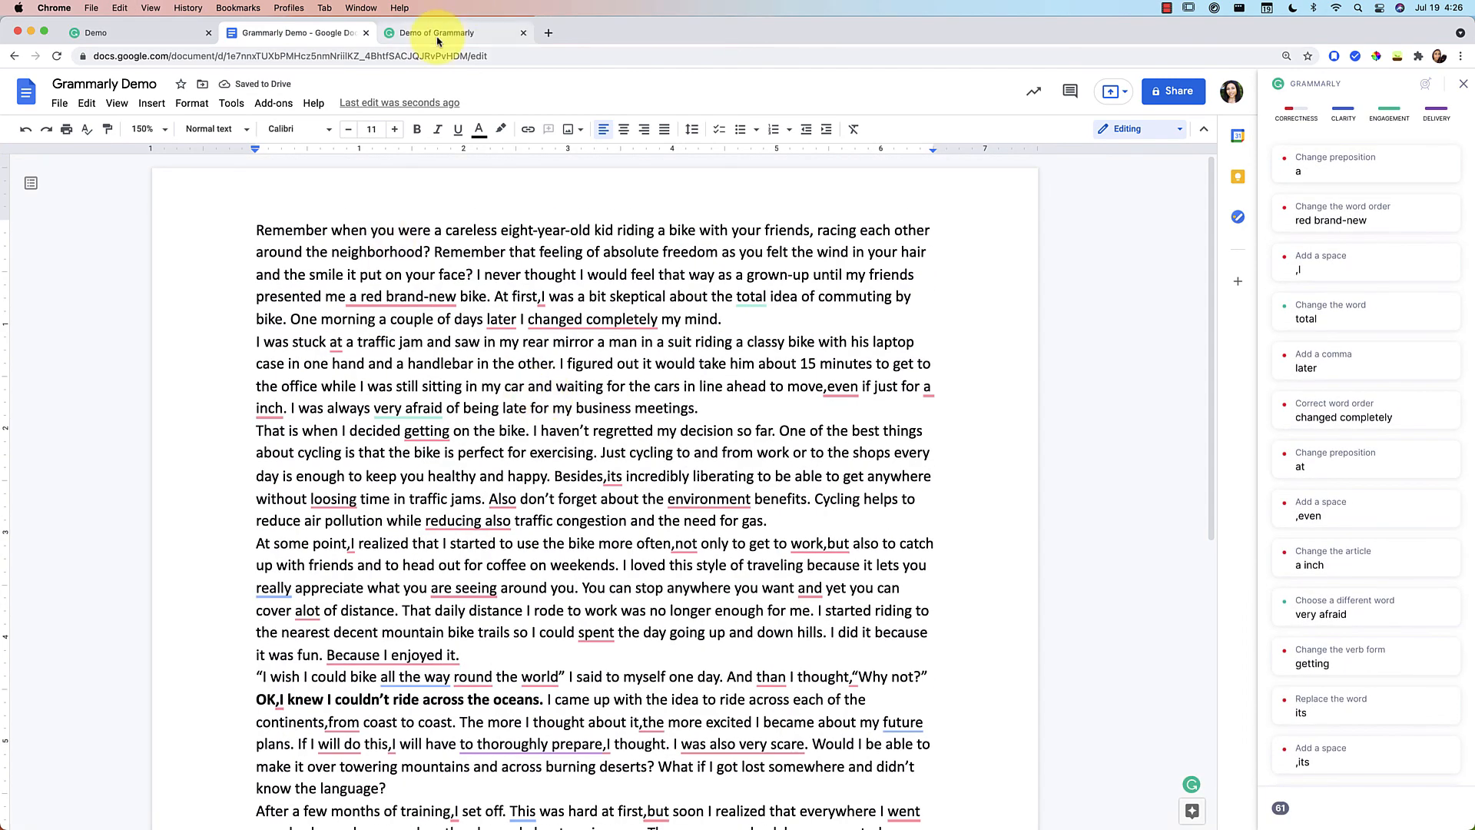
{"action": "left_click", "coordinate": [441, 32]}
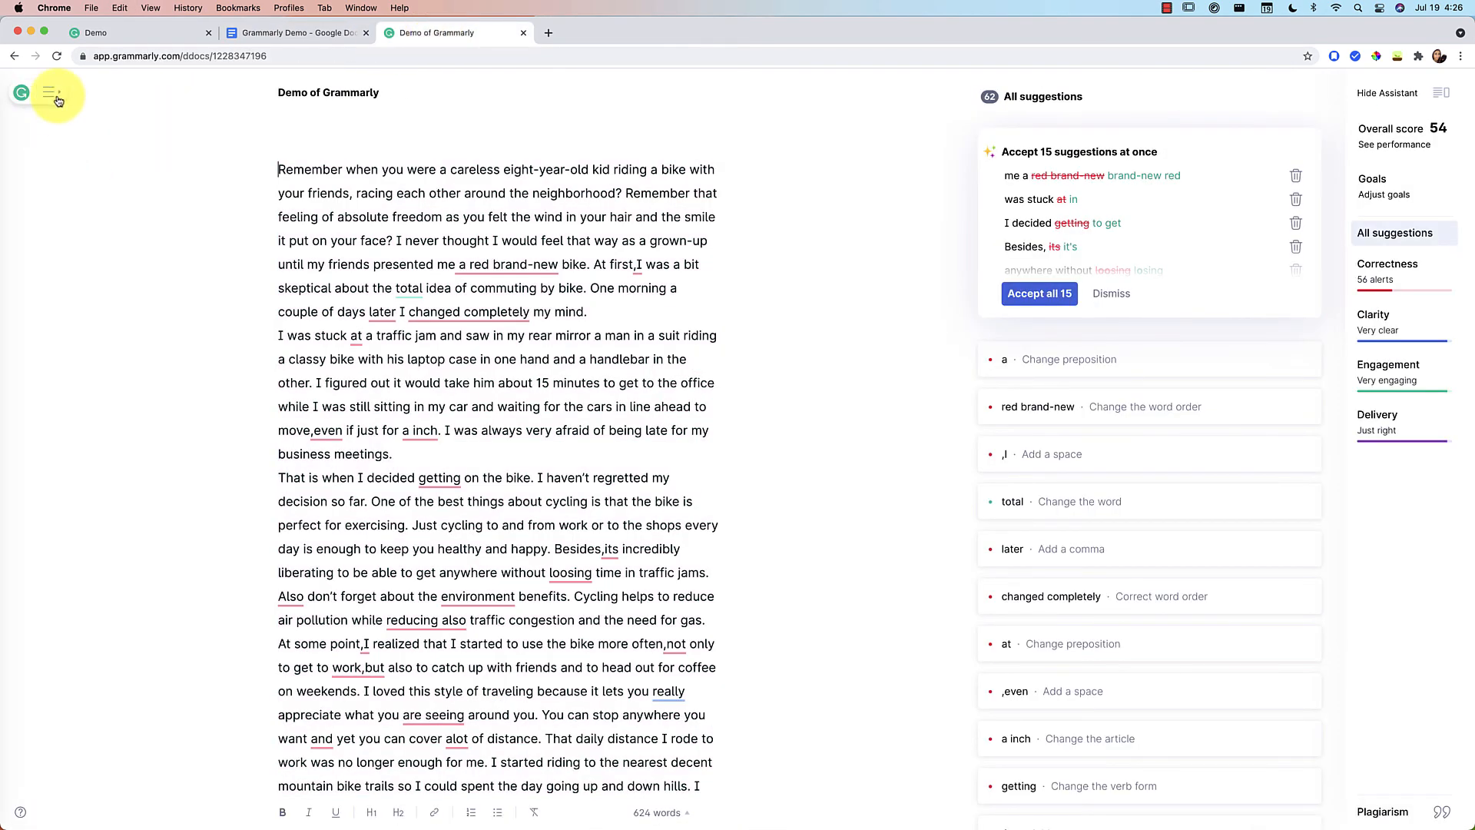
{"action": "left_click", "coordinate": [51, 92]}
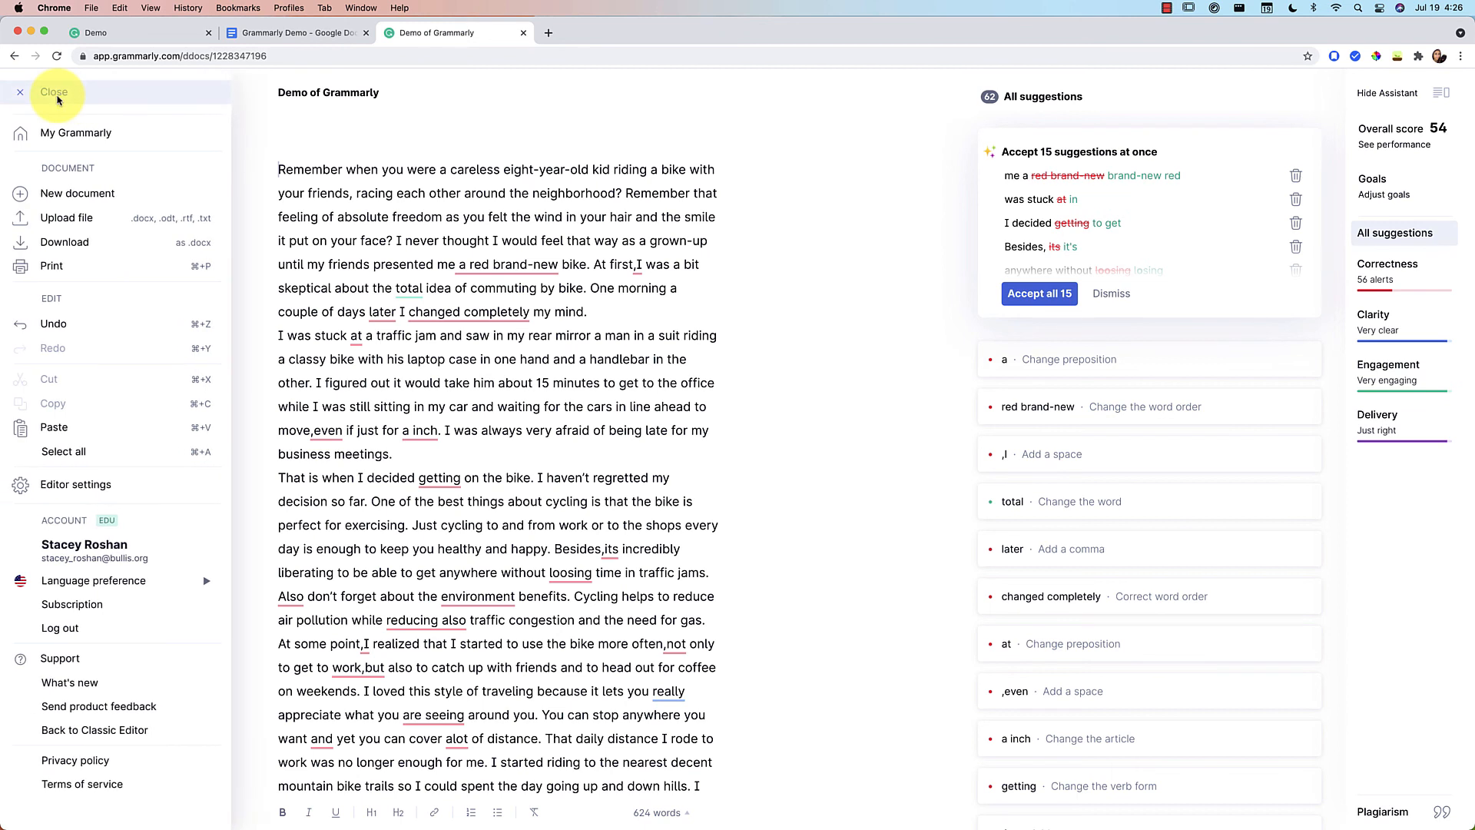